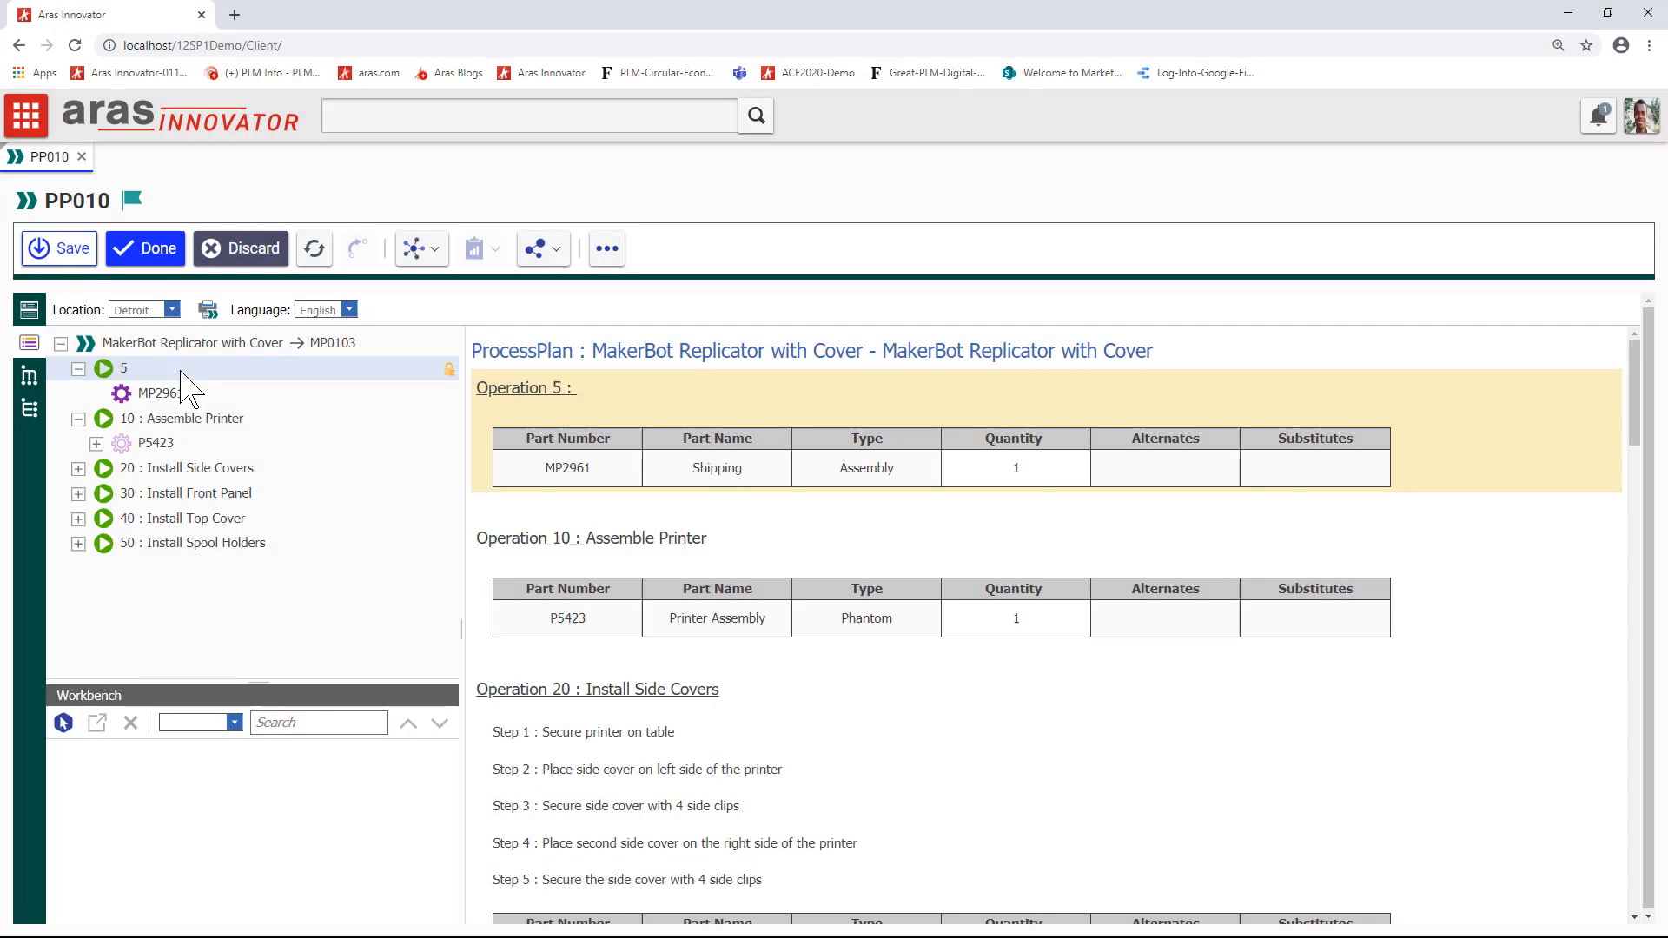
Edit operation 5 and set its Name to 'Prepare Parts for Shipment' from the suggestion
{"action": "right_click", "coordinate": [121, 368]}
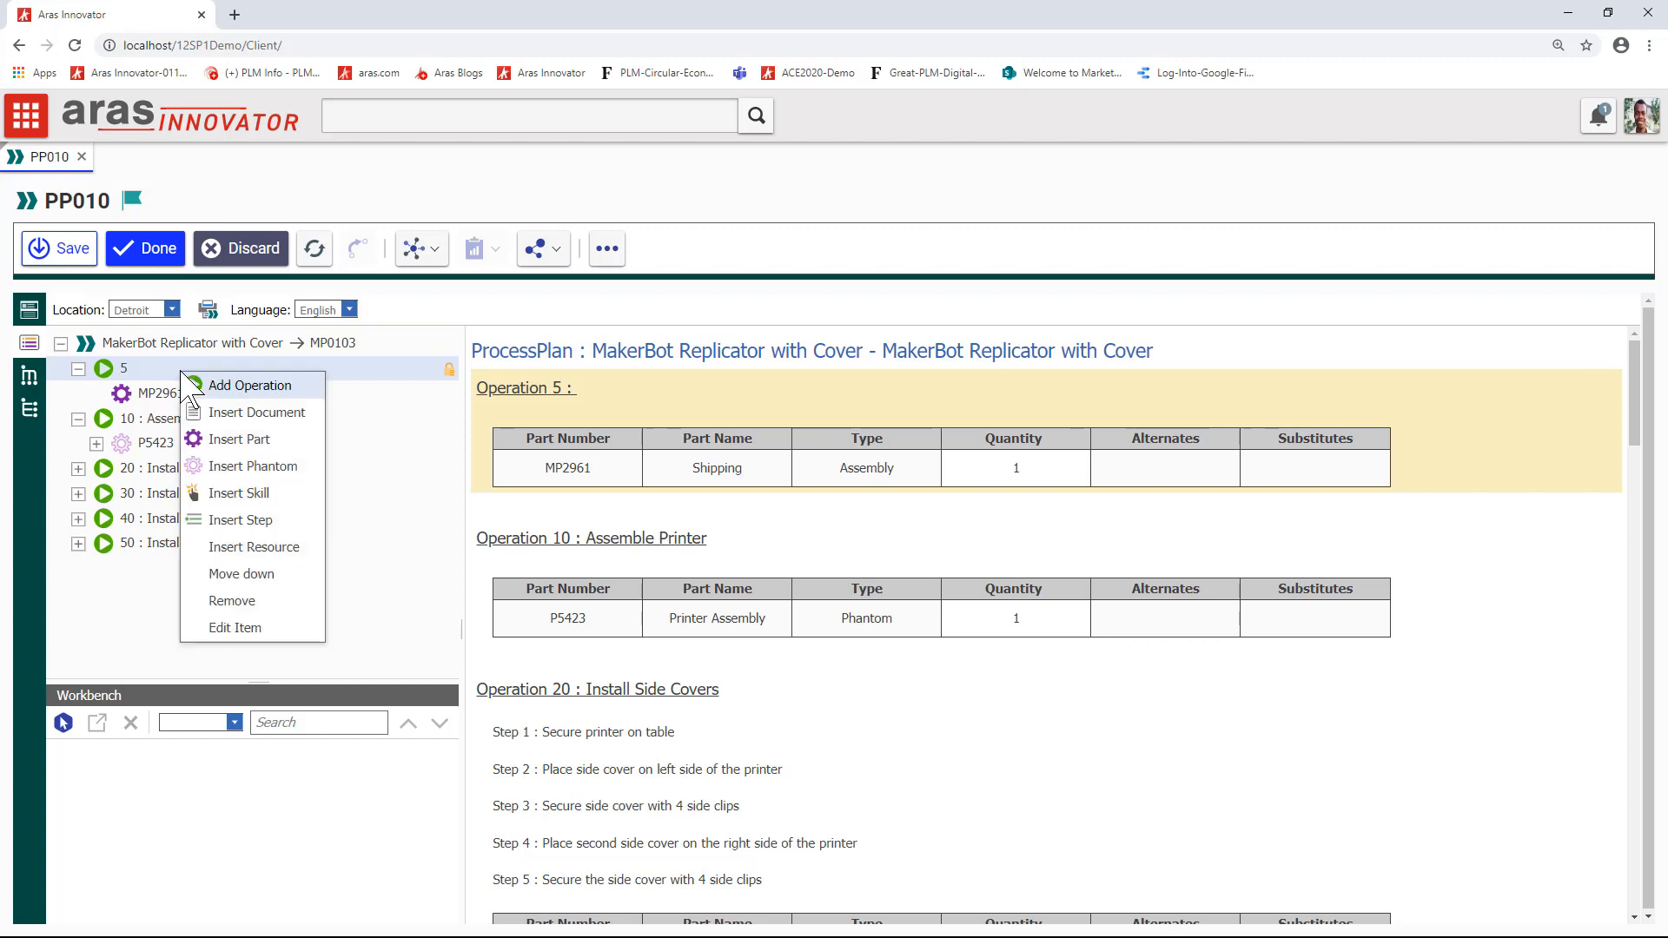
{"action": "mouse_move", "coordinate": [273, 627]}
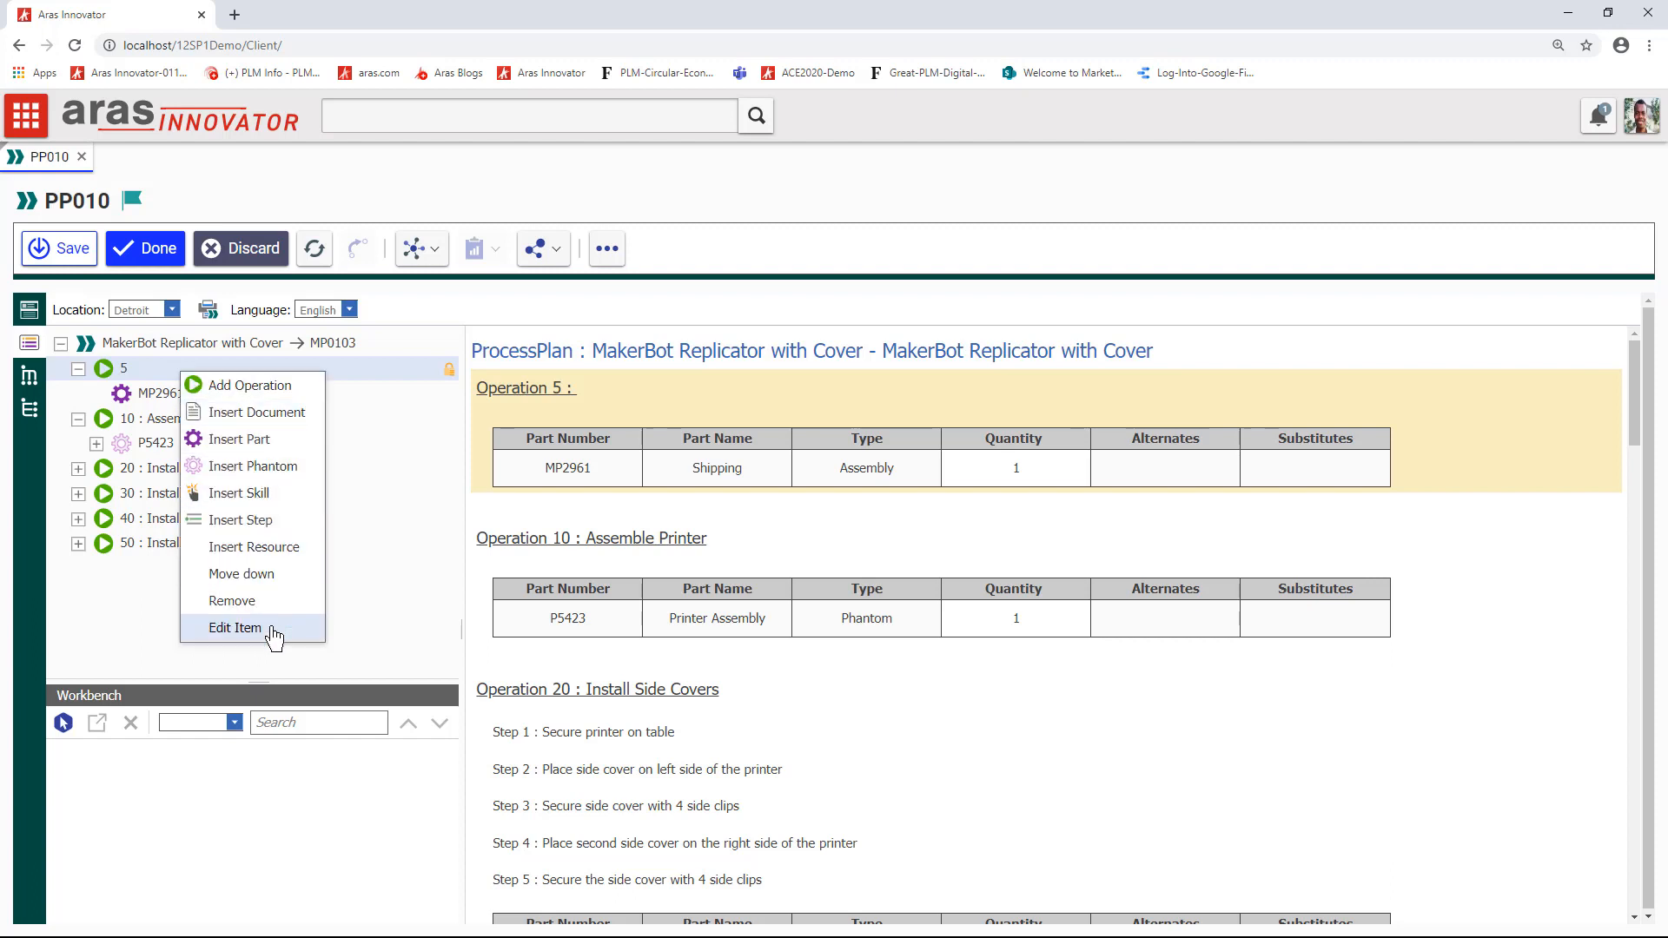
{"action": "left_click", "coordinate": [234, 627]}
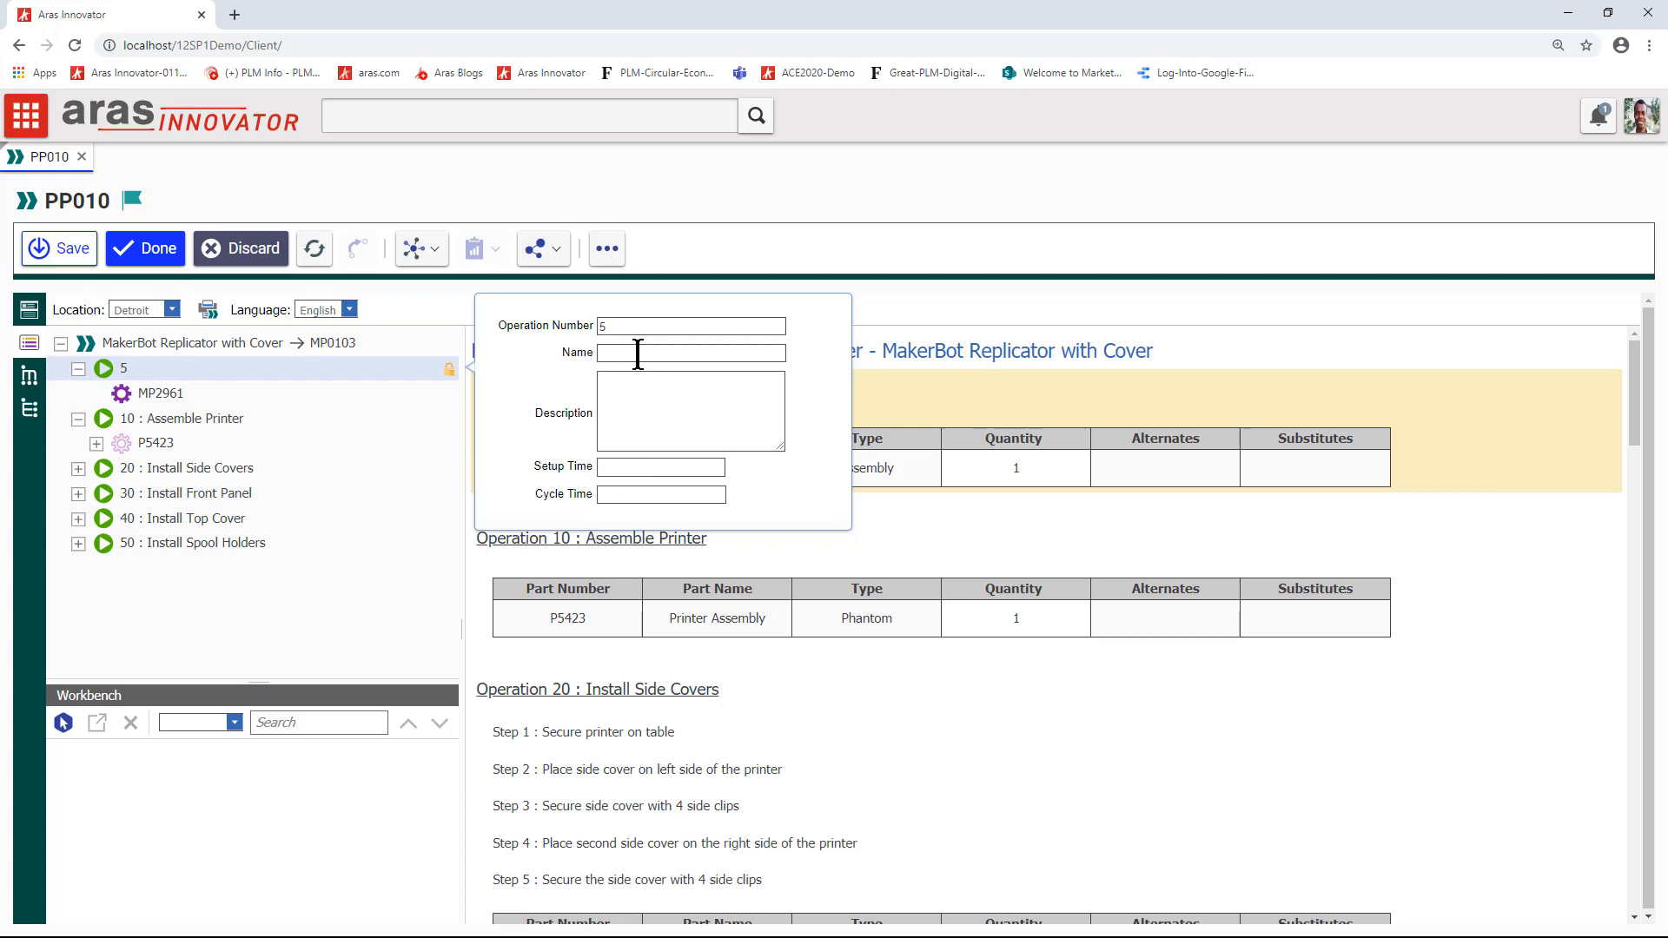
{"action": "left_click", "coordinate": [689, 353]}
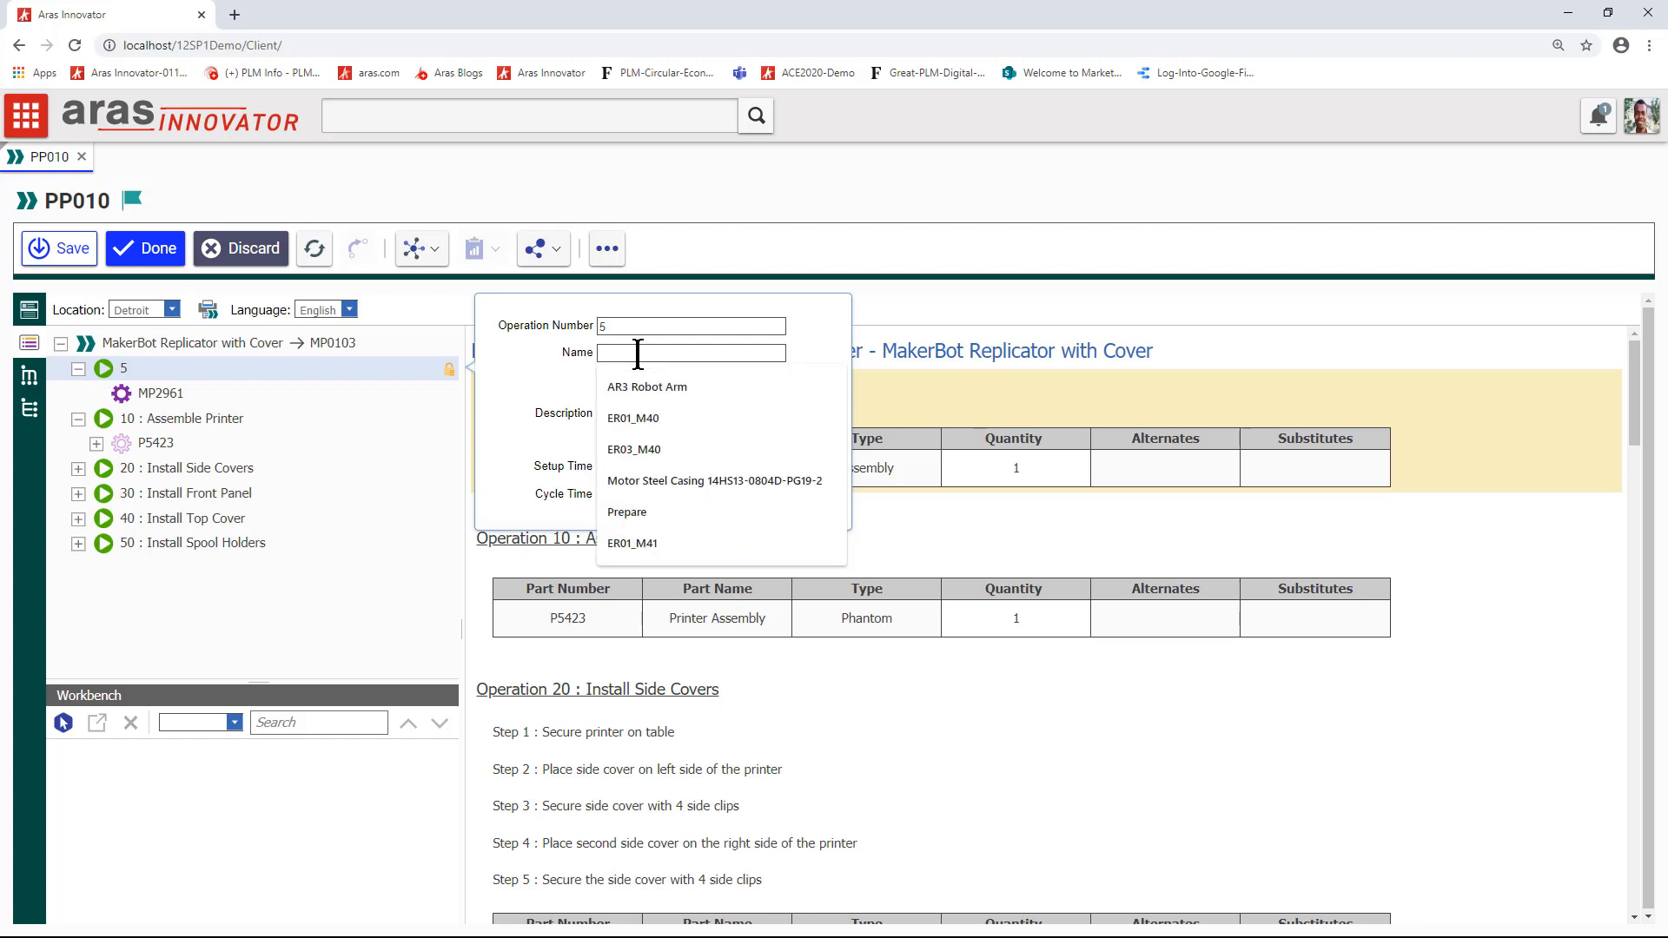
{"action": "type", "text": "Prepare p"}
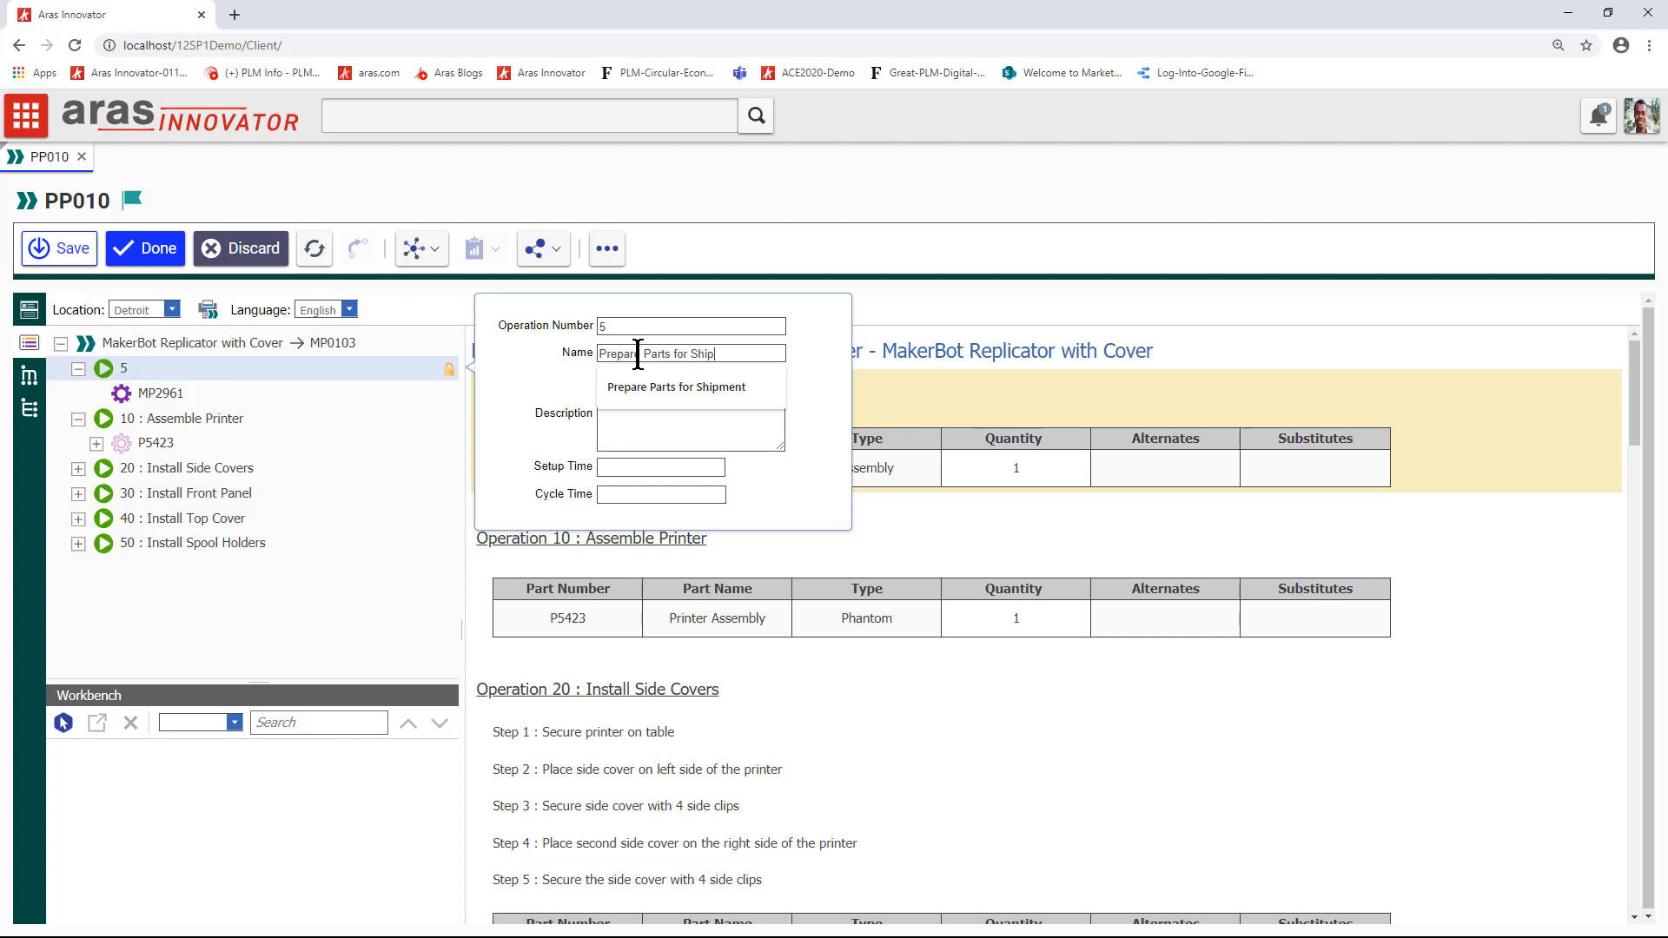
{"action": "left_click", "coordinate": [676, 386]}
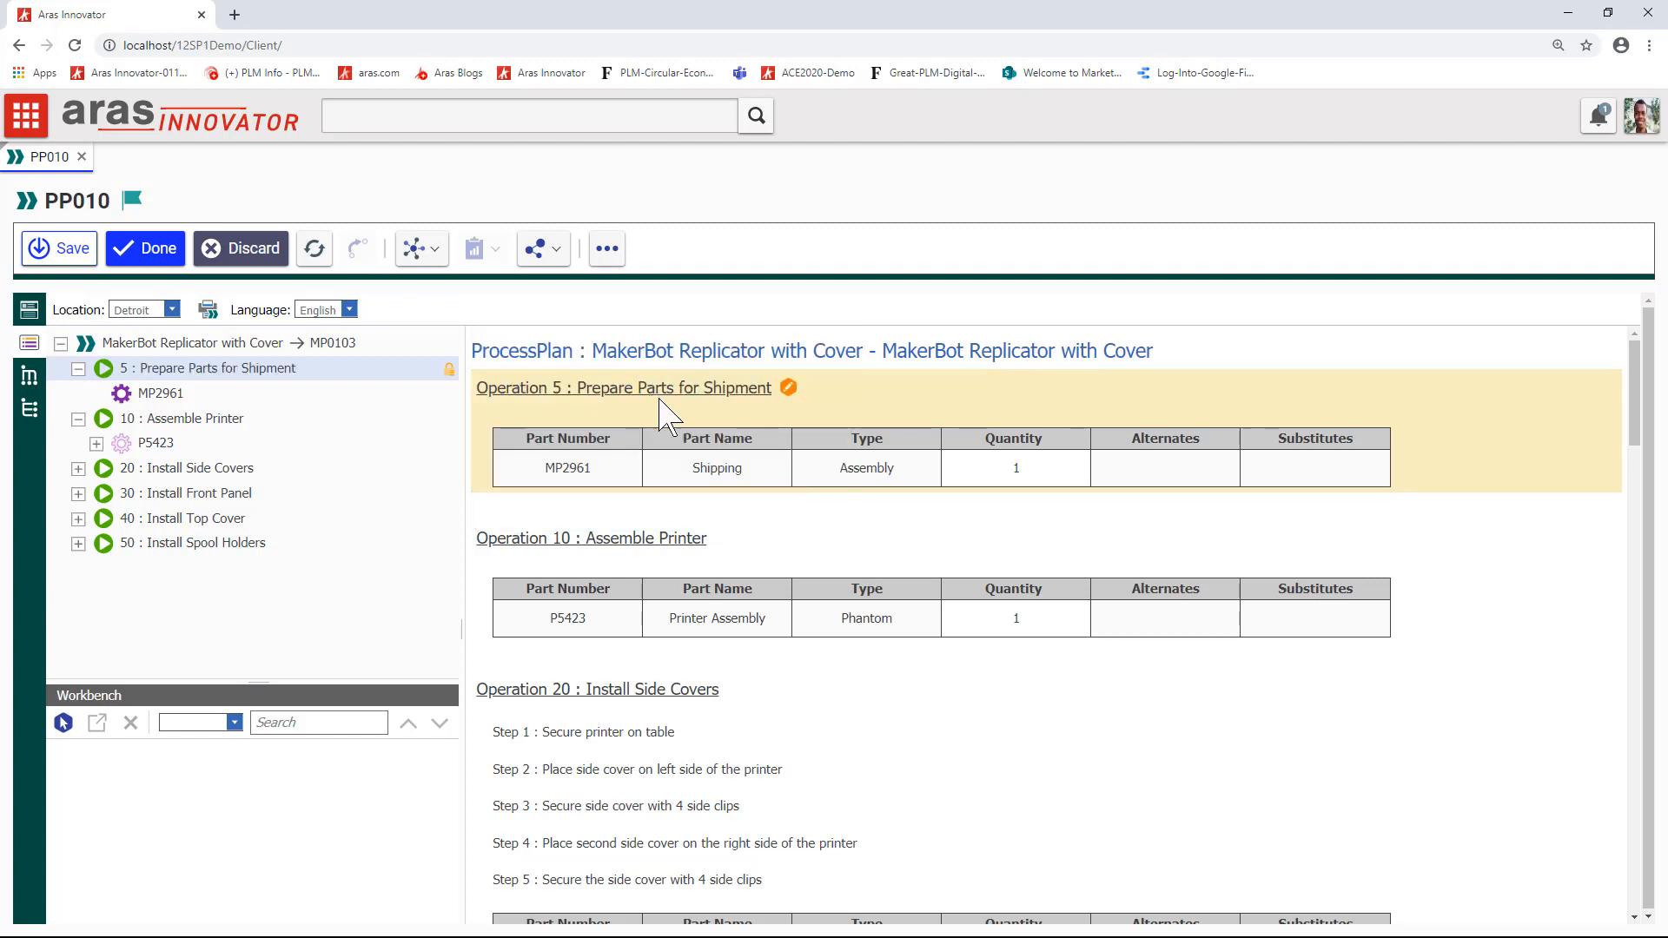
{"action": "left_click", "coordinate": [191, 419]}
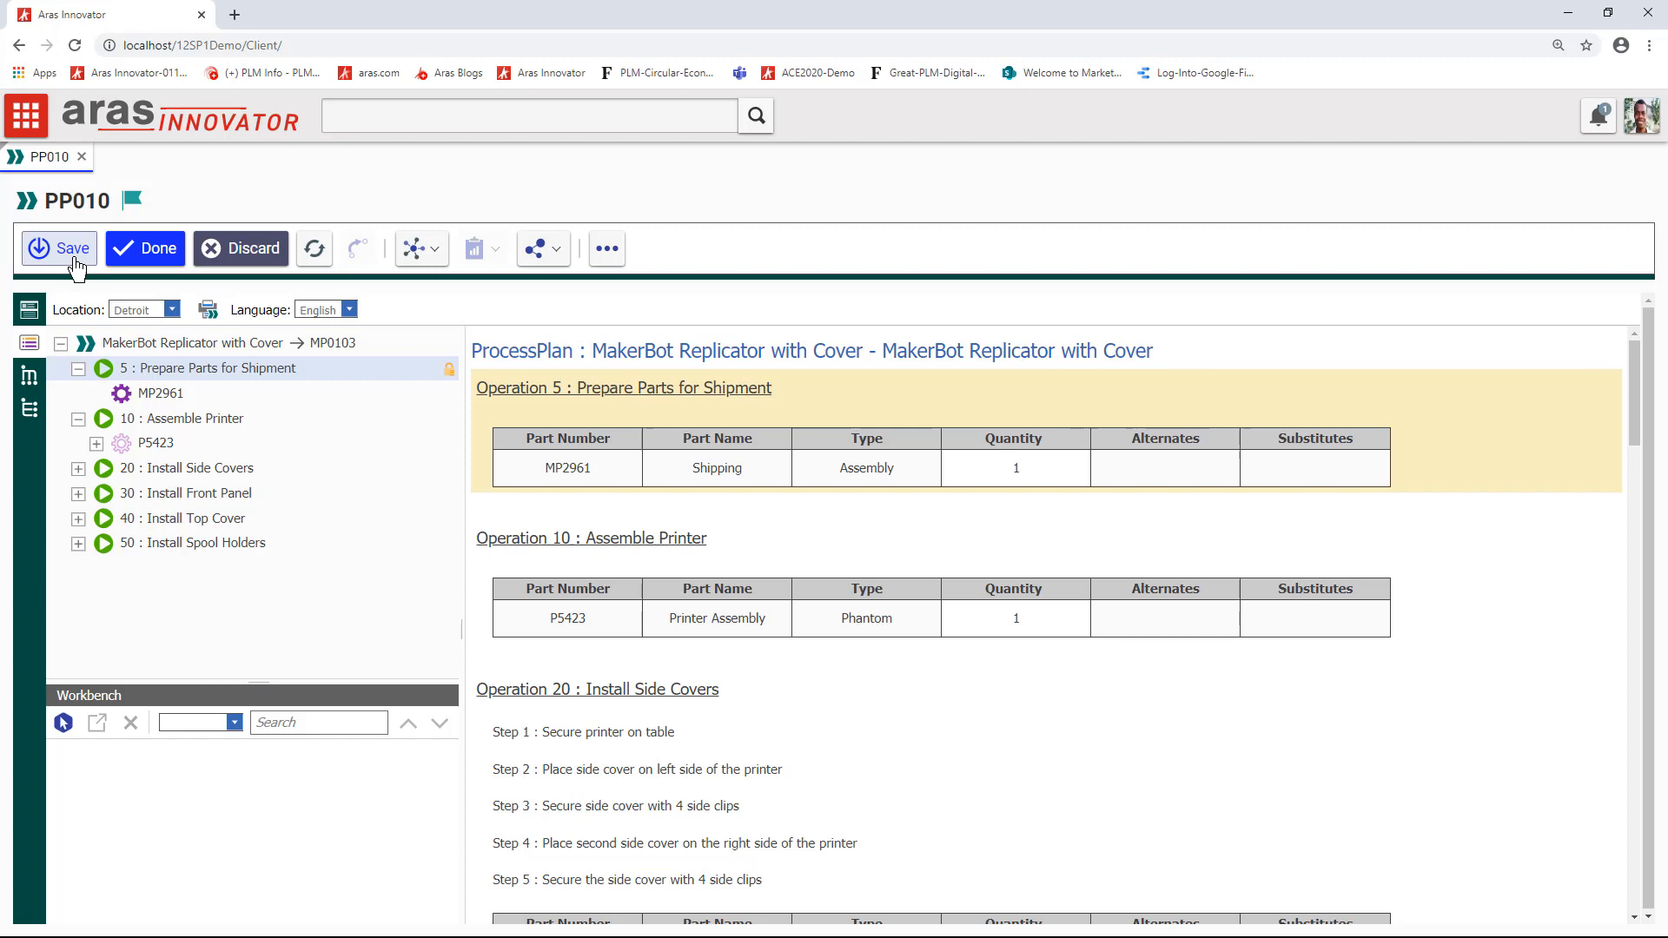
{"action": "mouse_move", "coordinate": [120, 278]}
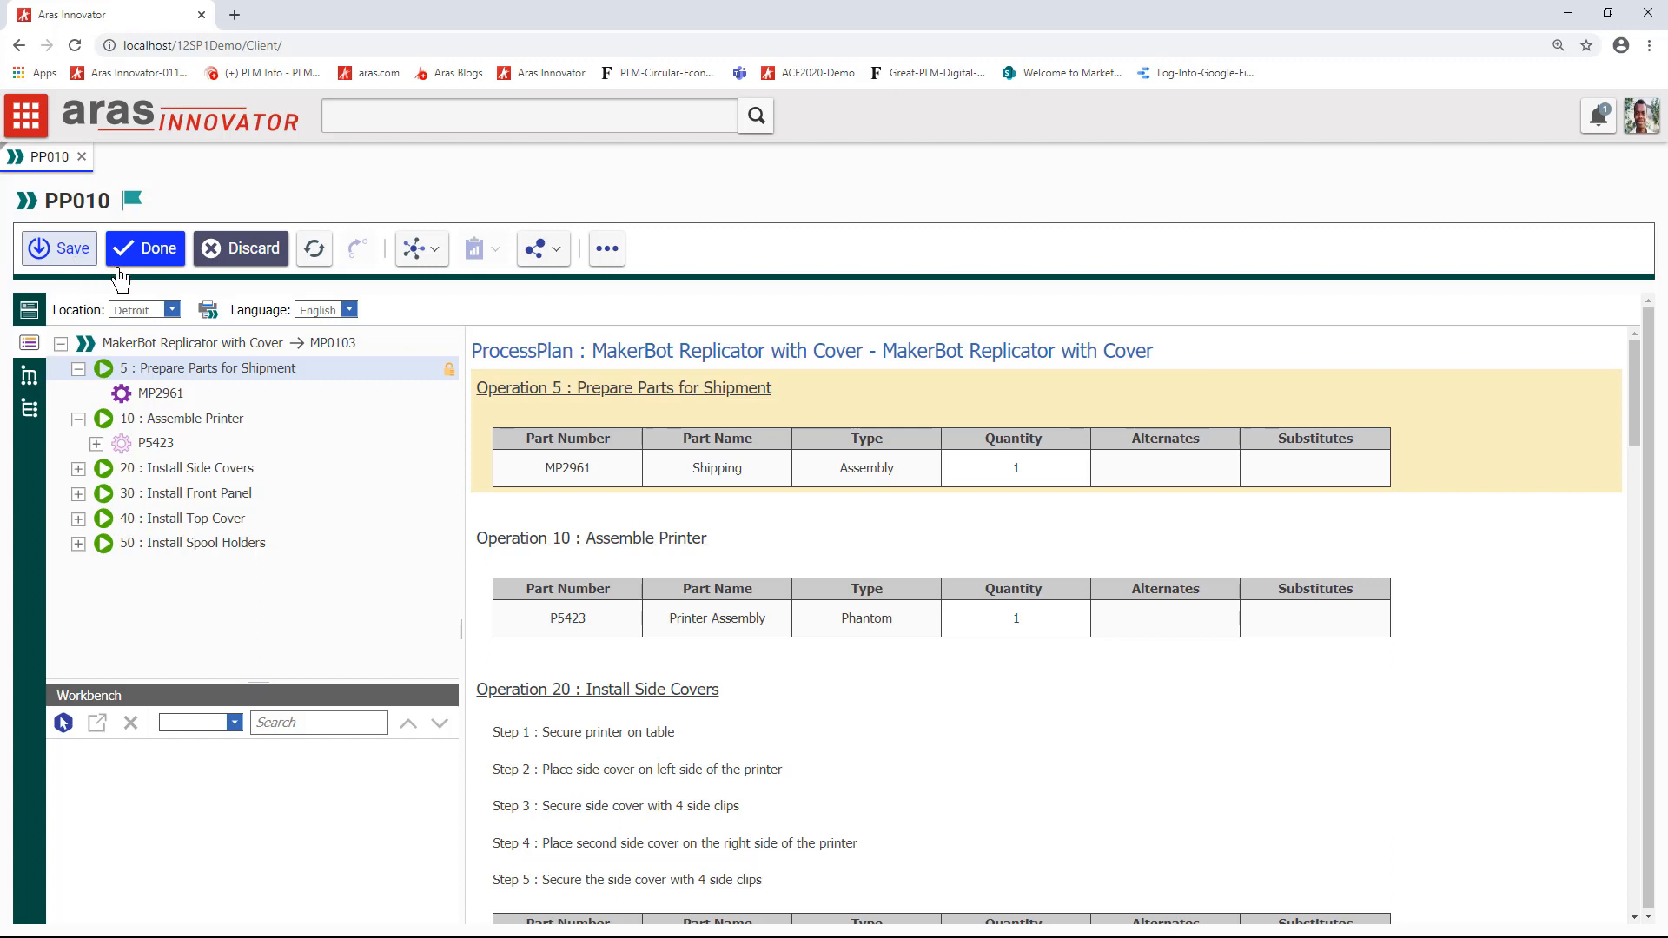
Save PP010, show its Where Used list and open quality document PQD-010 from it
{"action": "left_click", "coordinate": [145, 248]}
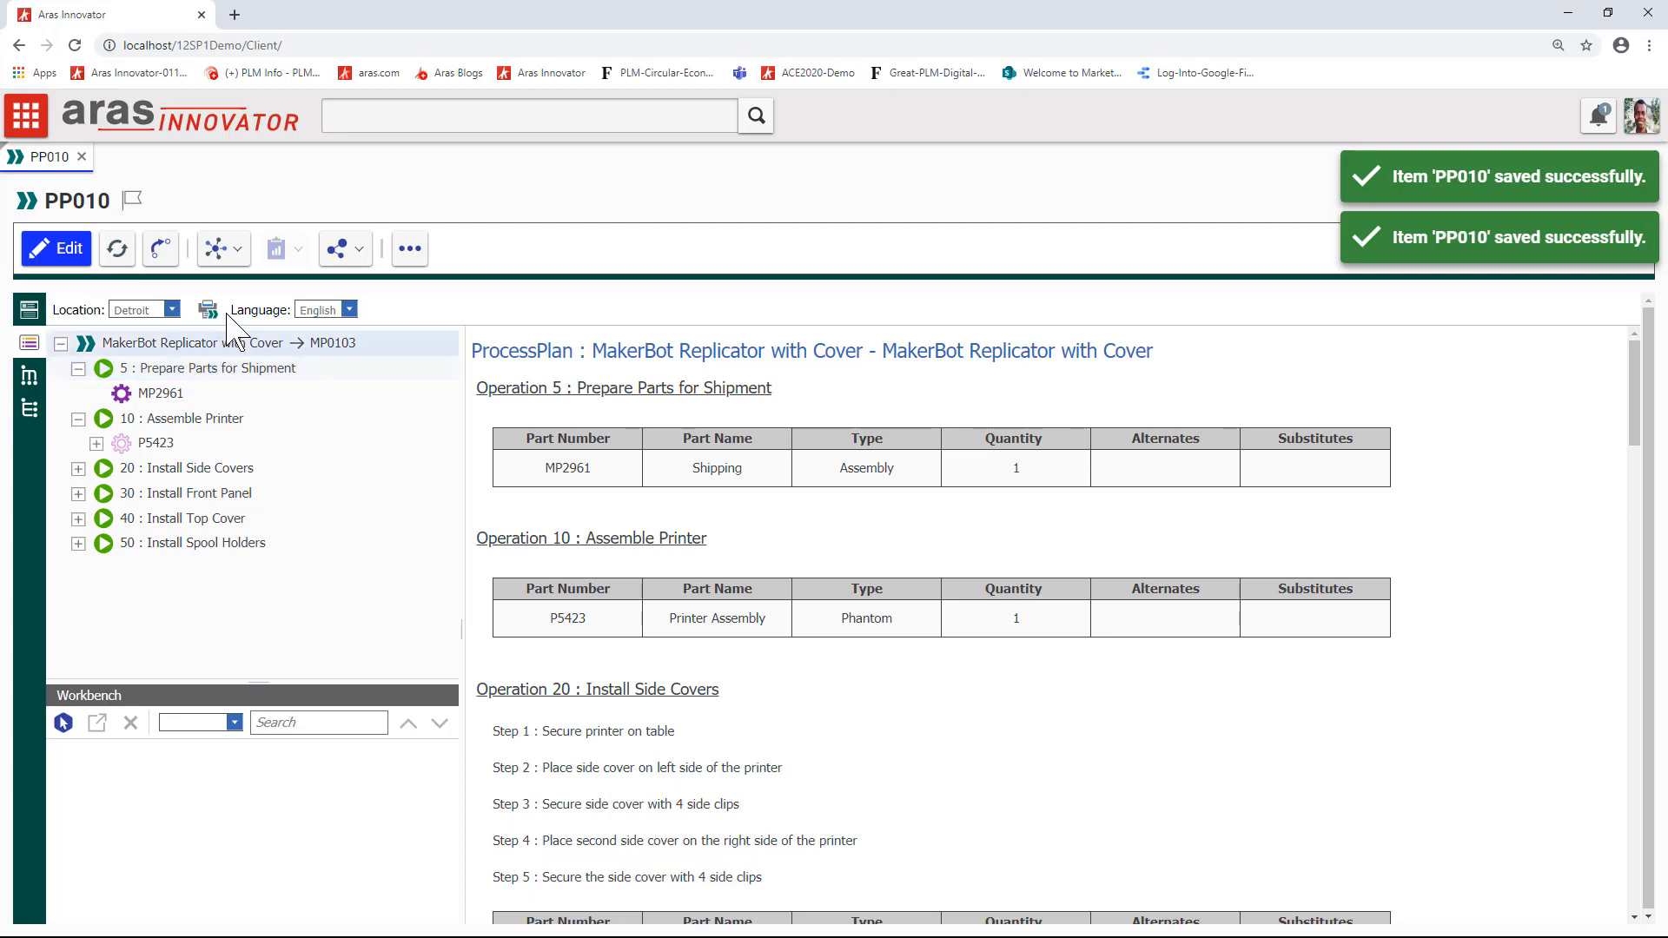
{"action": "left_click", "coordinate": [215, 248]}
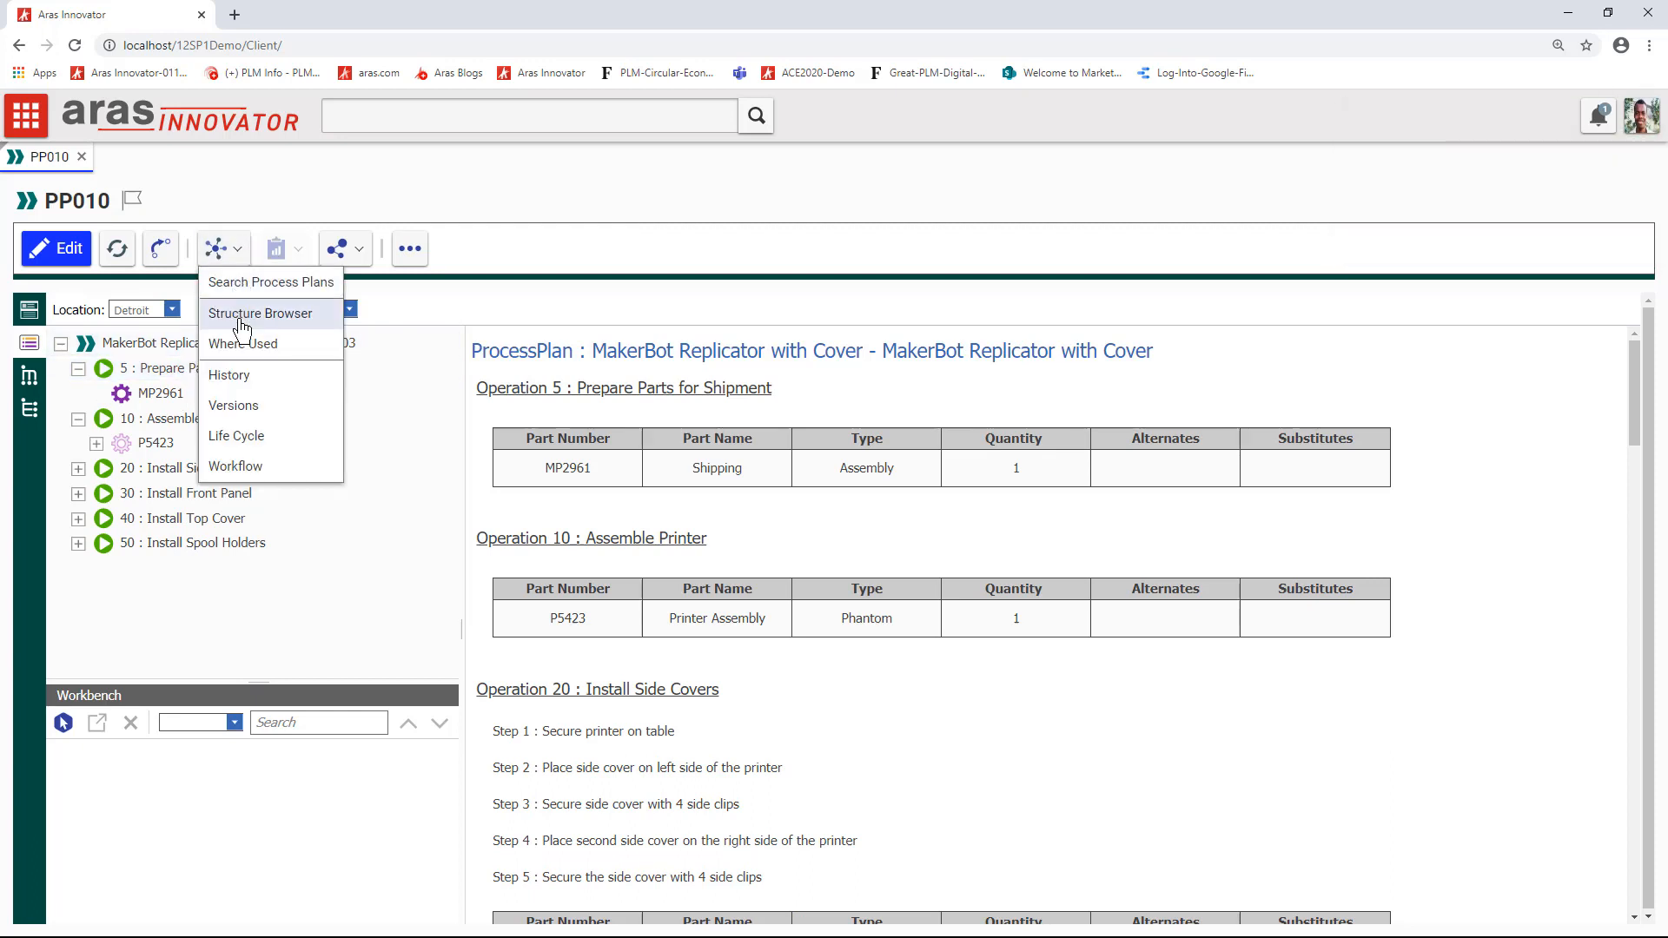
{"action": "left_click", "coordinate": [243, 344]}
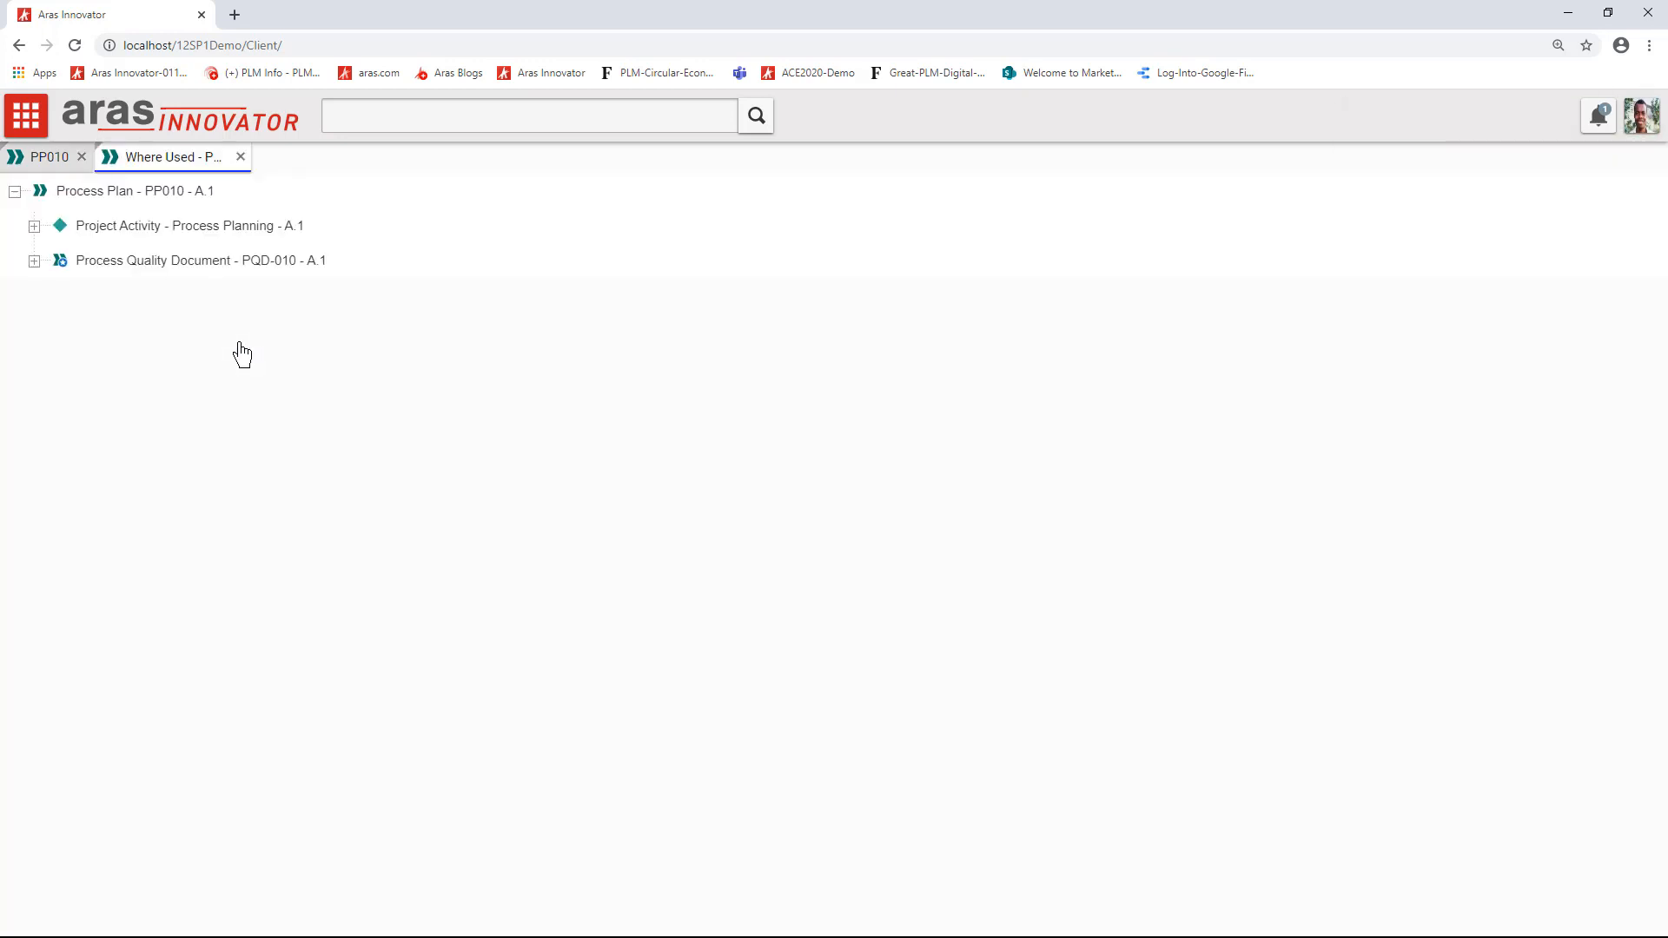
{"action": "left_click", "coordinate": [188, 225]}
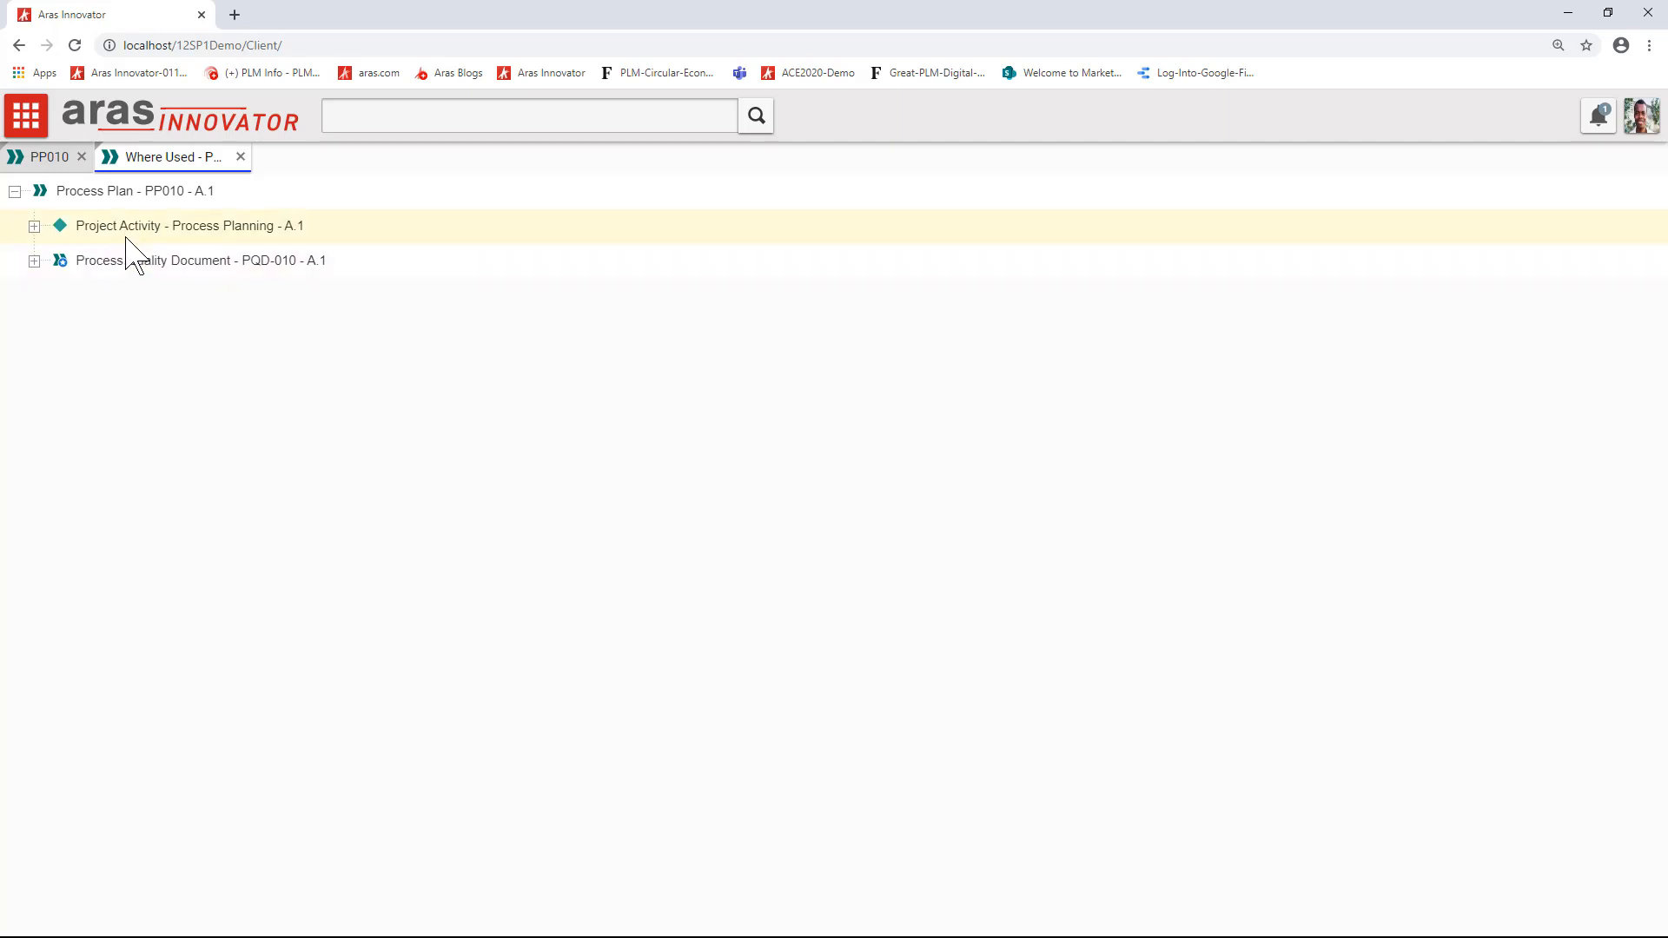
{"action": "double_click", "coordinate": [198, 260]}
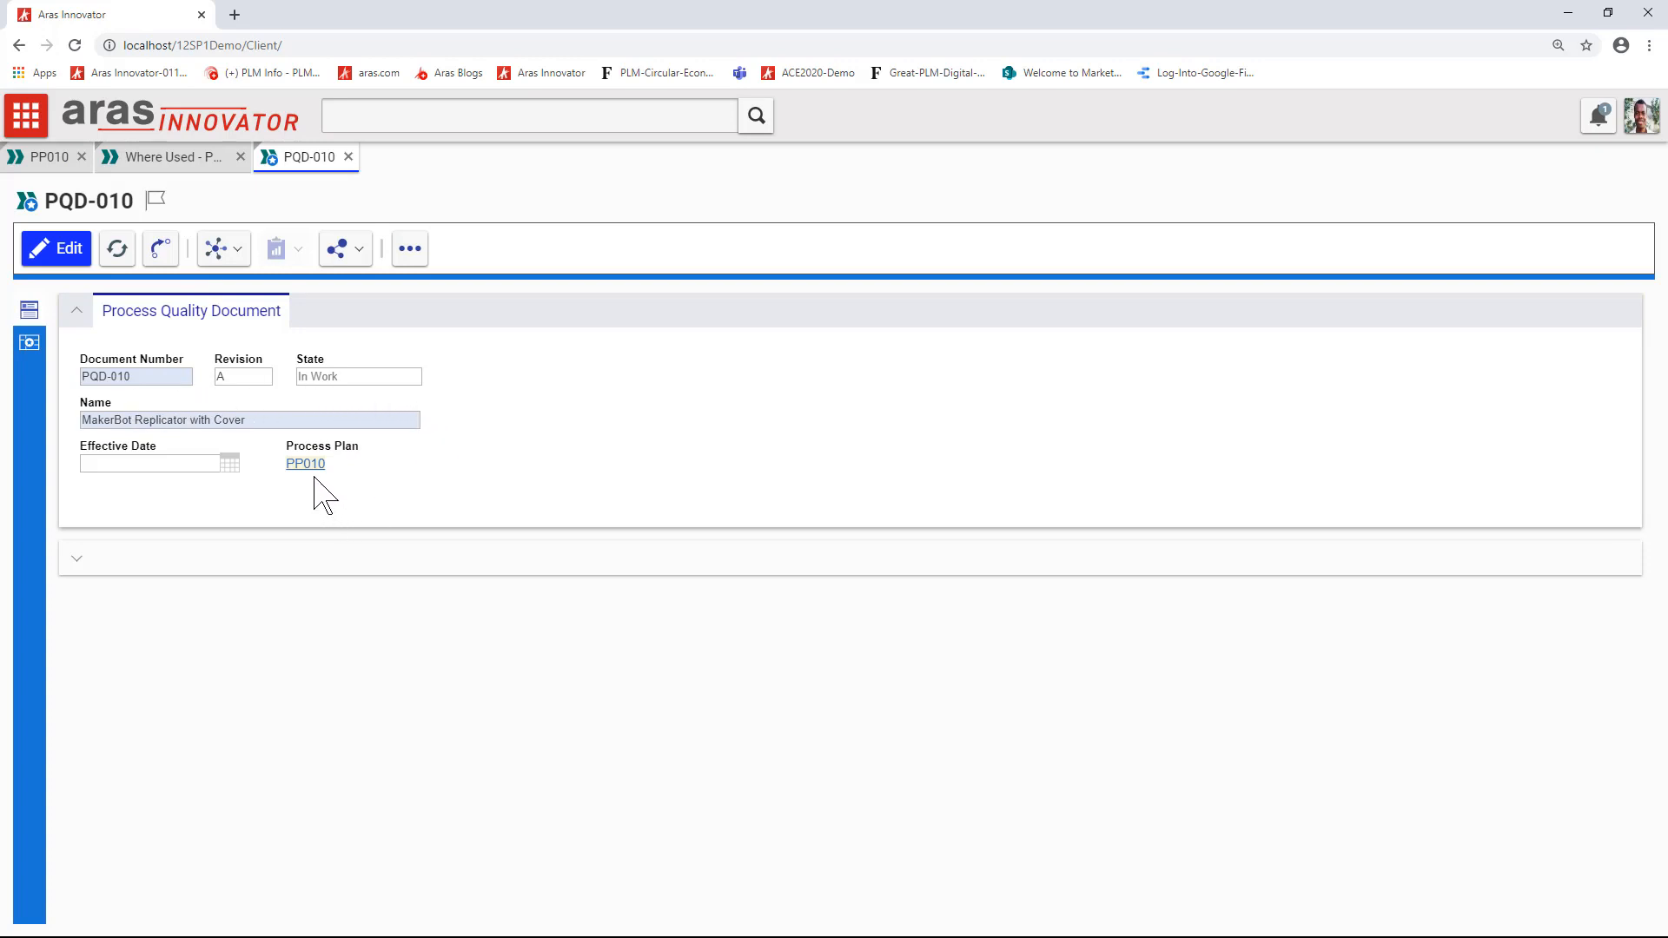
{"action": "mouse_move", "coordinate": [156, 484]}
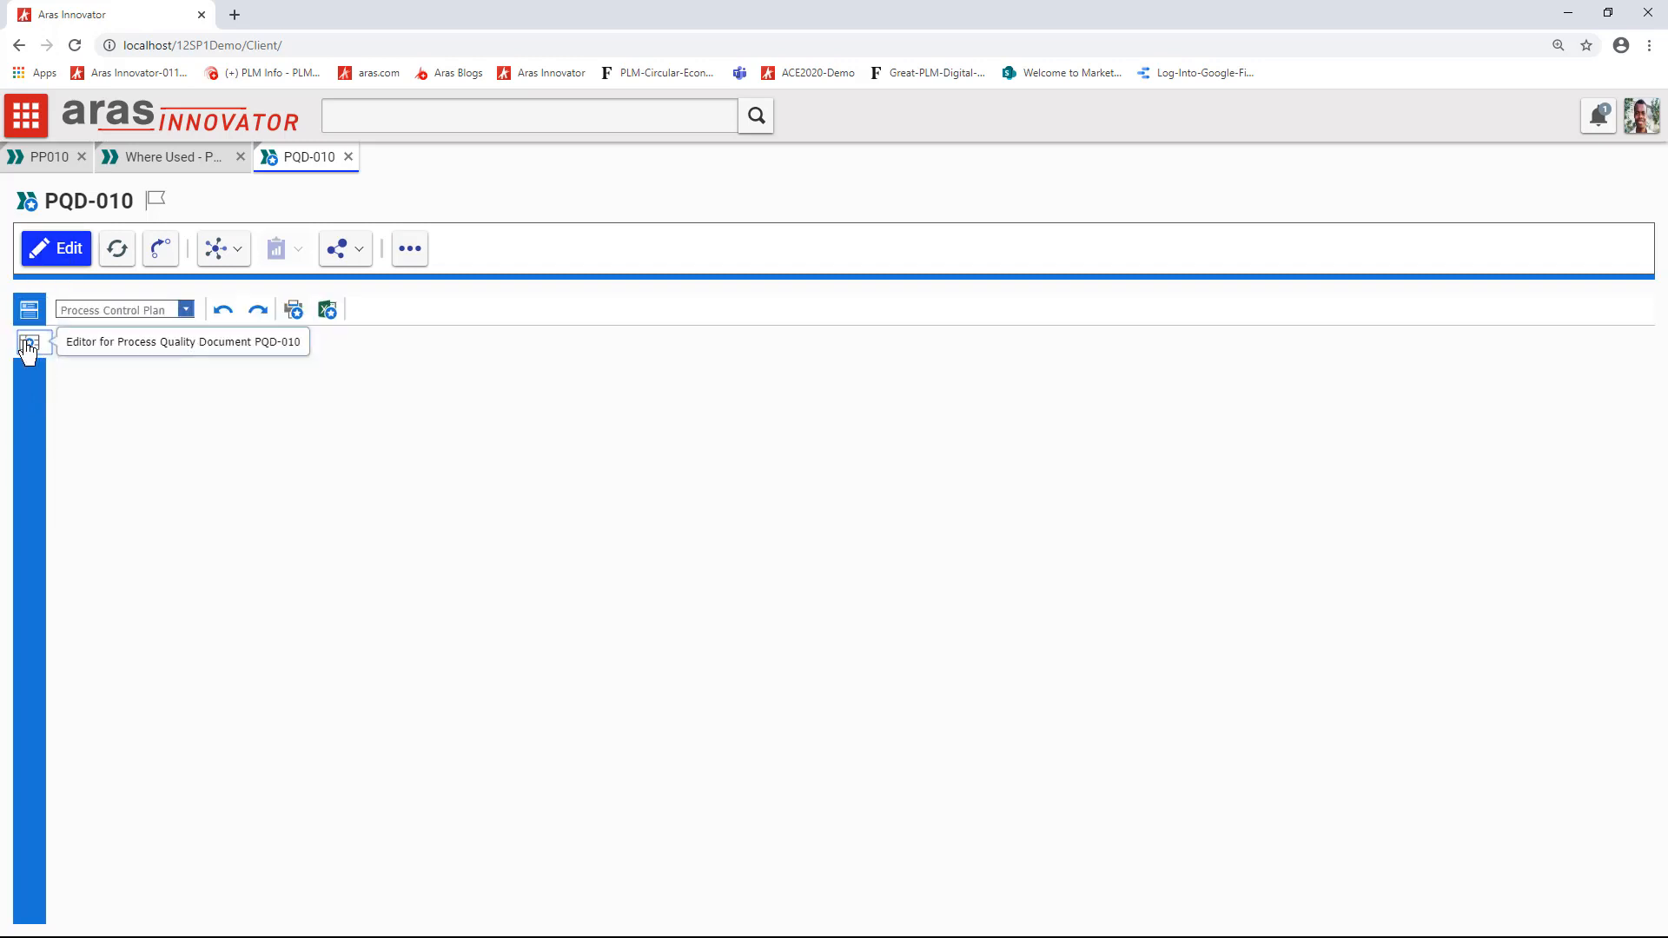
Load the Process Control Plan editor and expand operations 30 and 40 to their tools and characteristics
{"action": "left_click", "coordinate": [29, 342]}
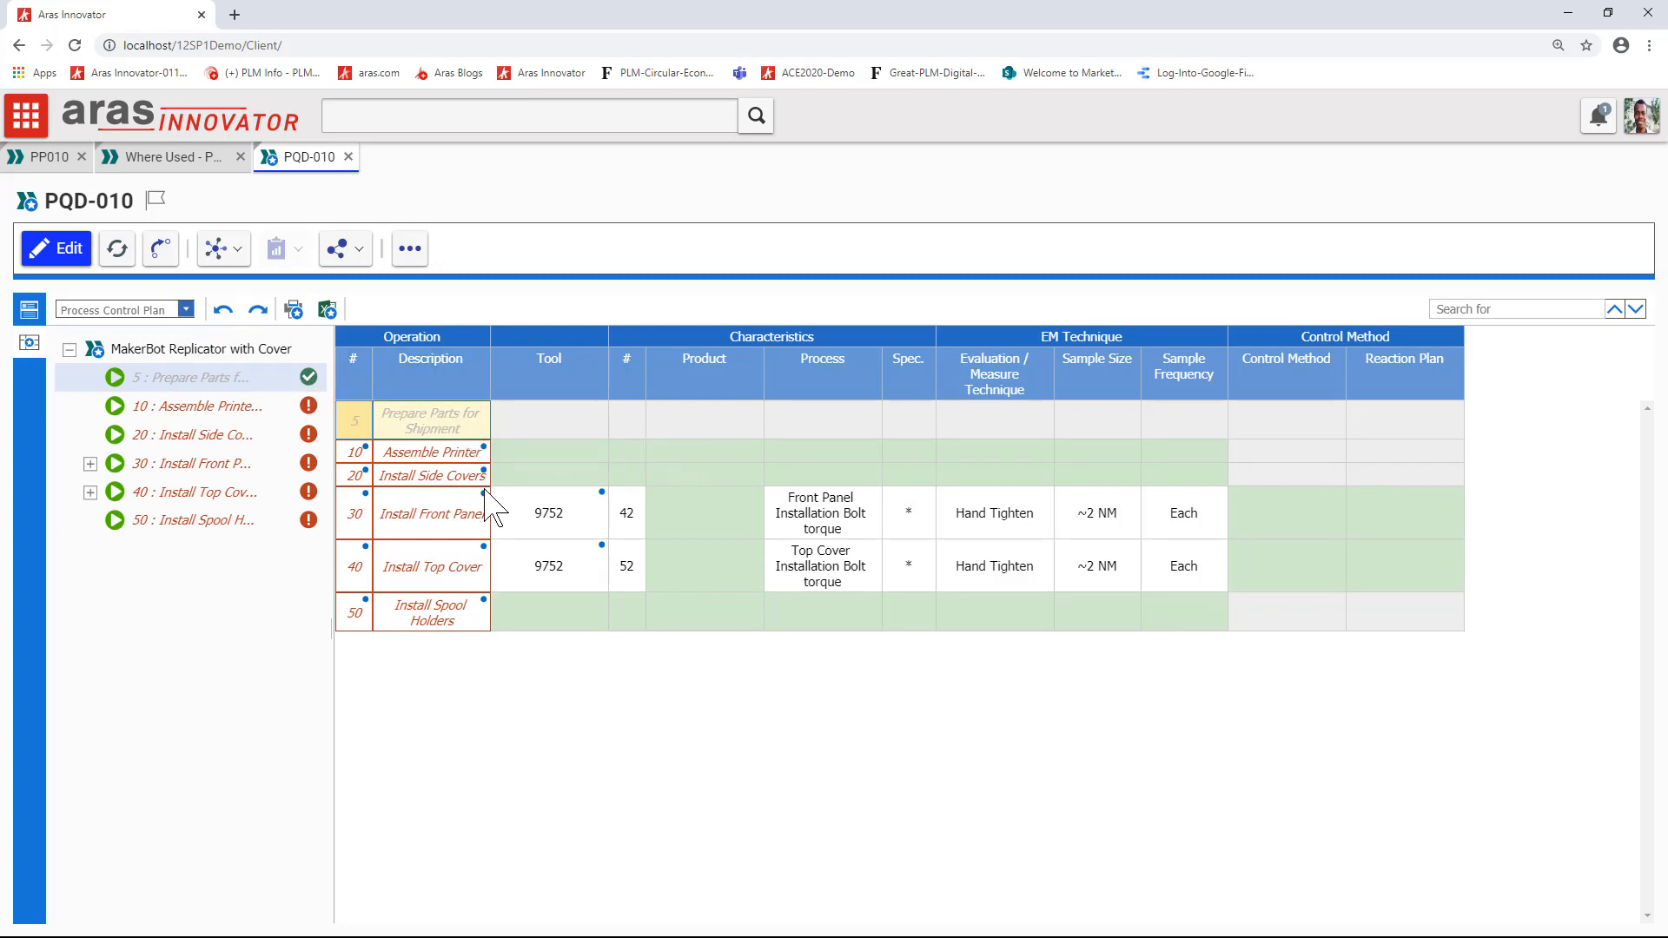
{"action": "mouse_move", "coordinate": [485, 615]}
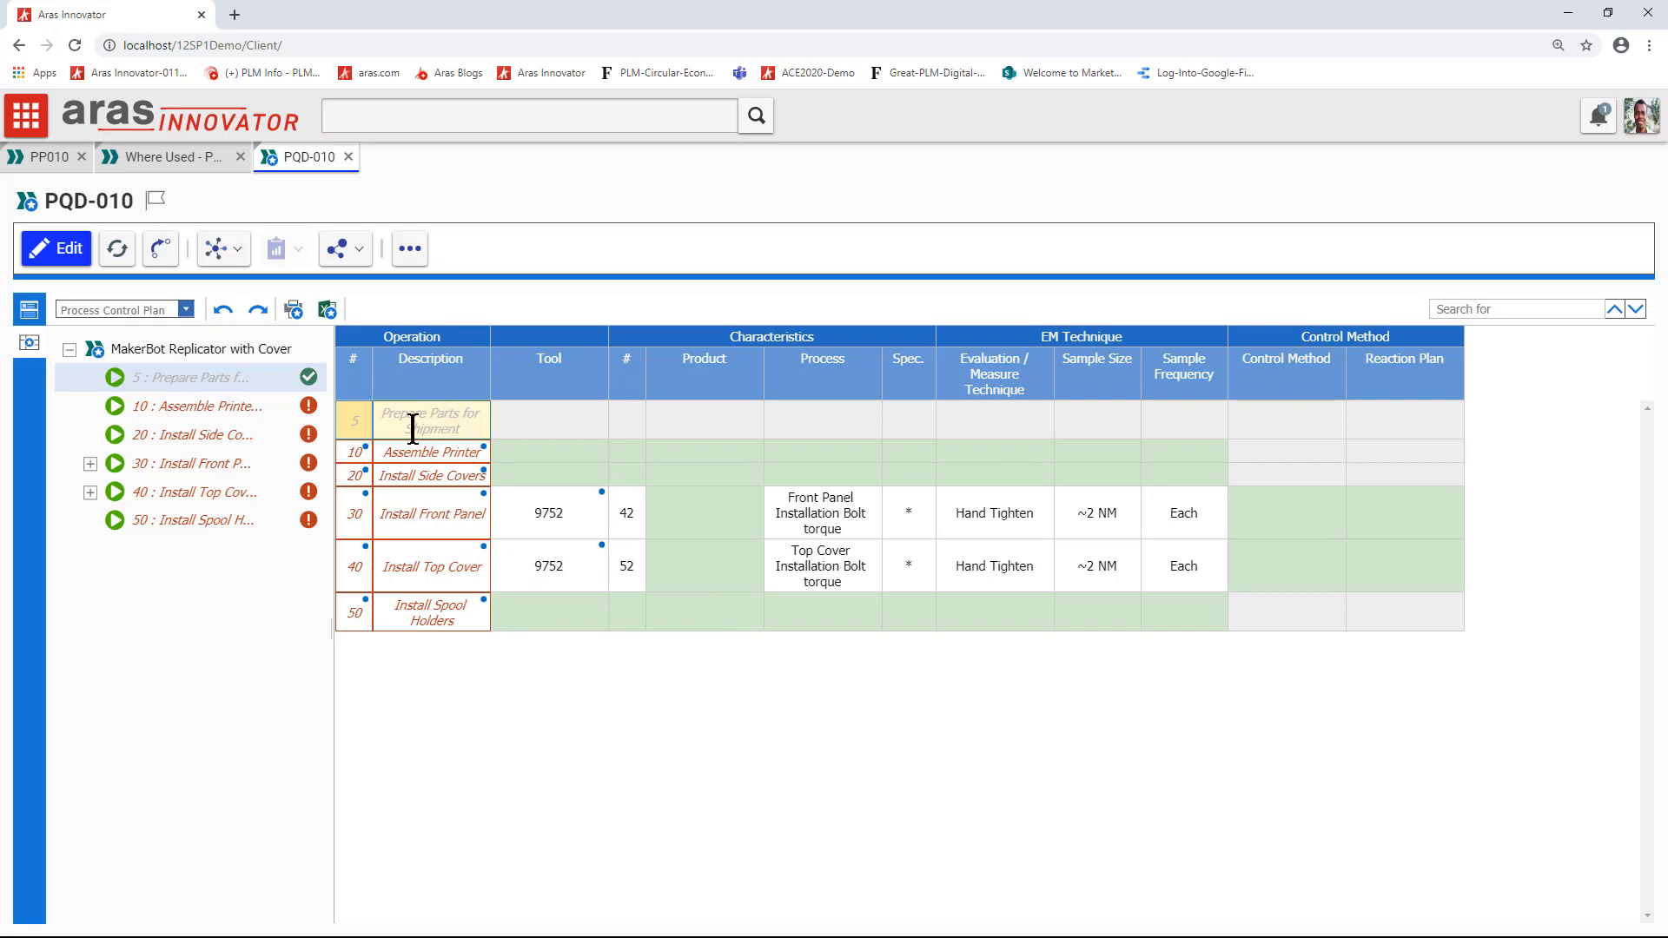
{"action": "left_click", "coordinate": [194, 405]}
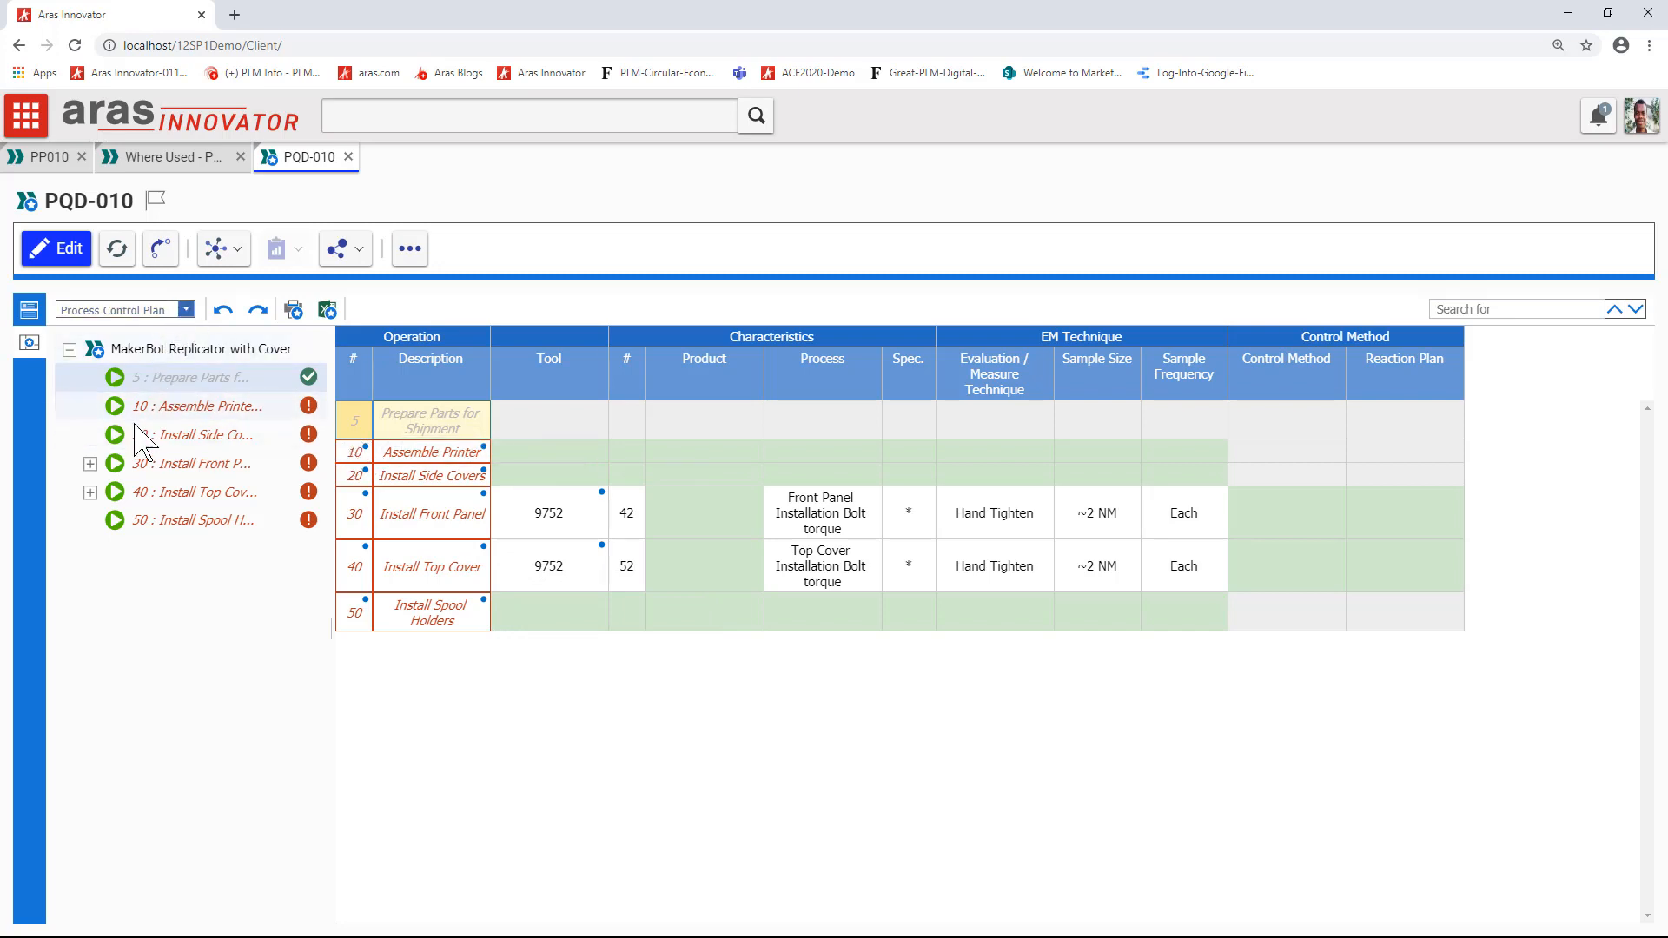
{"action": "left_click", "coordinate": [90, 462]}
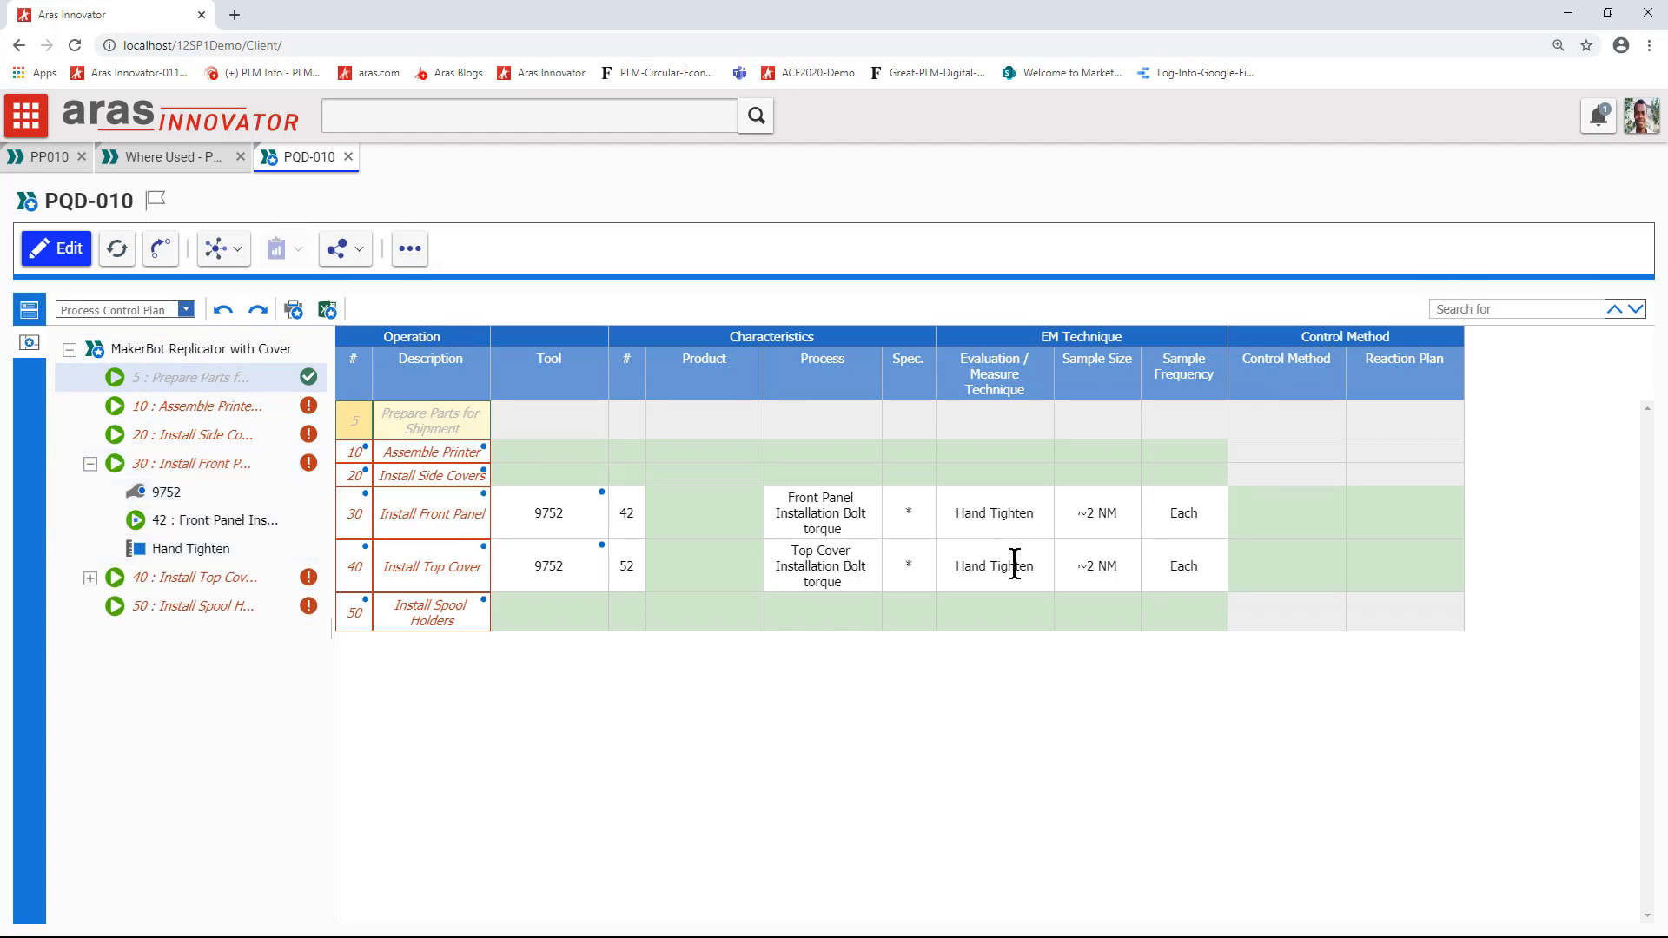
{"action": "left_click", "coordinate": [90, 576]}
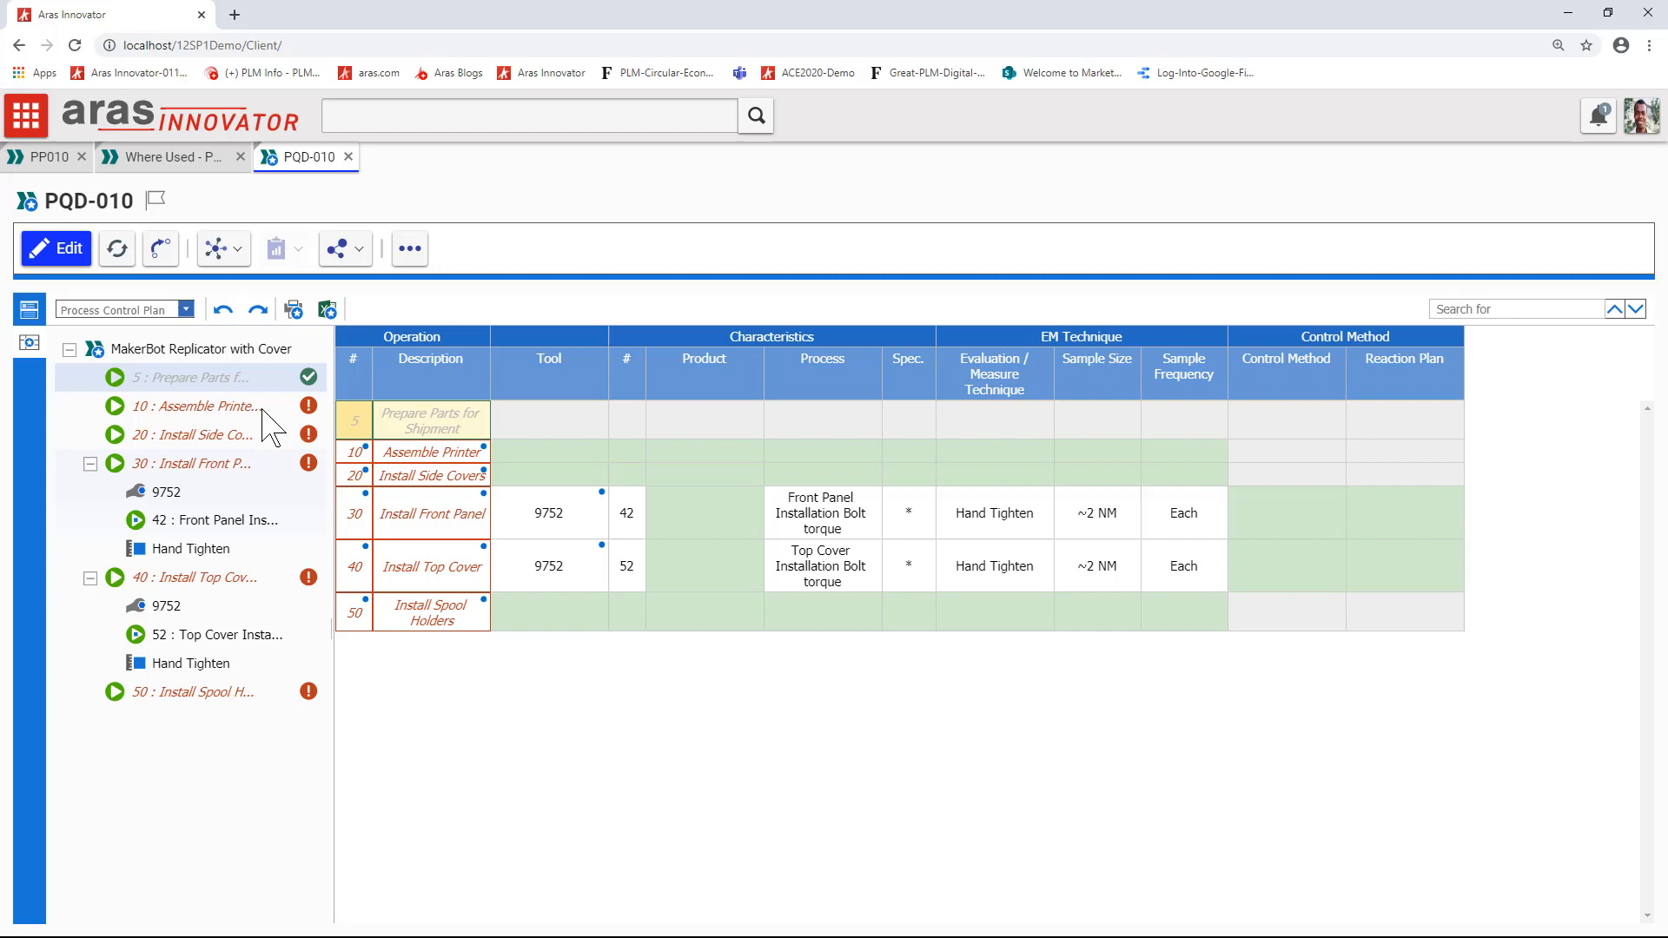
{"action": "left_click", "coordinate": [183, 309]}
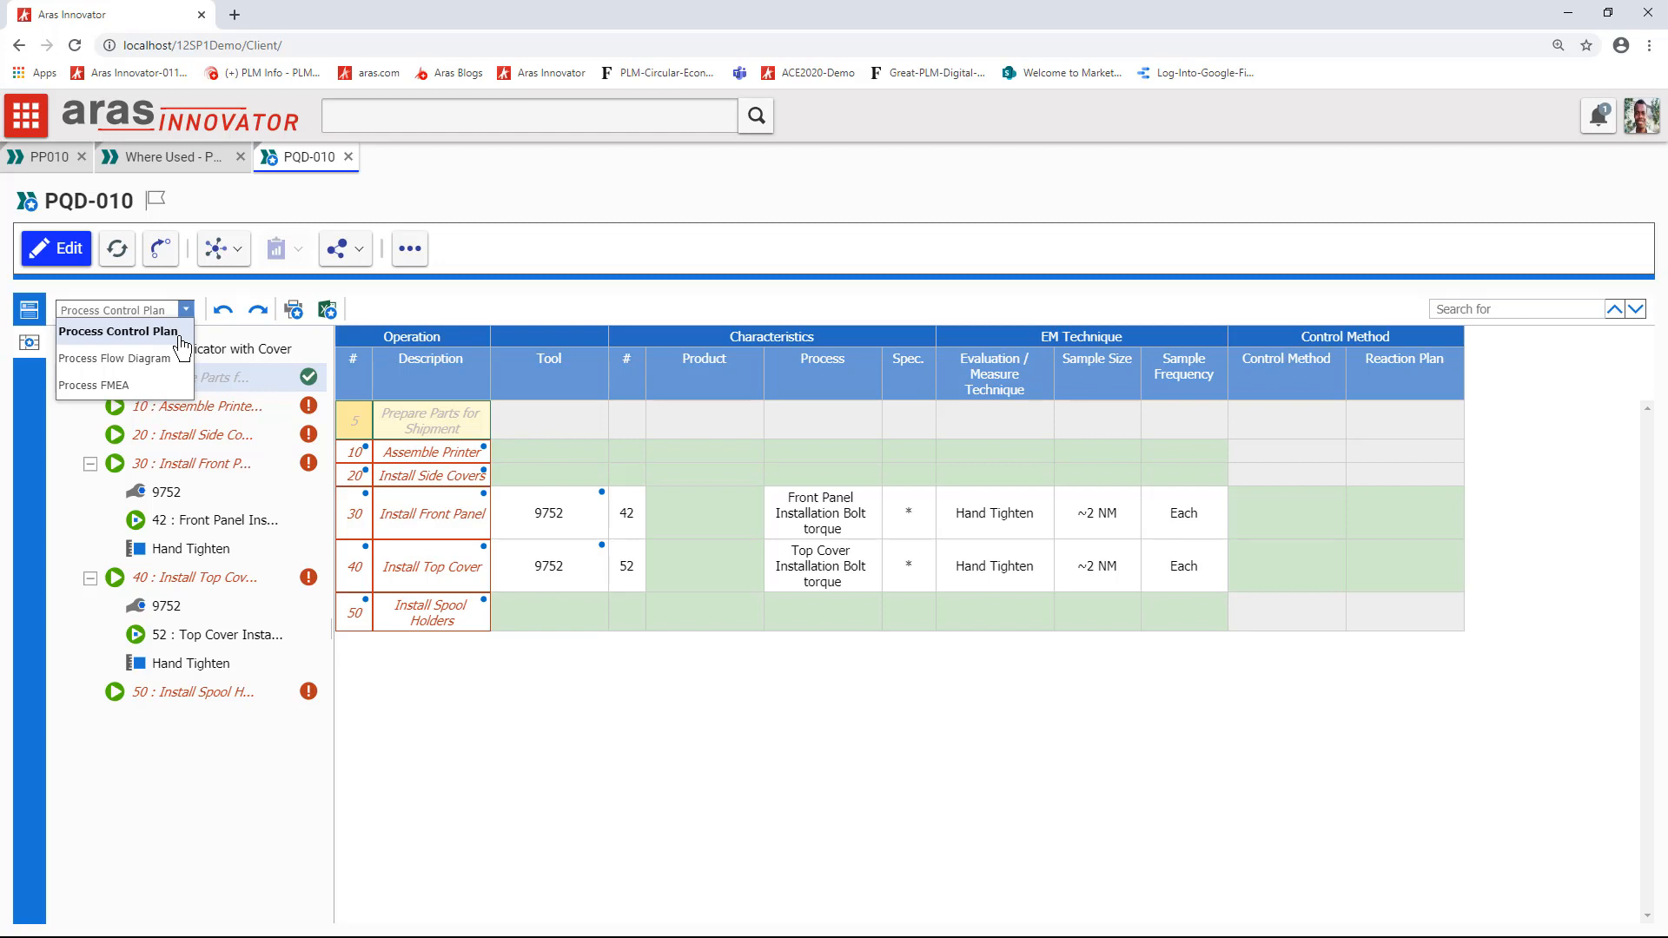
{"action": "mouse_move", "coordinate": [286, 377]}
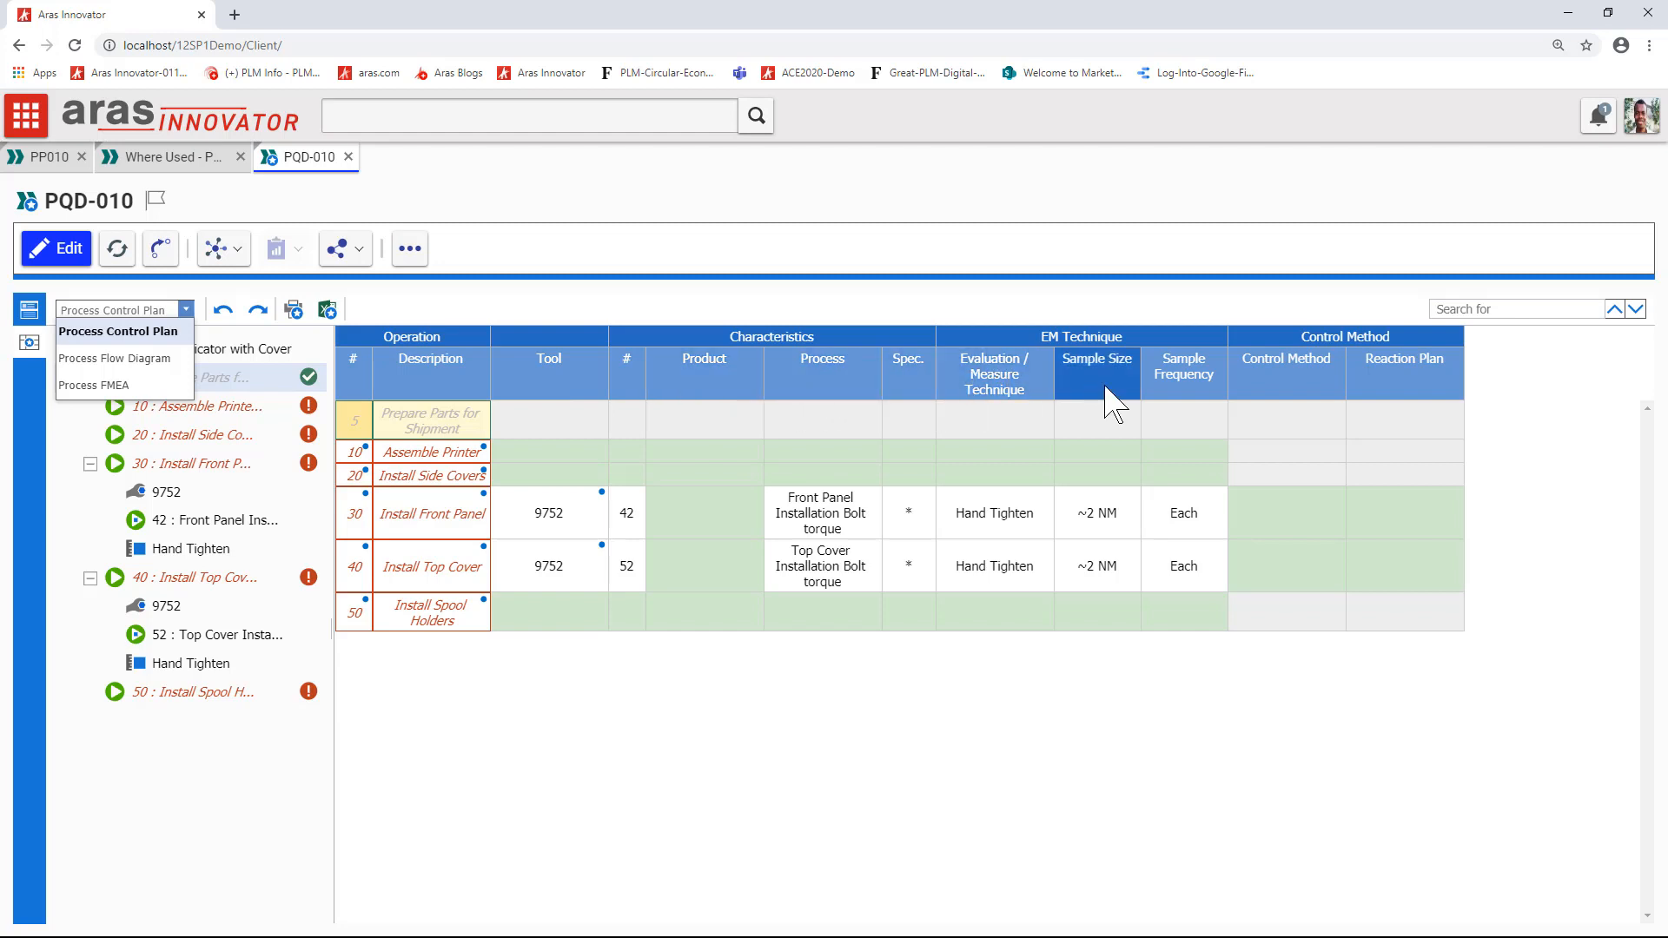
{"action": "mouse_move", "coordinate": [1342, 405]}
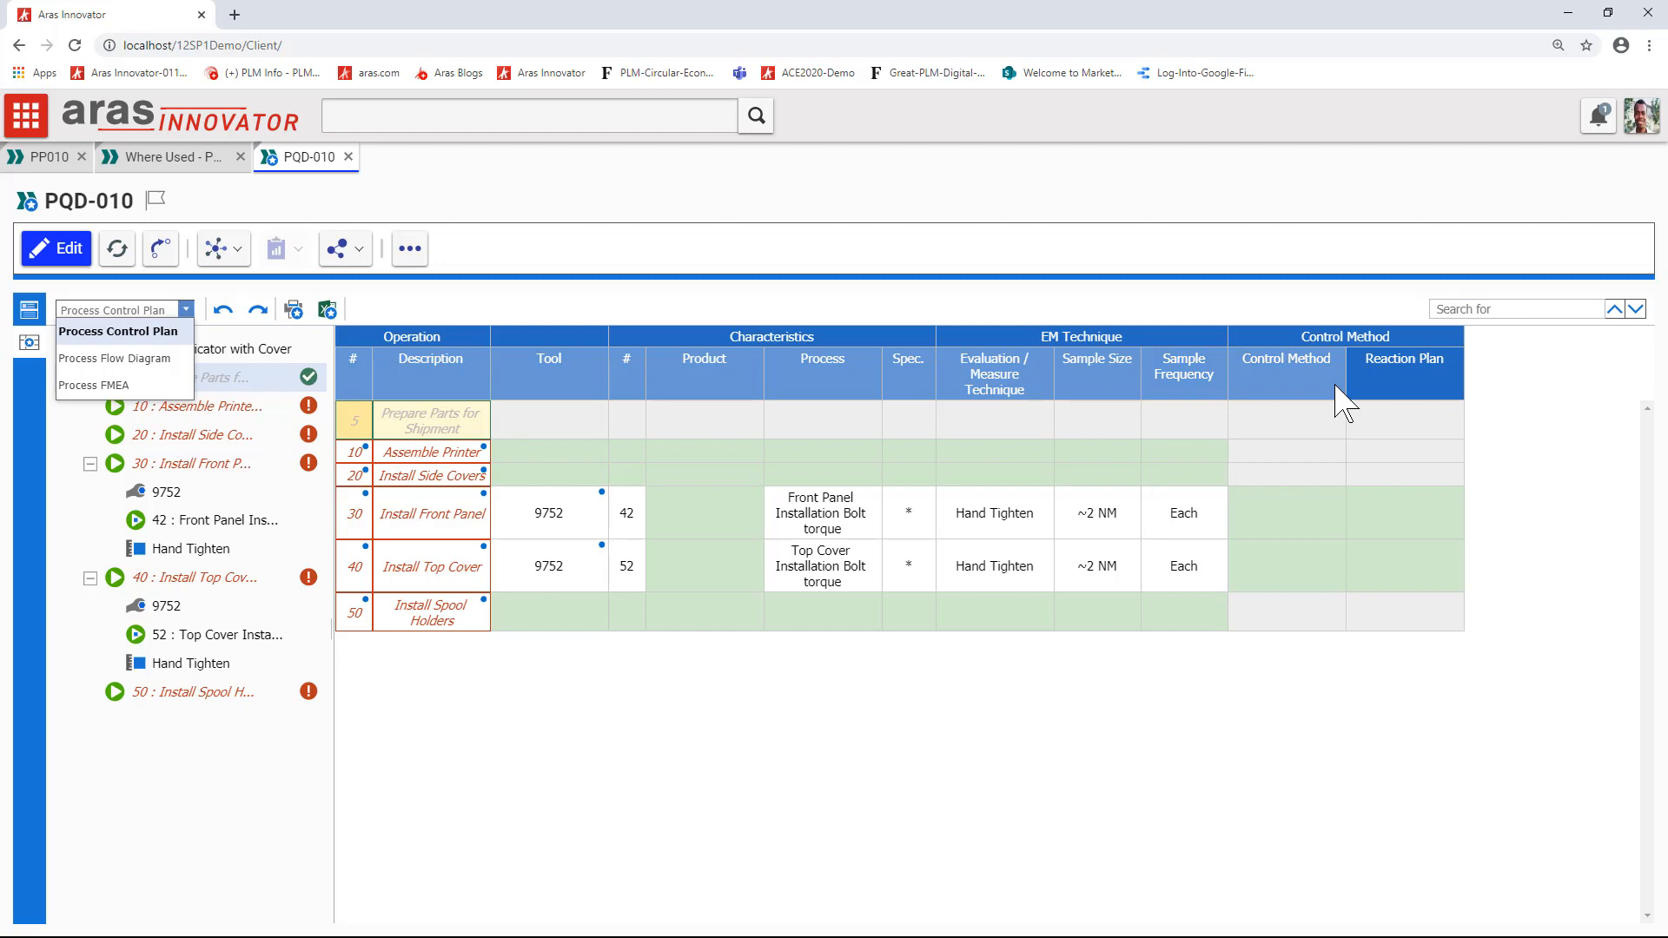
Switch the PQD-010 editor view to Process Flow Diagram
{"action": "left_click", "coordinate": [115, 358]}
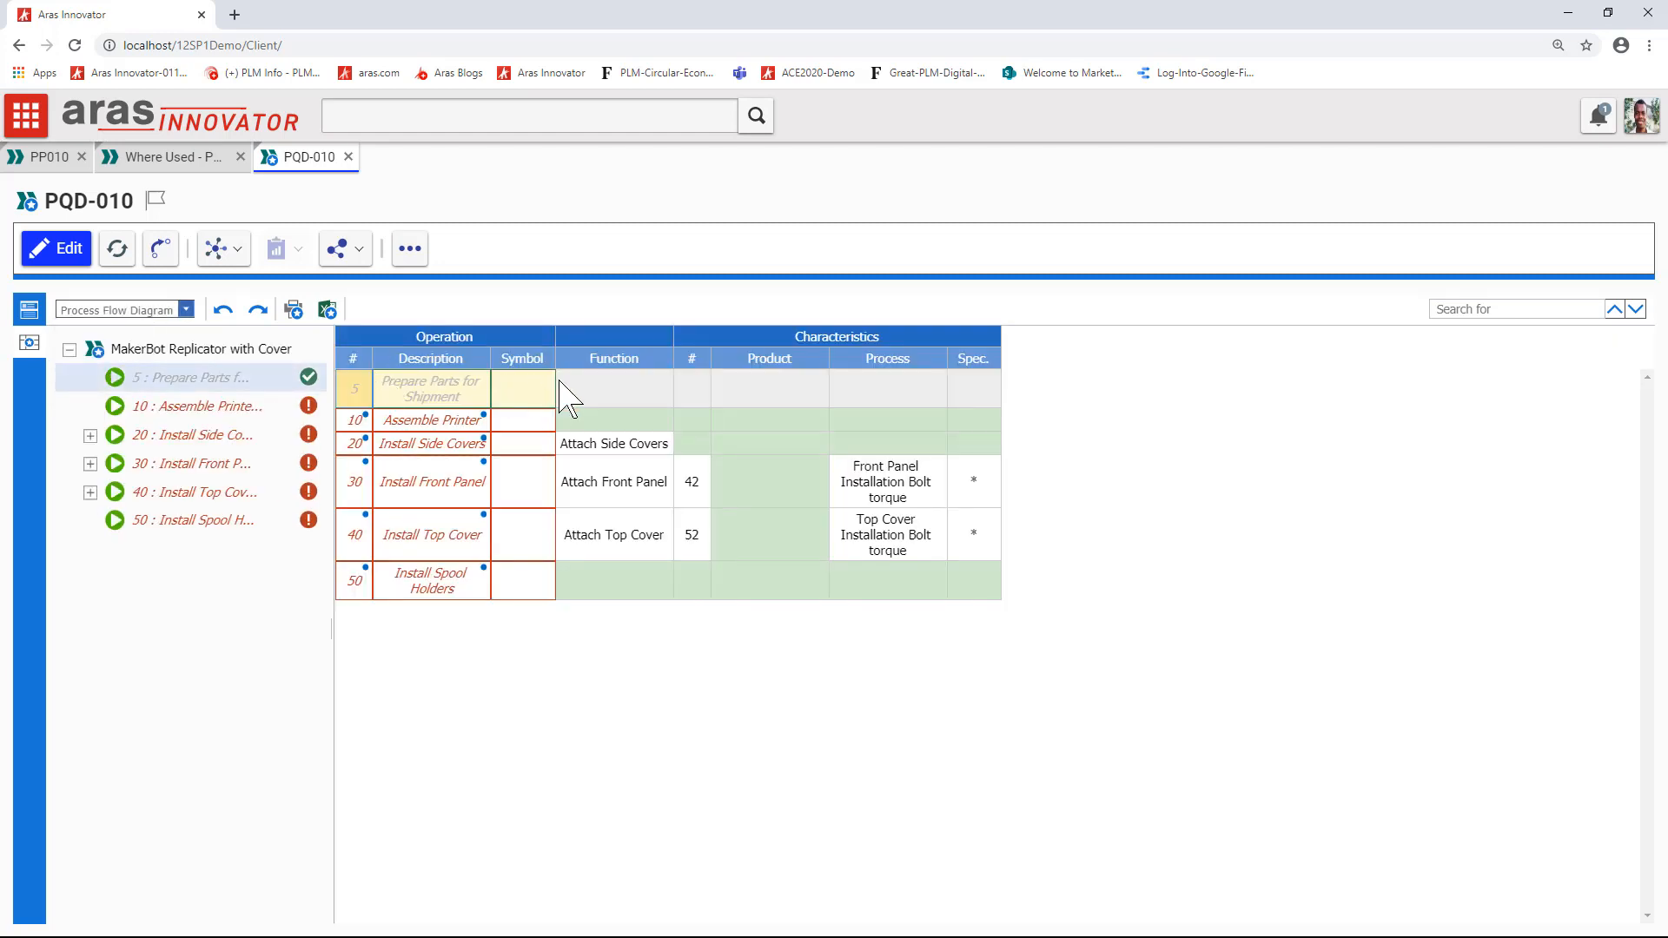
{"action": "mouse_move", "coordinate": [945, 576]}
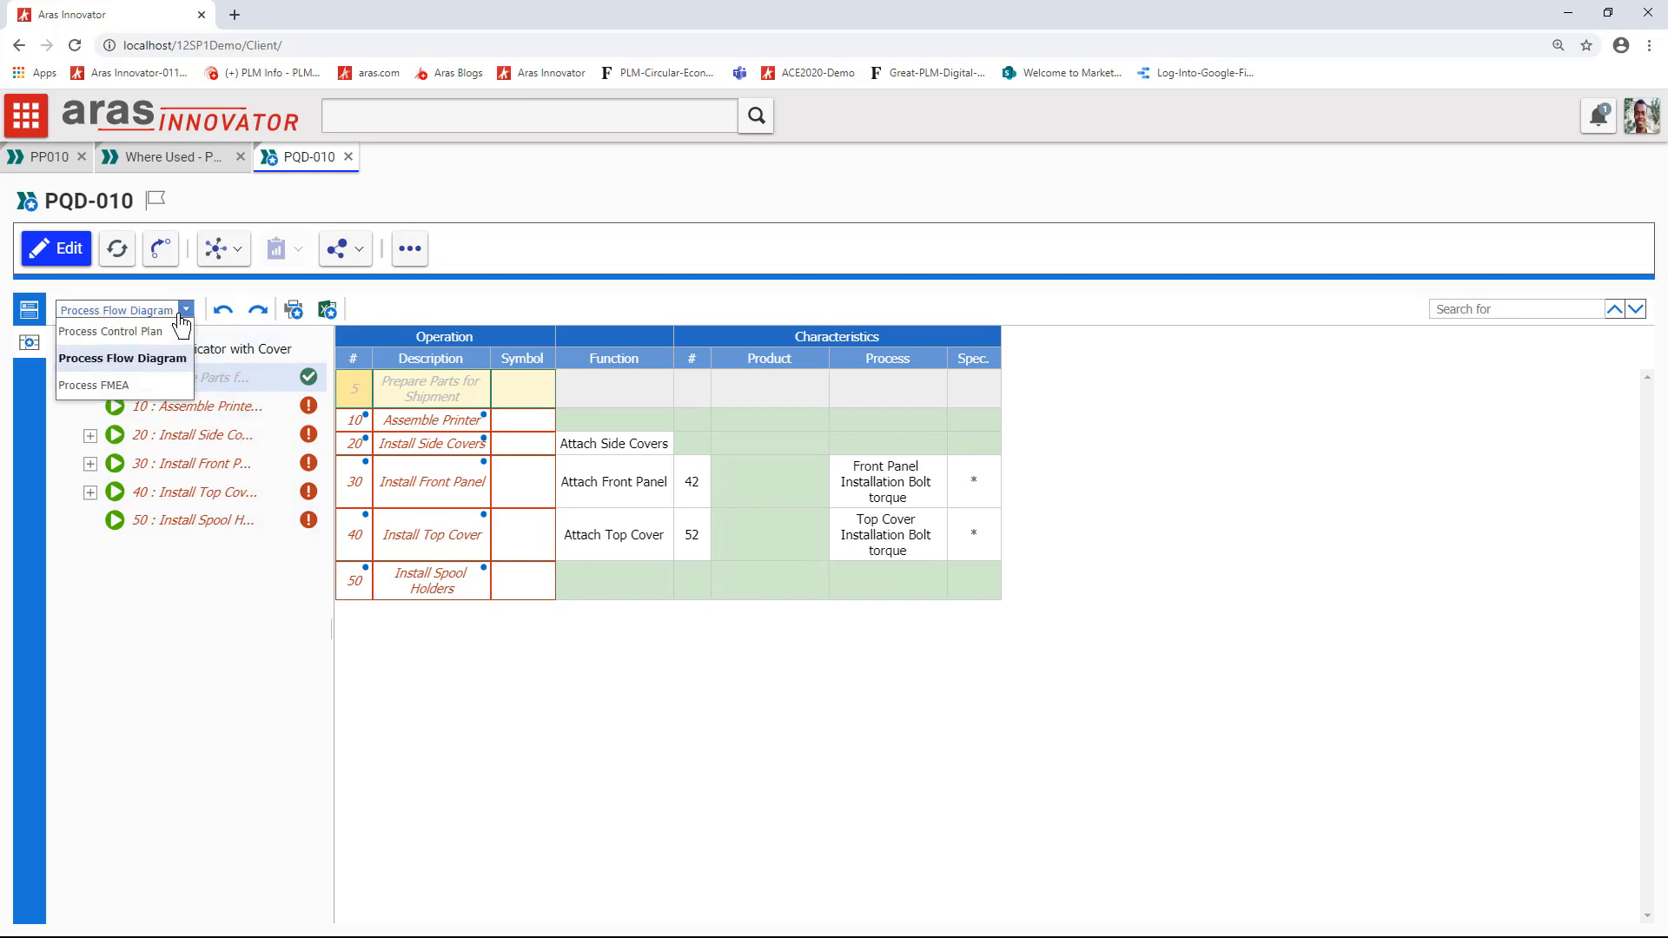
{"action": "left_click", "coordinate": [94, 386]}
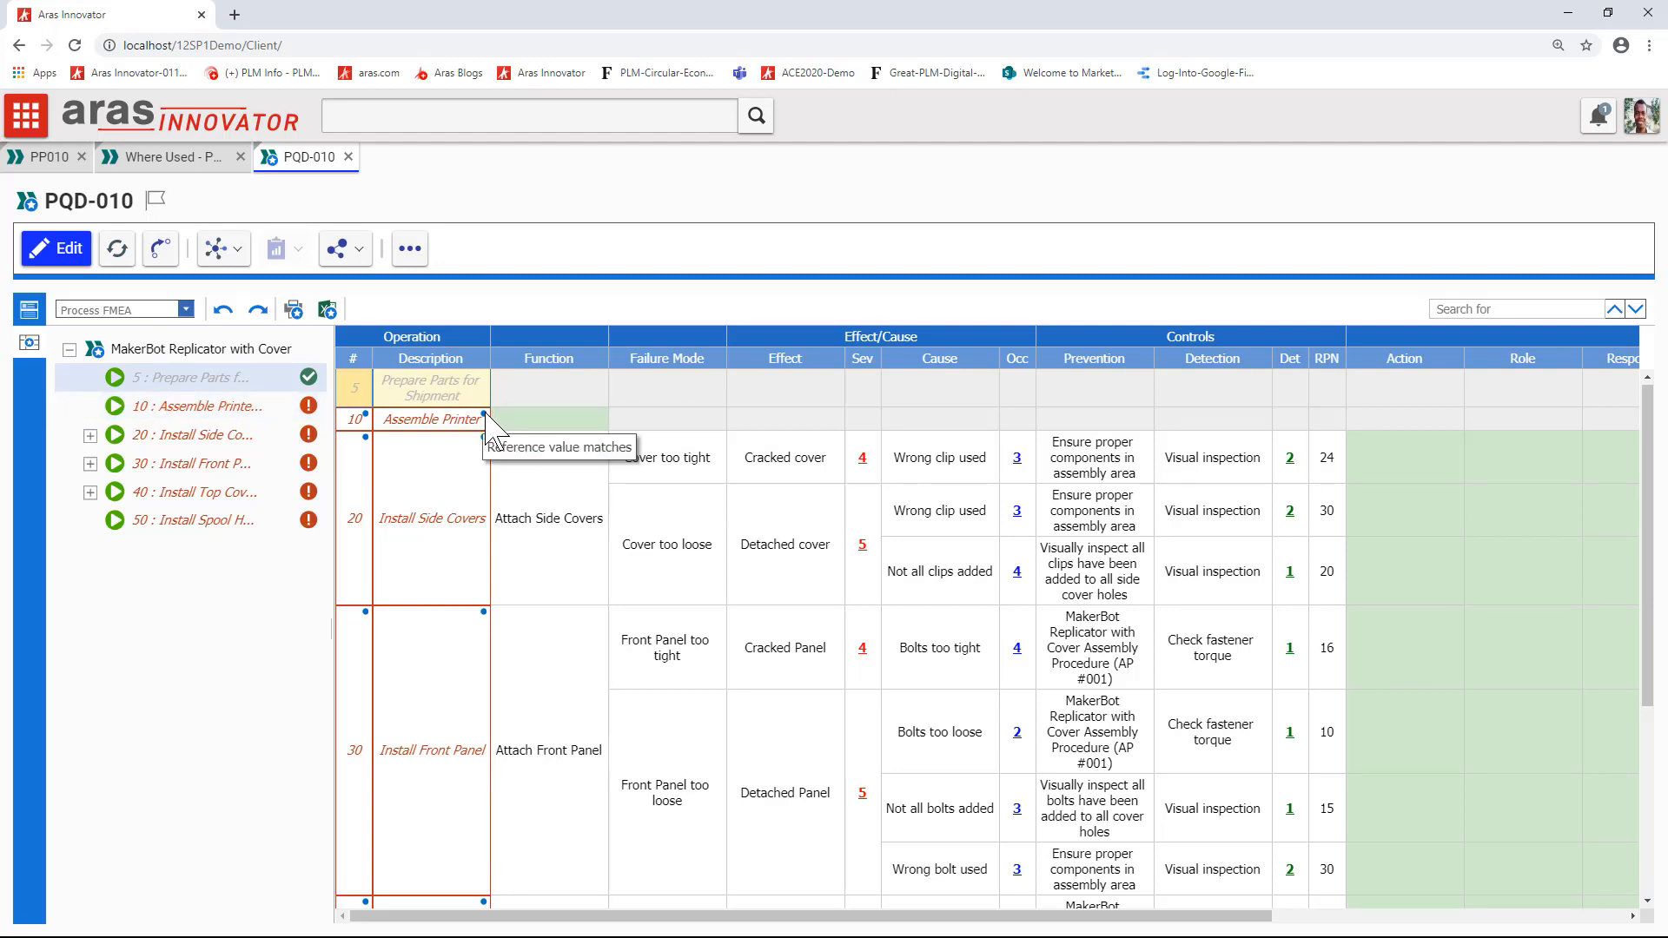
{"action": "mouse_move", "coordinate": [787, 570]}
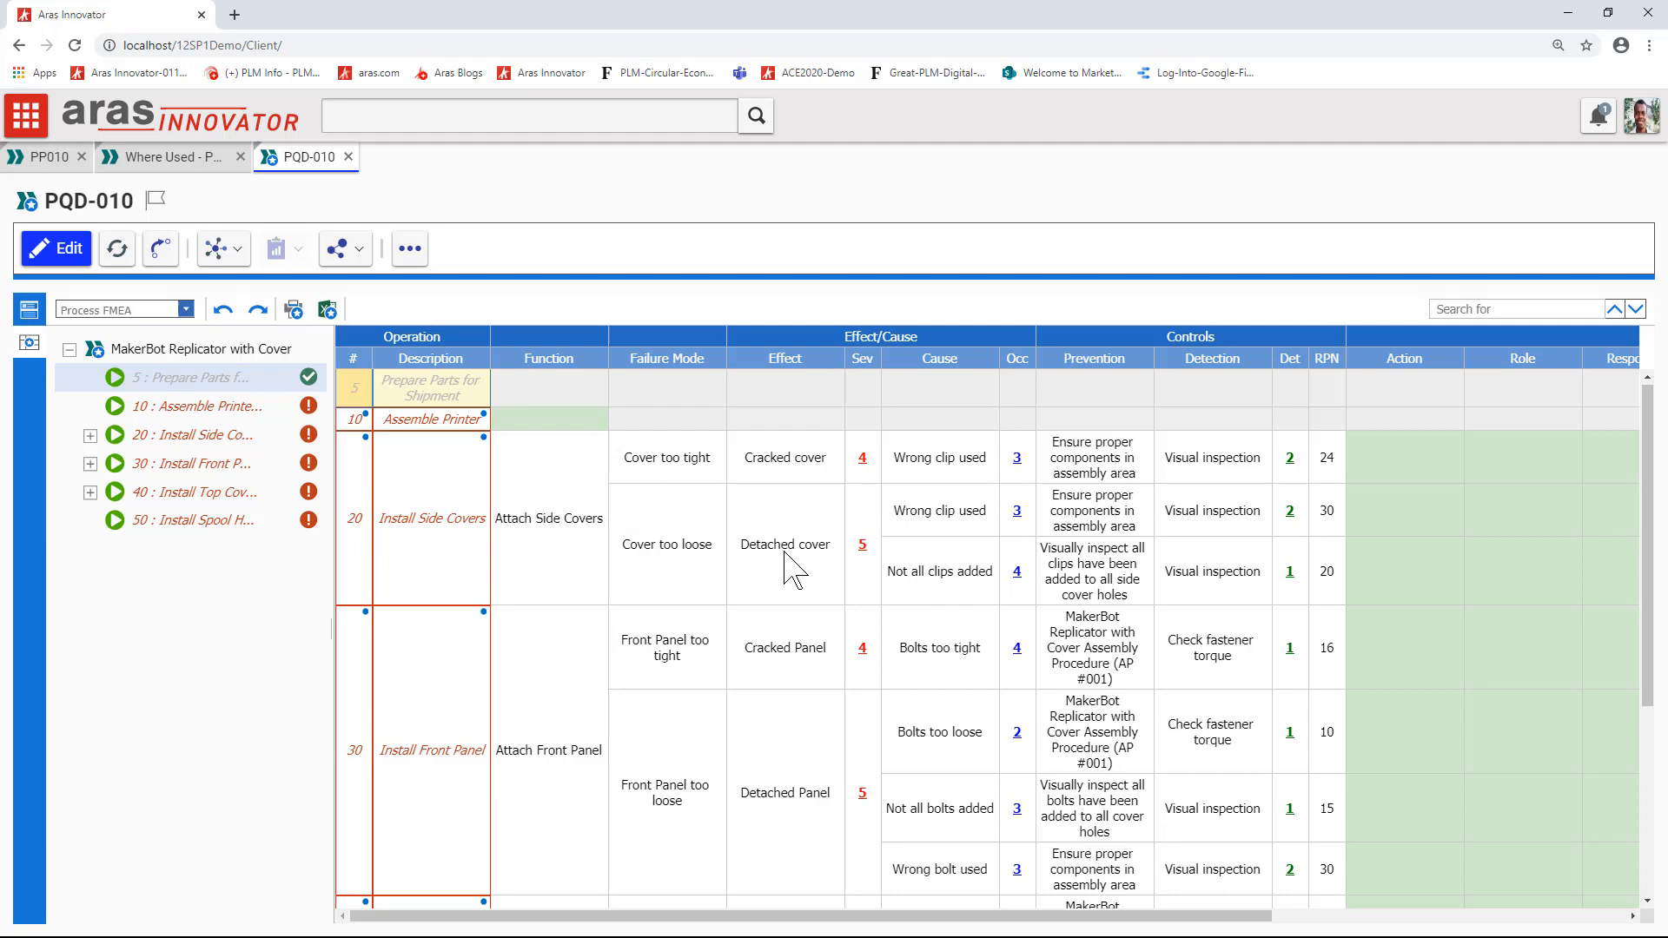
{"action": "mouse_move", "coordinate": [952, 570]}
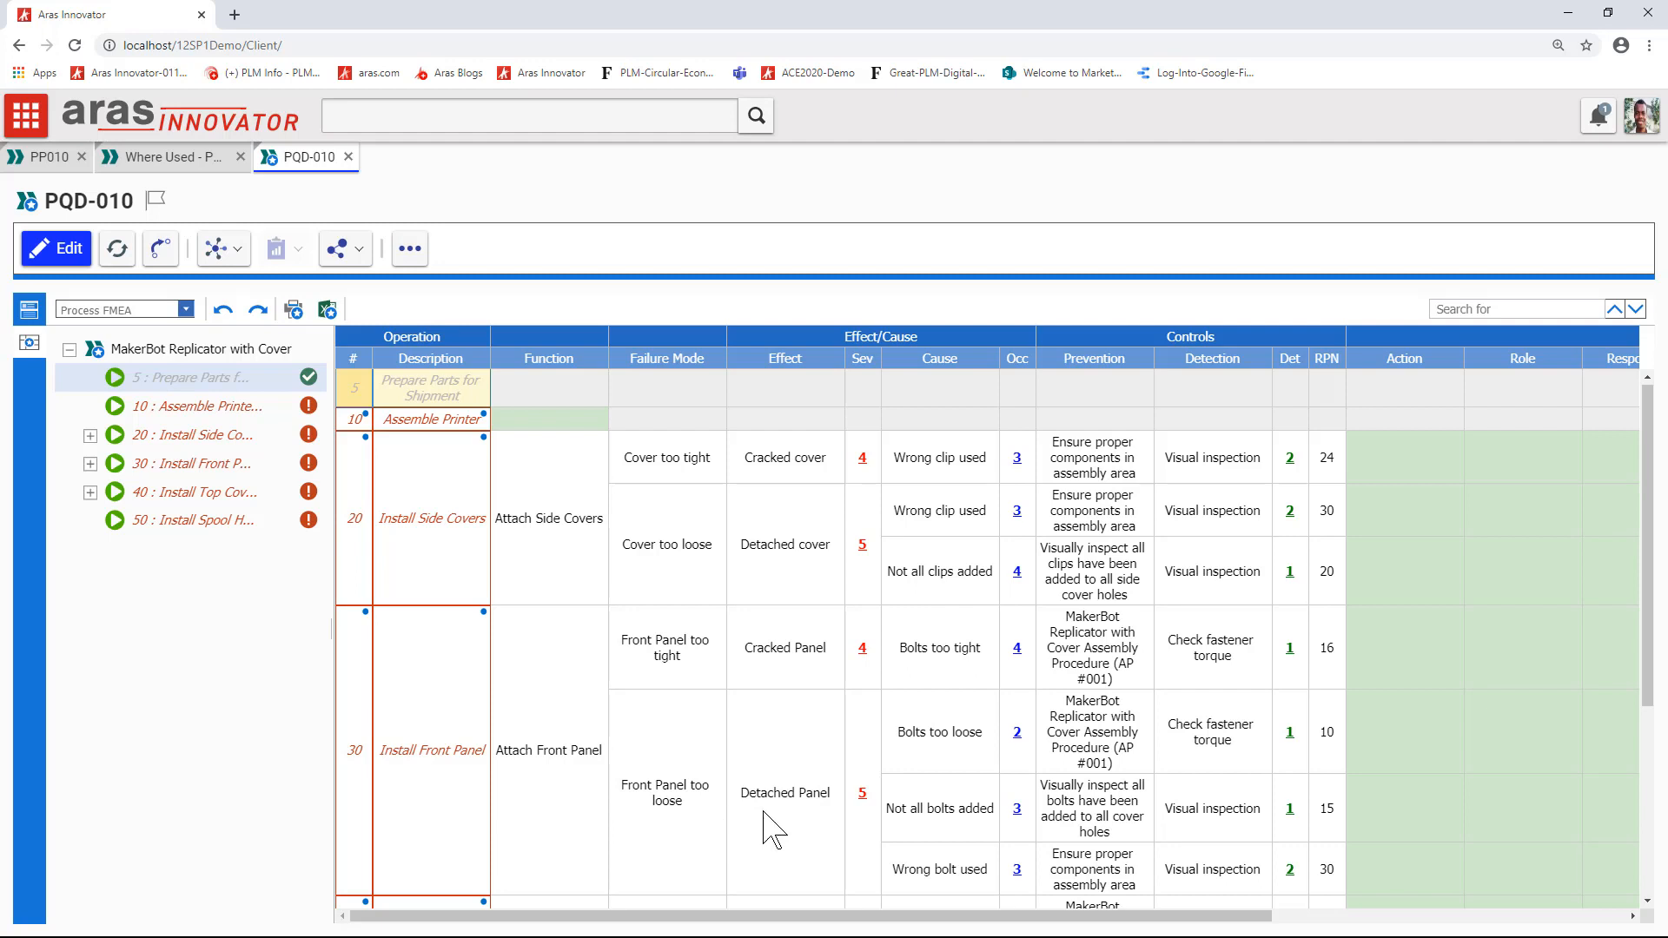
{"action": "scroll", "scroll_direction": "down", "scroll_amount": 3}
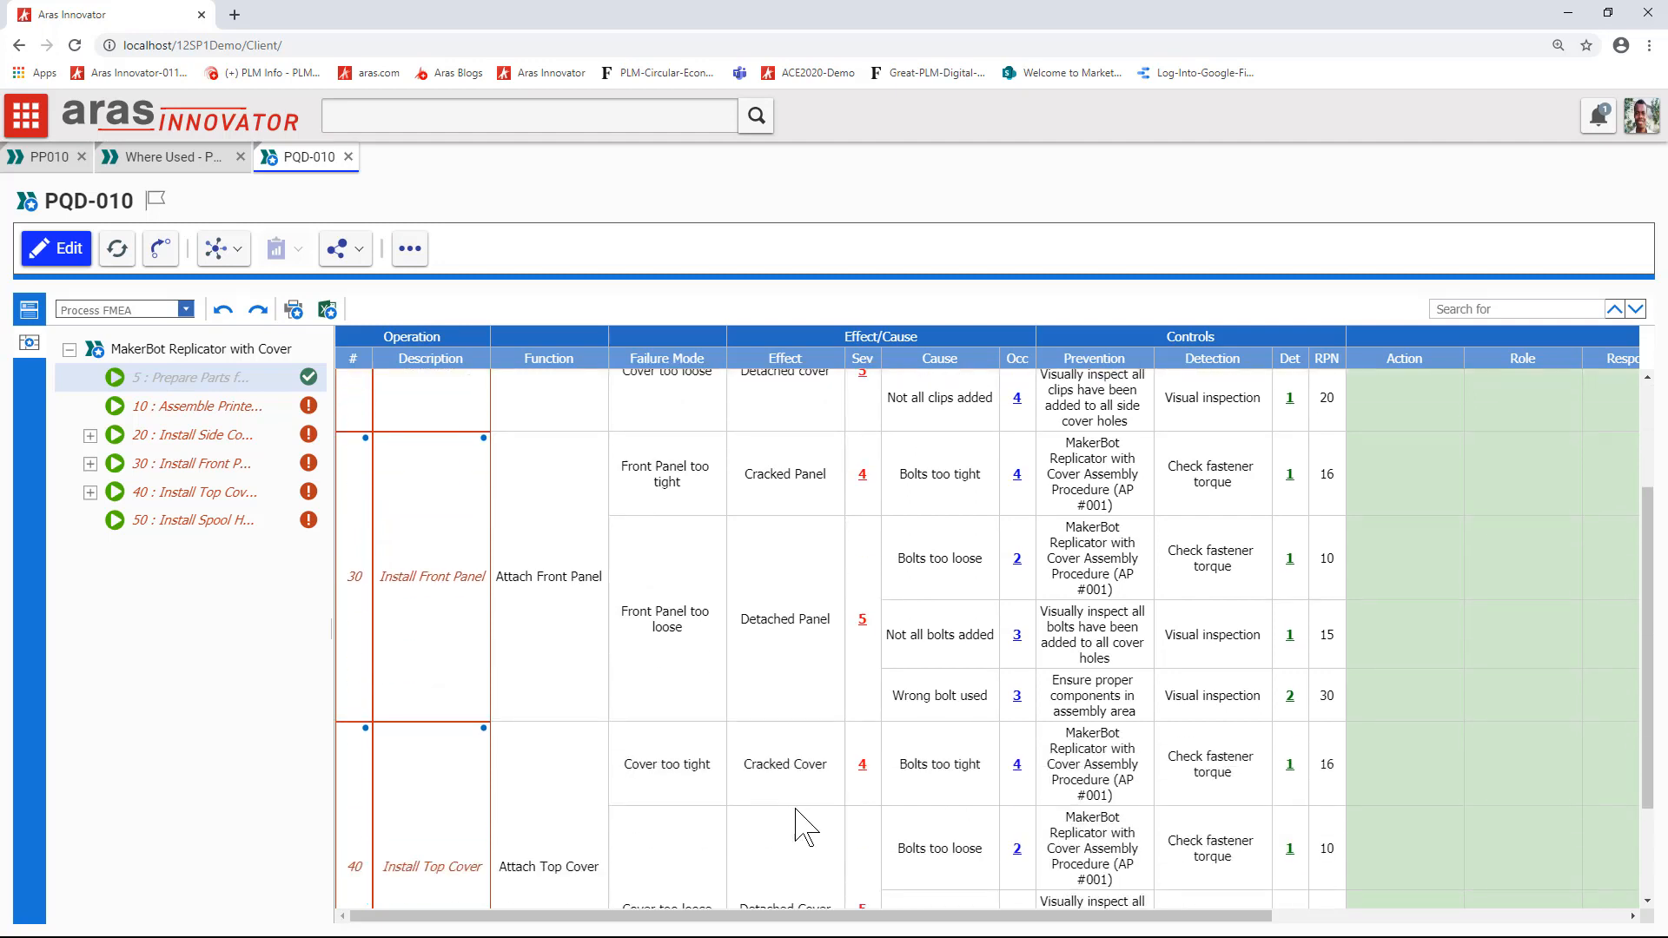
{"action": "scroll", "scroll_direction": "down", "scroll_amount": 3}
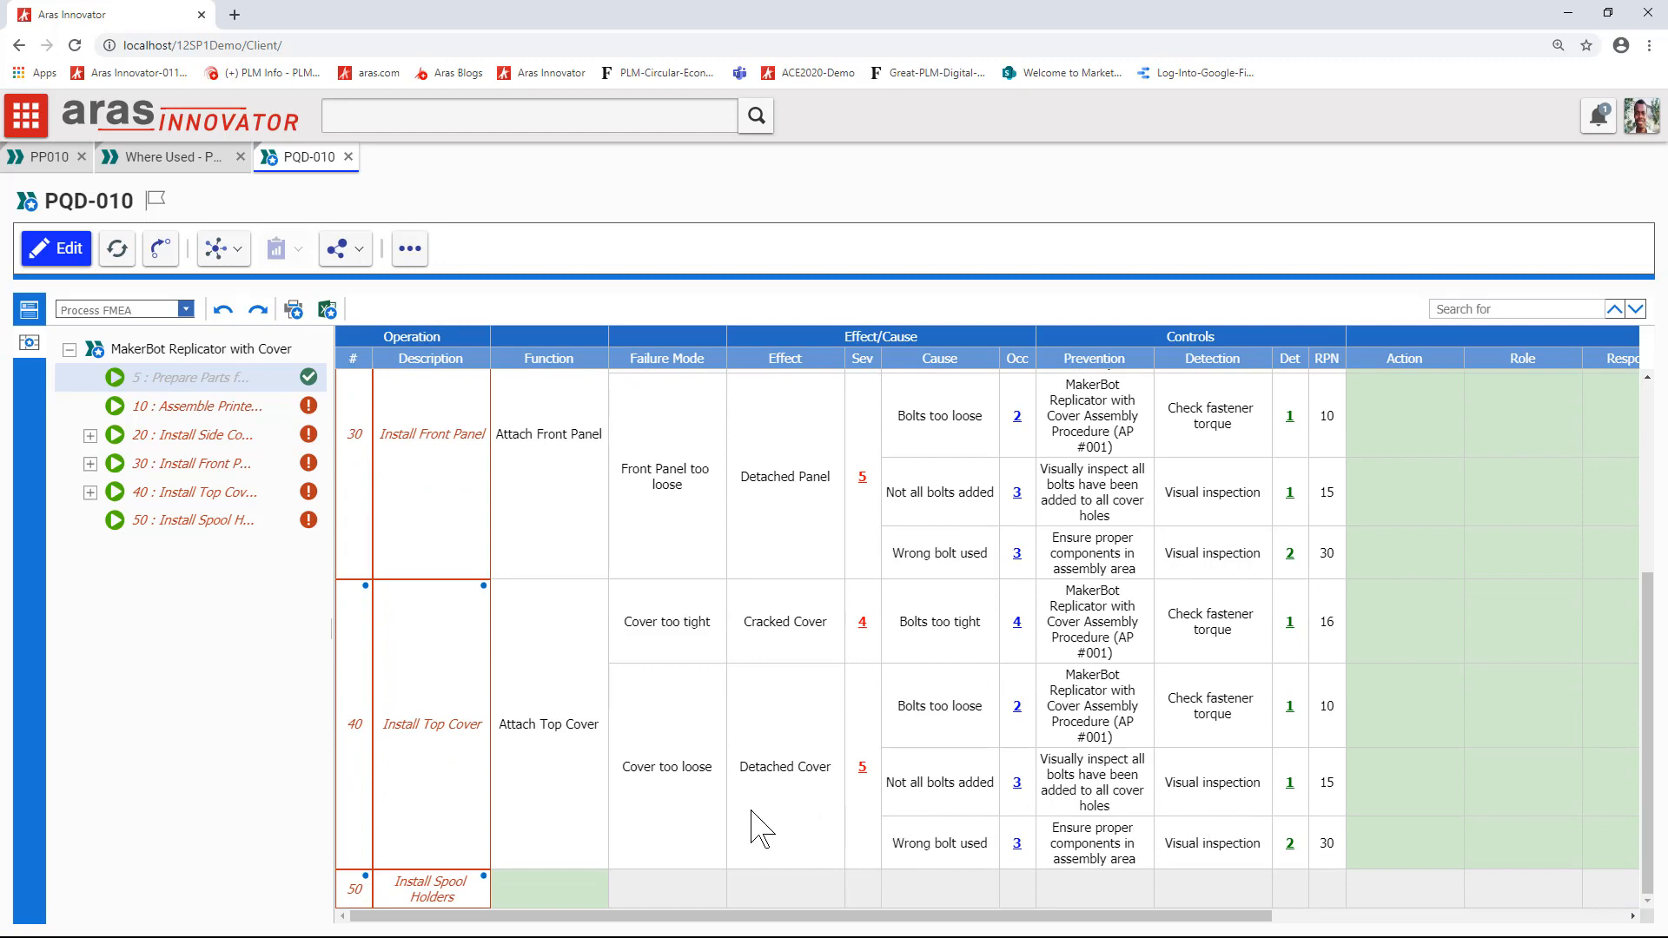
{"action": "mouse_move", "coordinate": [674, 723]}
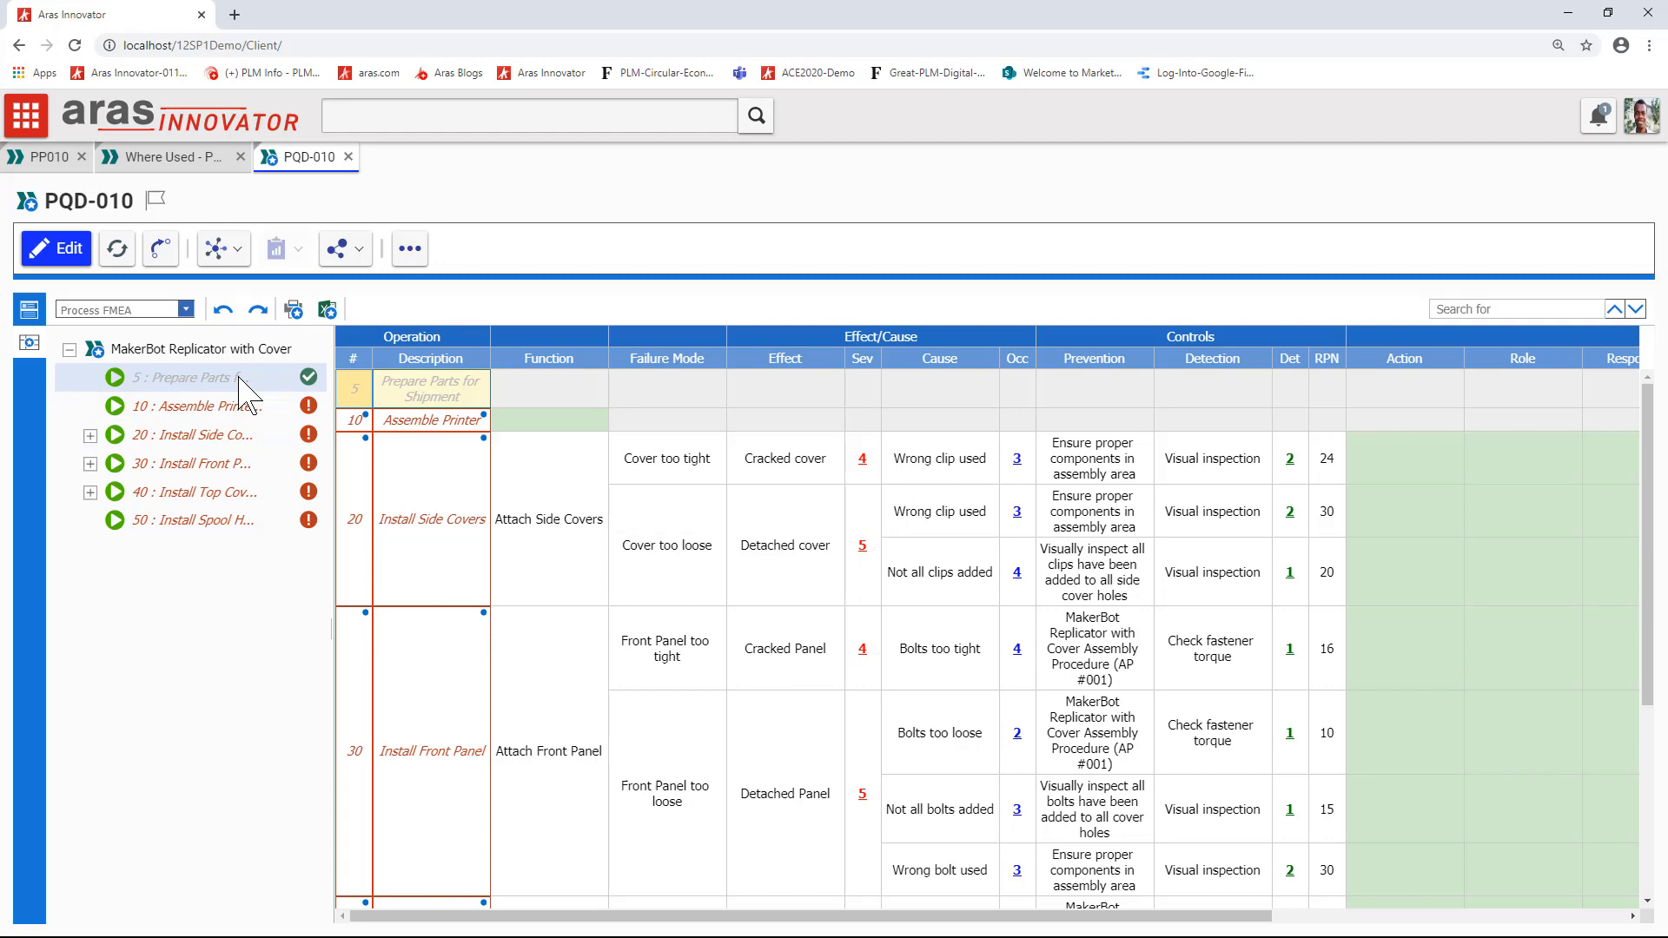
{"action": "mouse_move", "coordinate": [196, 377]}
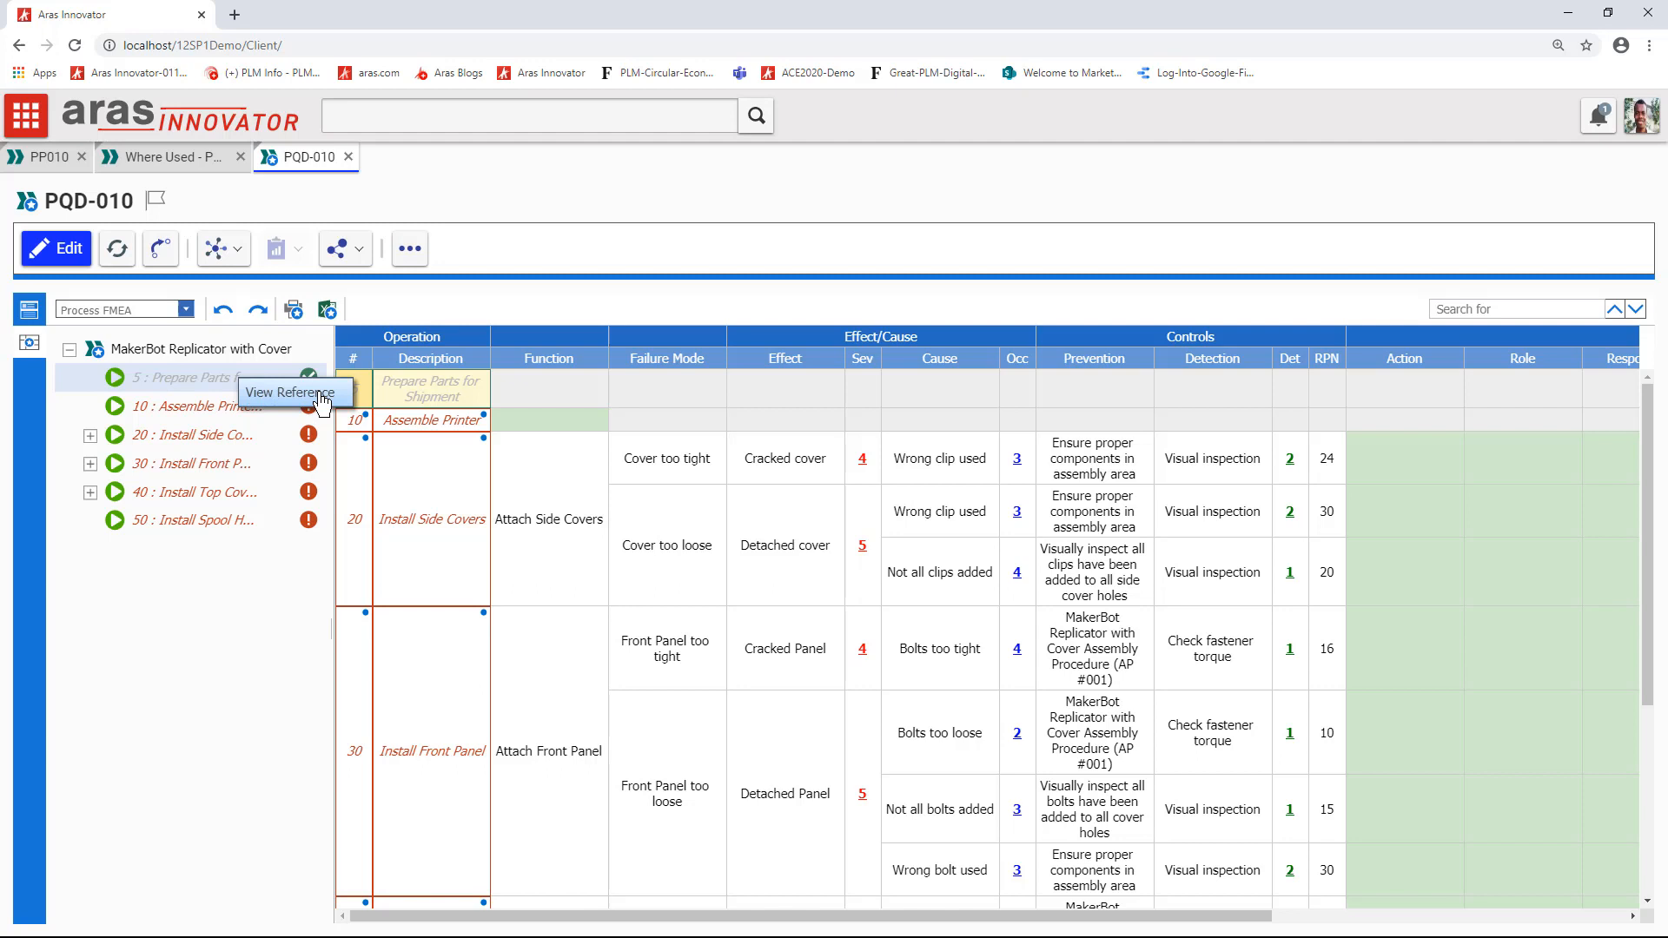
{"action": "mouse_move", "coordinate": [270, 405]}
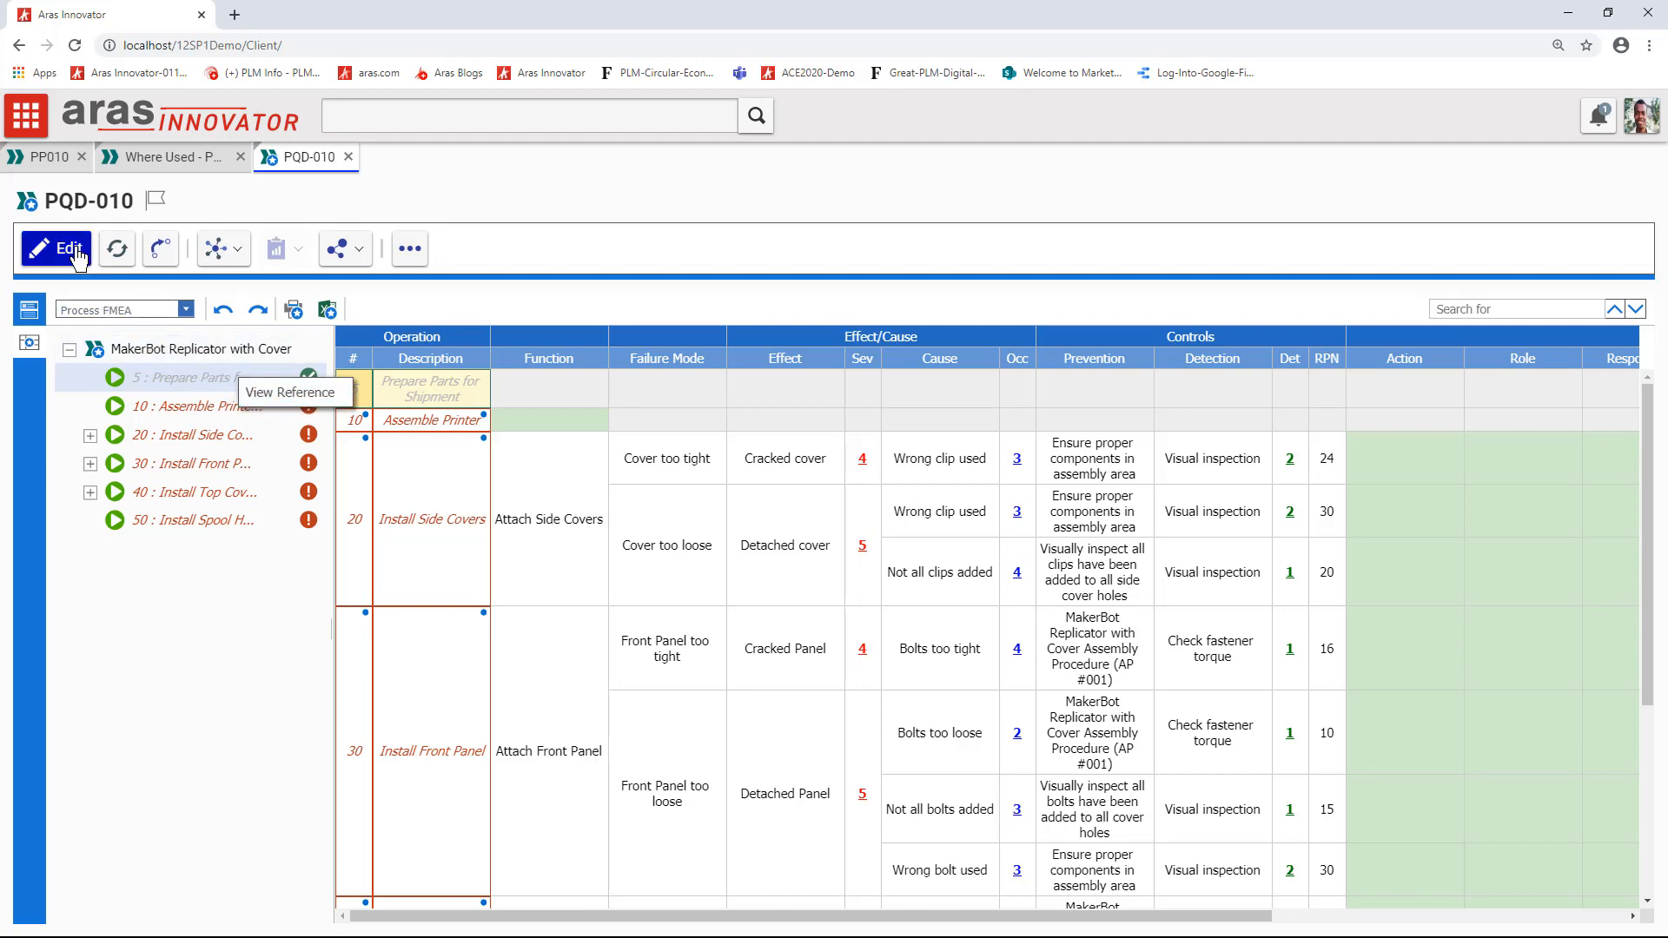
Lock PQD-010 for editing via the toolbar Edit button
{"action": "left_click", "coordinate": [56, 249]}
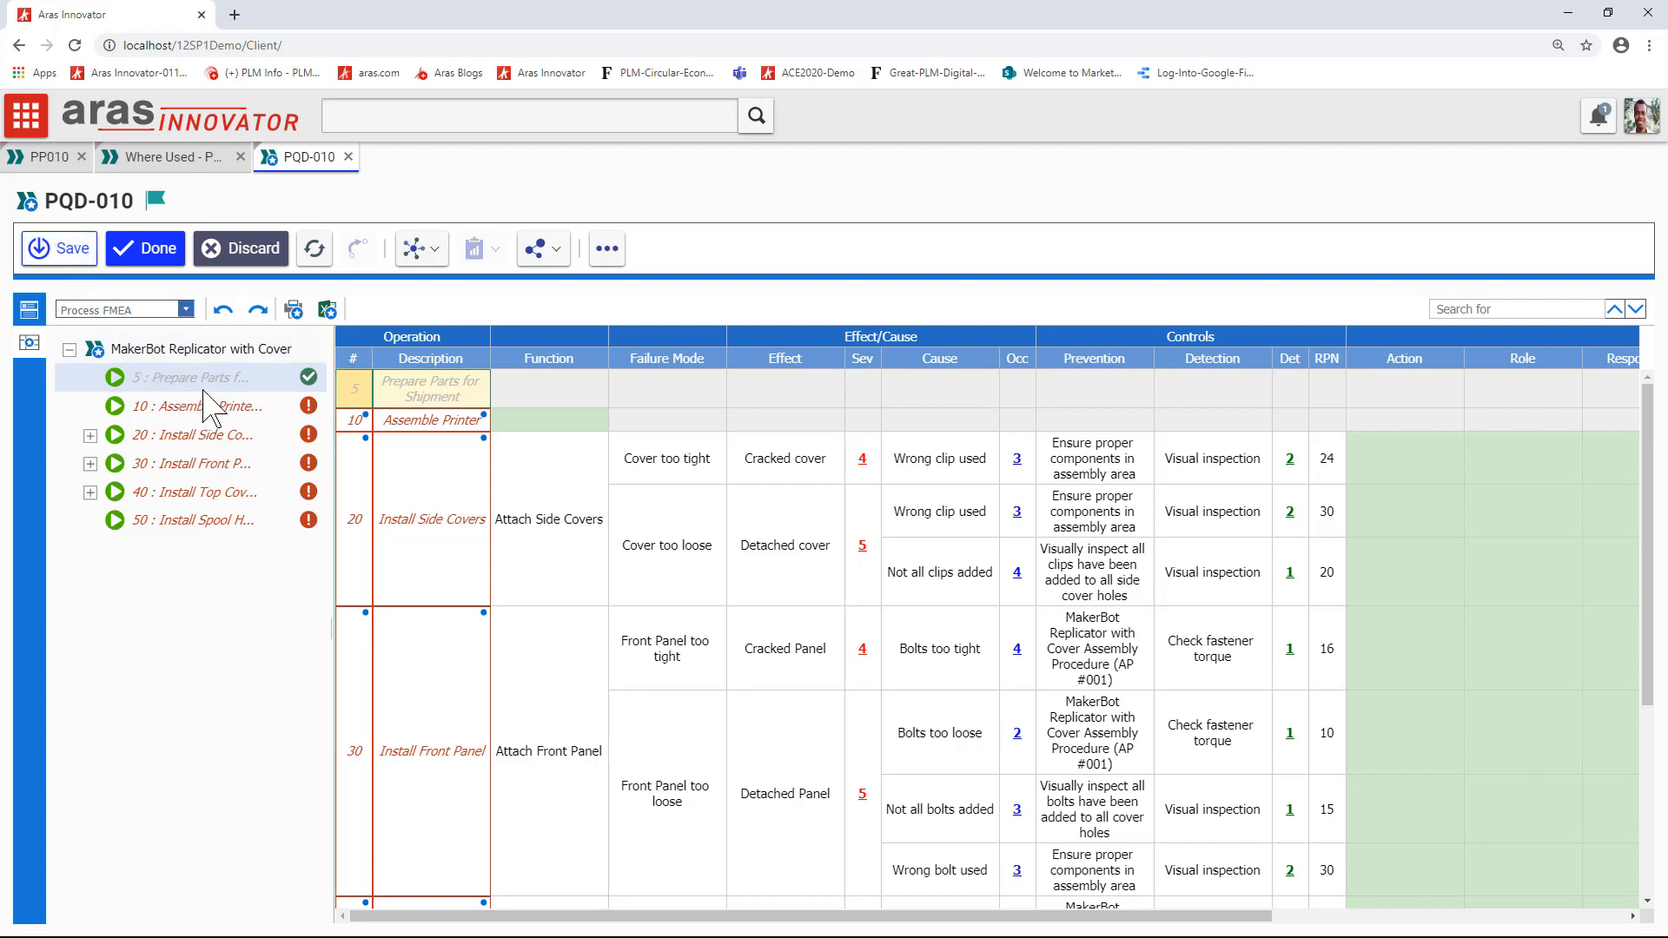
Accept operation 5, Prepare Parts for Shipment, from the structure tree context menu
{"action": "right_click", "coordinate": [191, 377]}
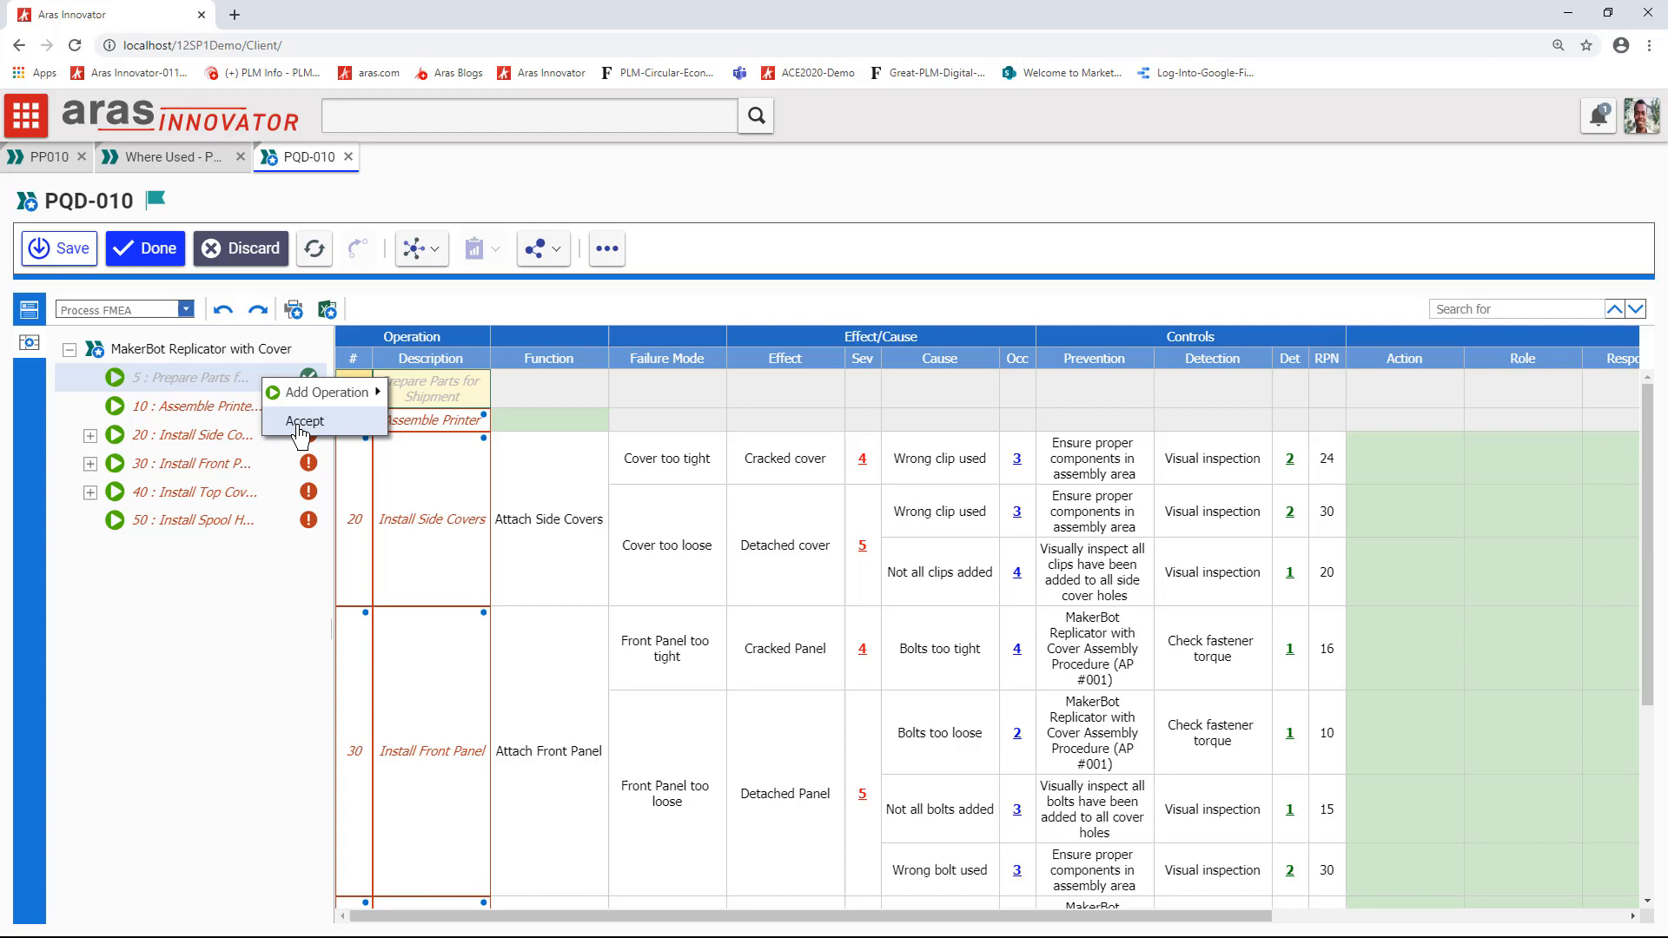
{"action": "mouse_move", "coordinate": [318, 429]}
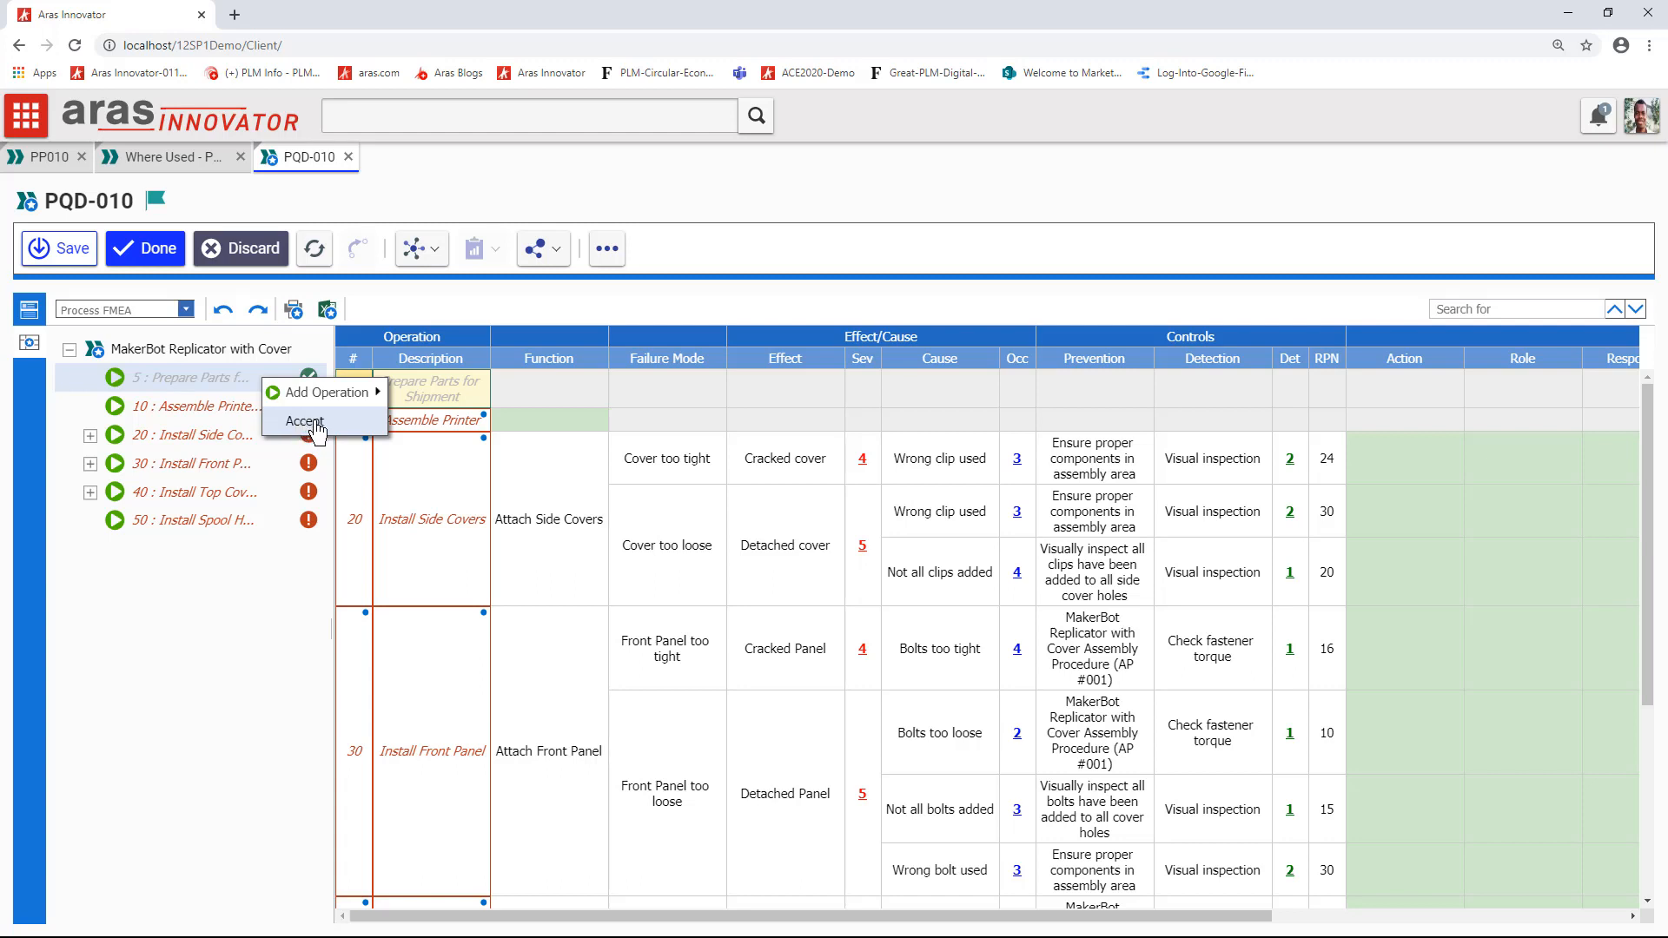
{"action": "left_click", "coordinate": [304, 420]}
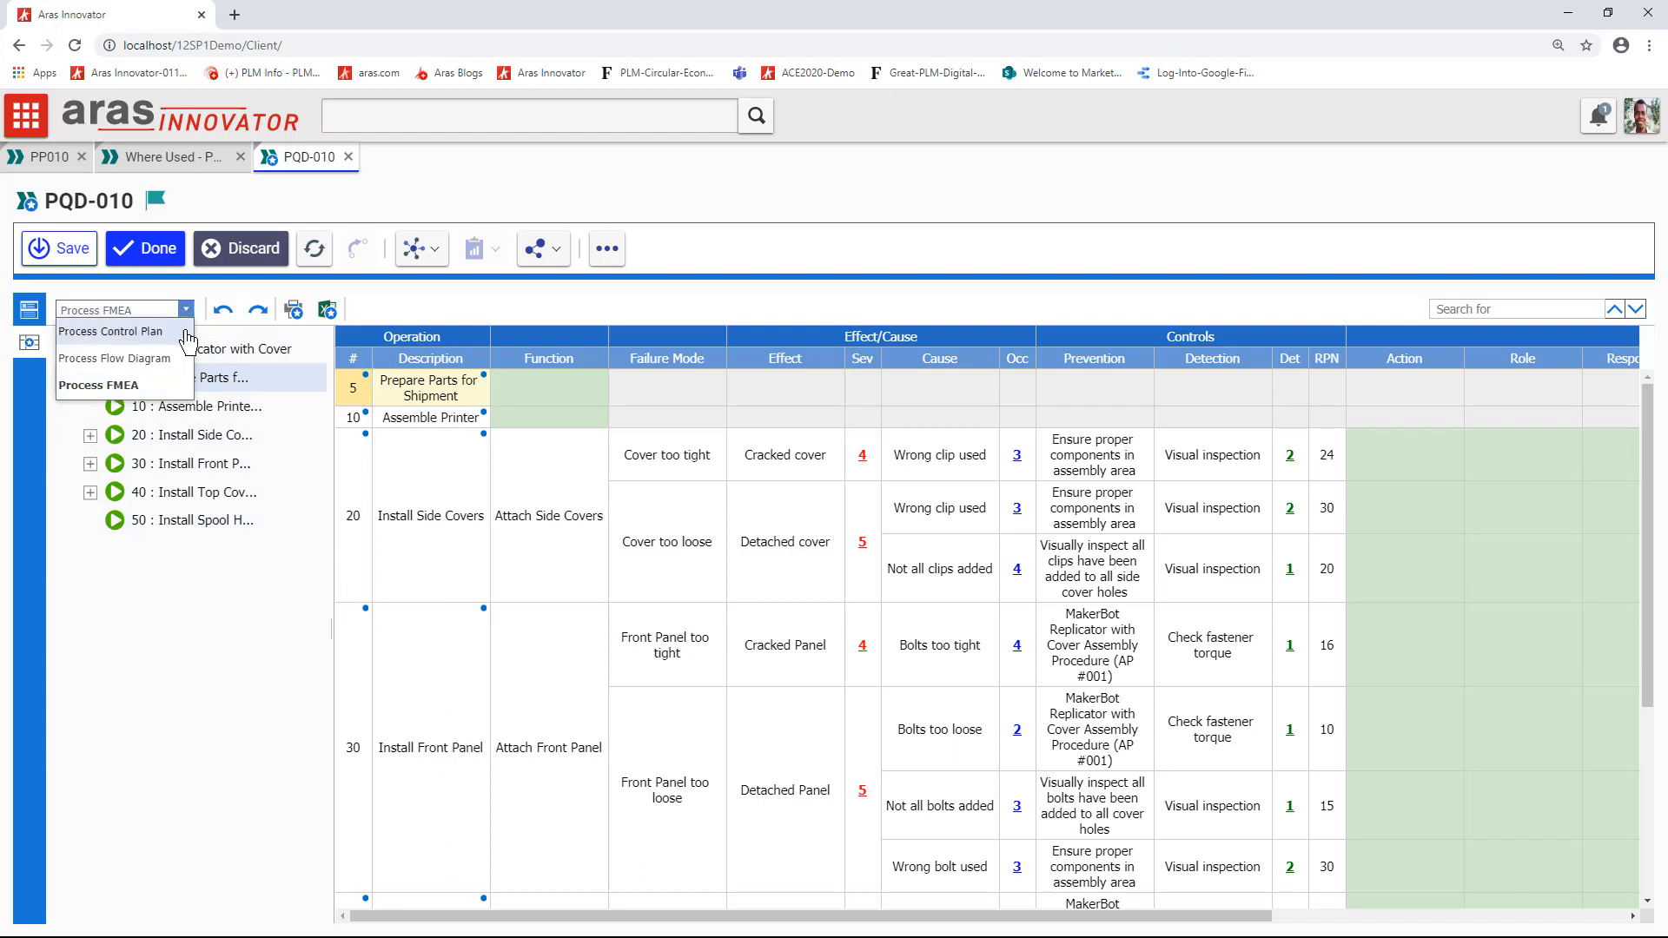
View PQD-010 as Process Flow Diagram, then as Process Control Plan
{"action": "left_click", "coordinate": [114, 358]}
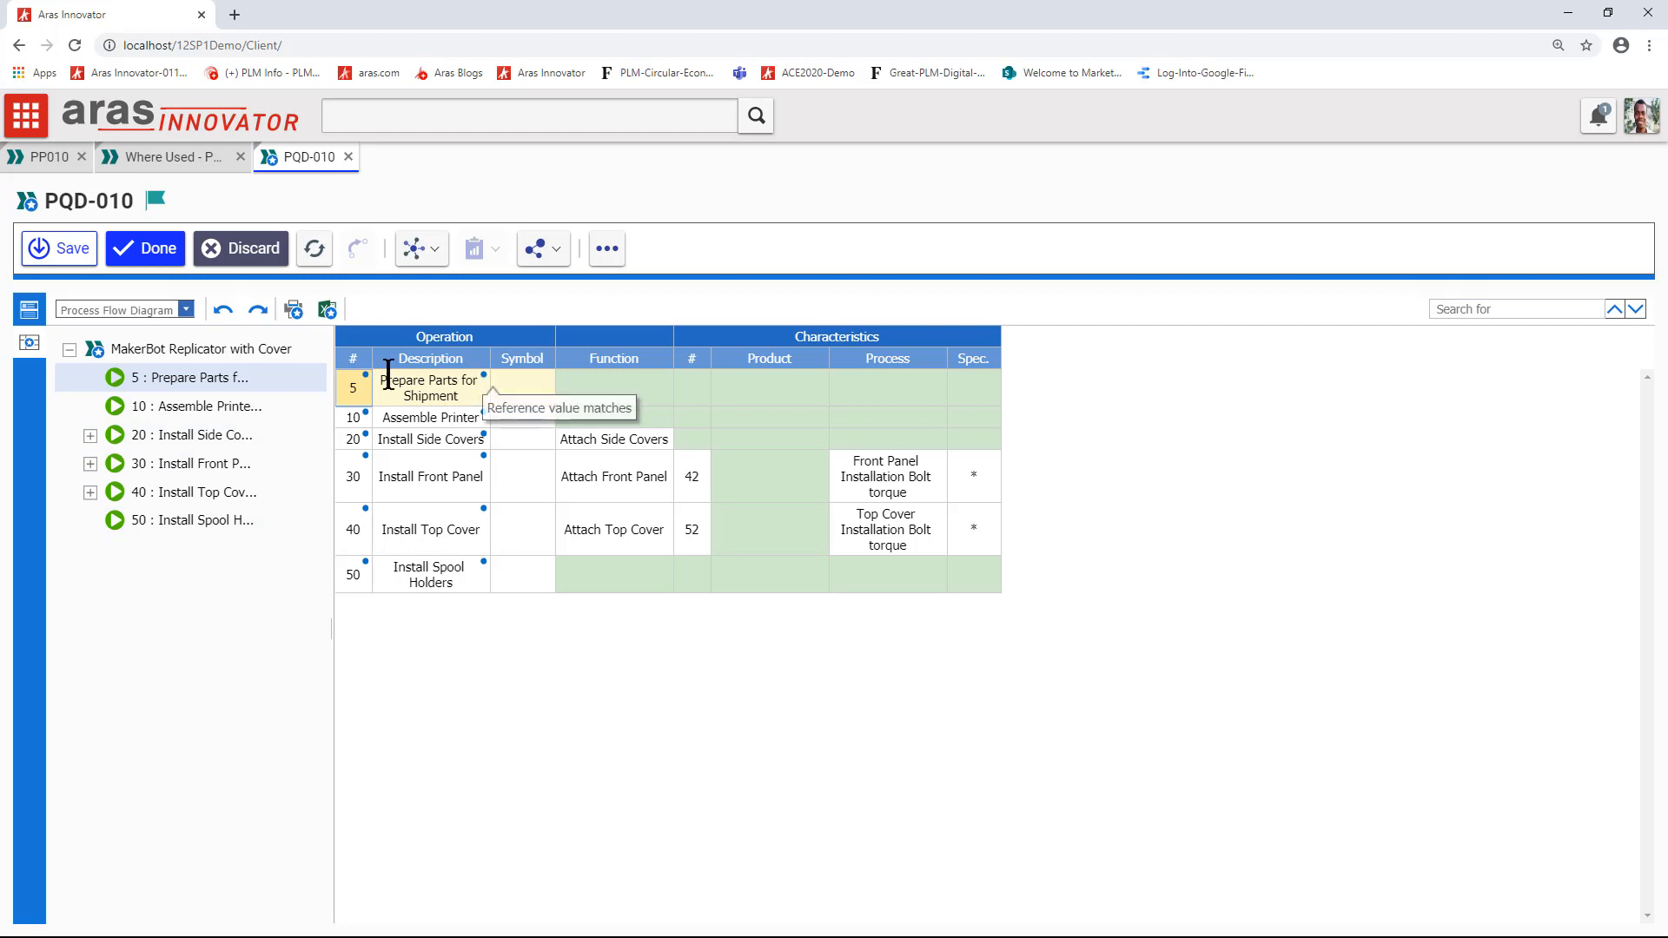
{"action": "left_click", "coordinate": [186, 309]}
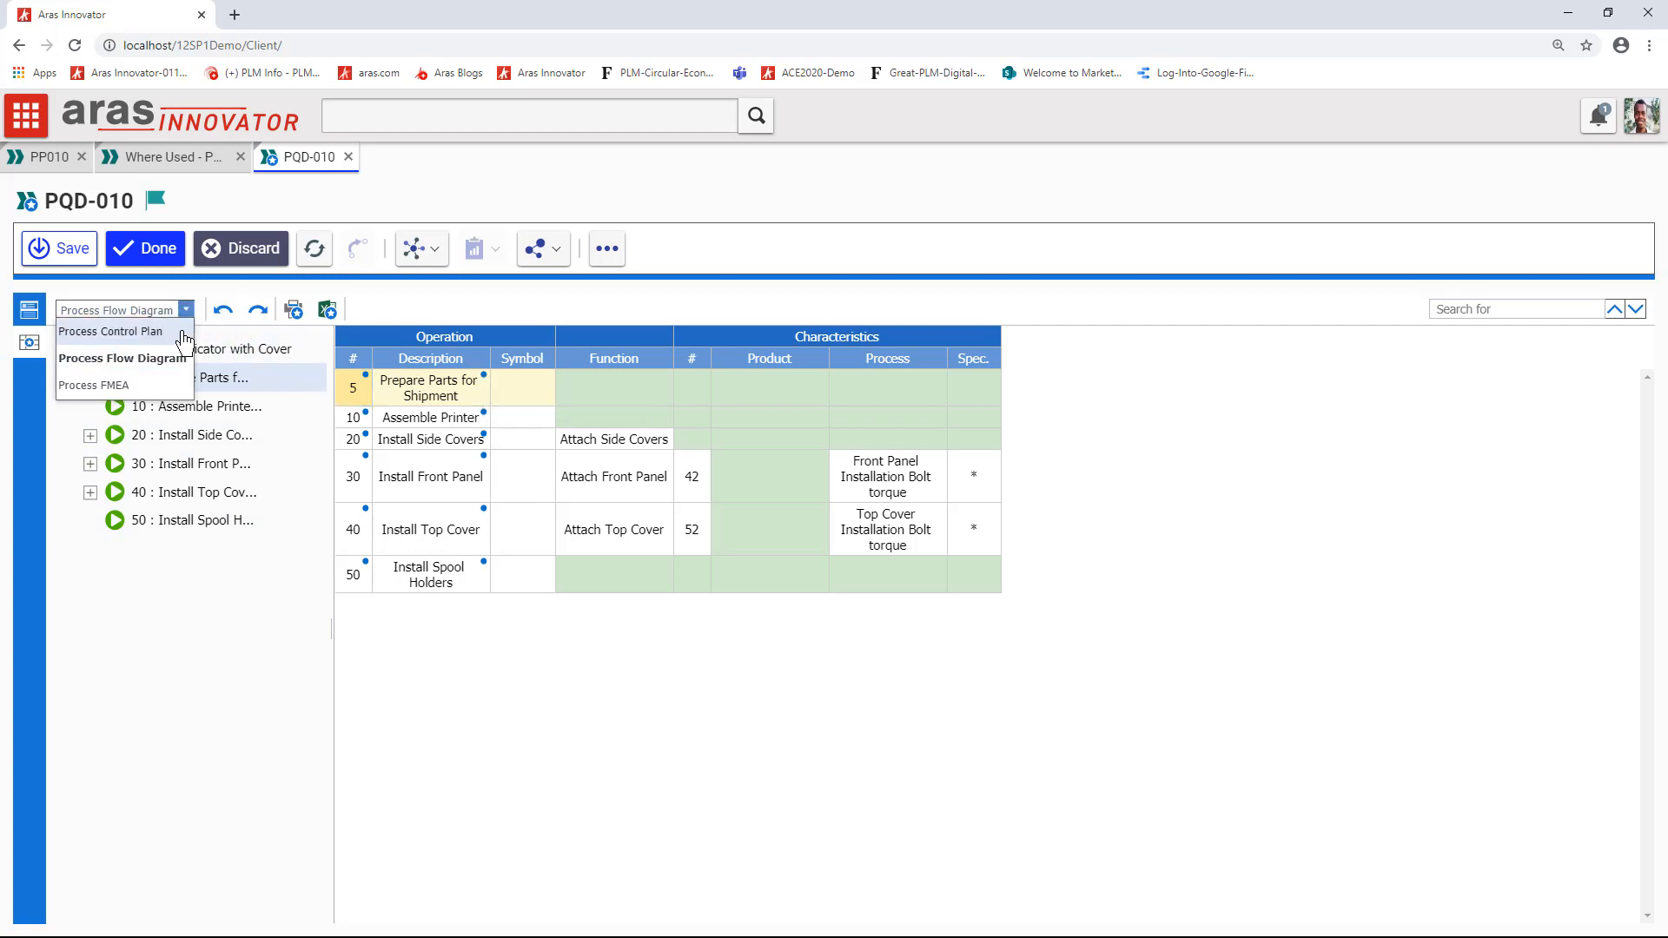
{"action": "left_click", "coordinate": [109, 330]}
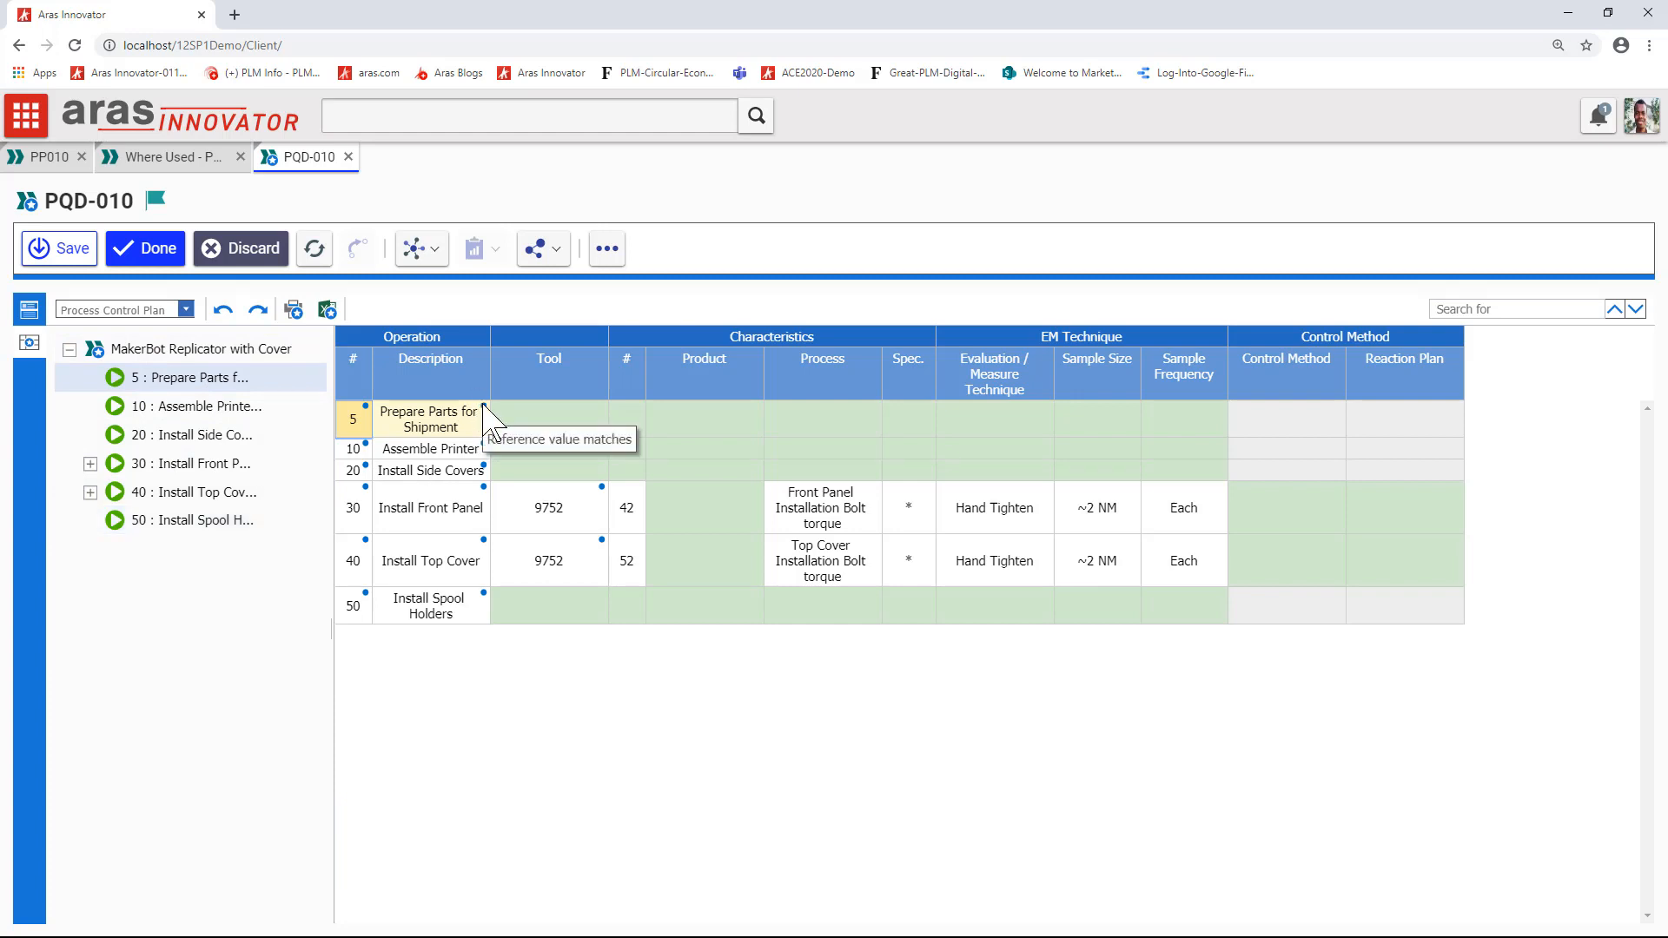
{"action": "mouse_move", "coordinate": [492, 459]}
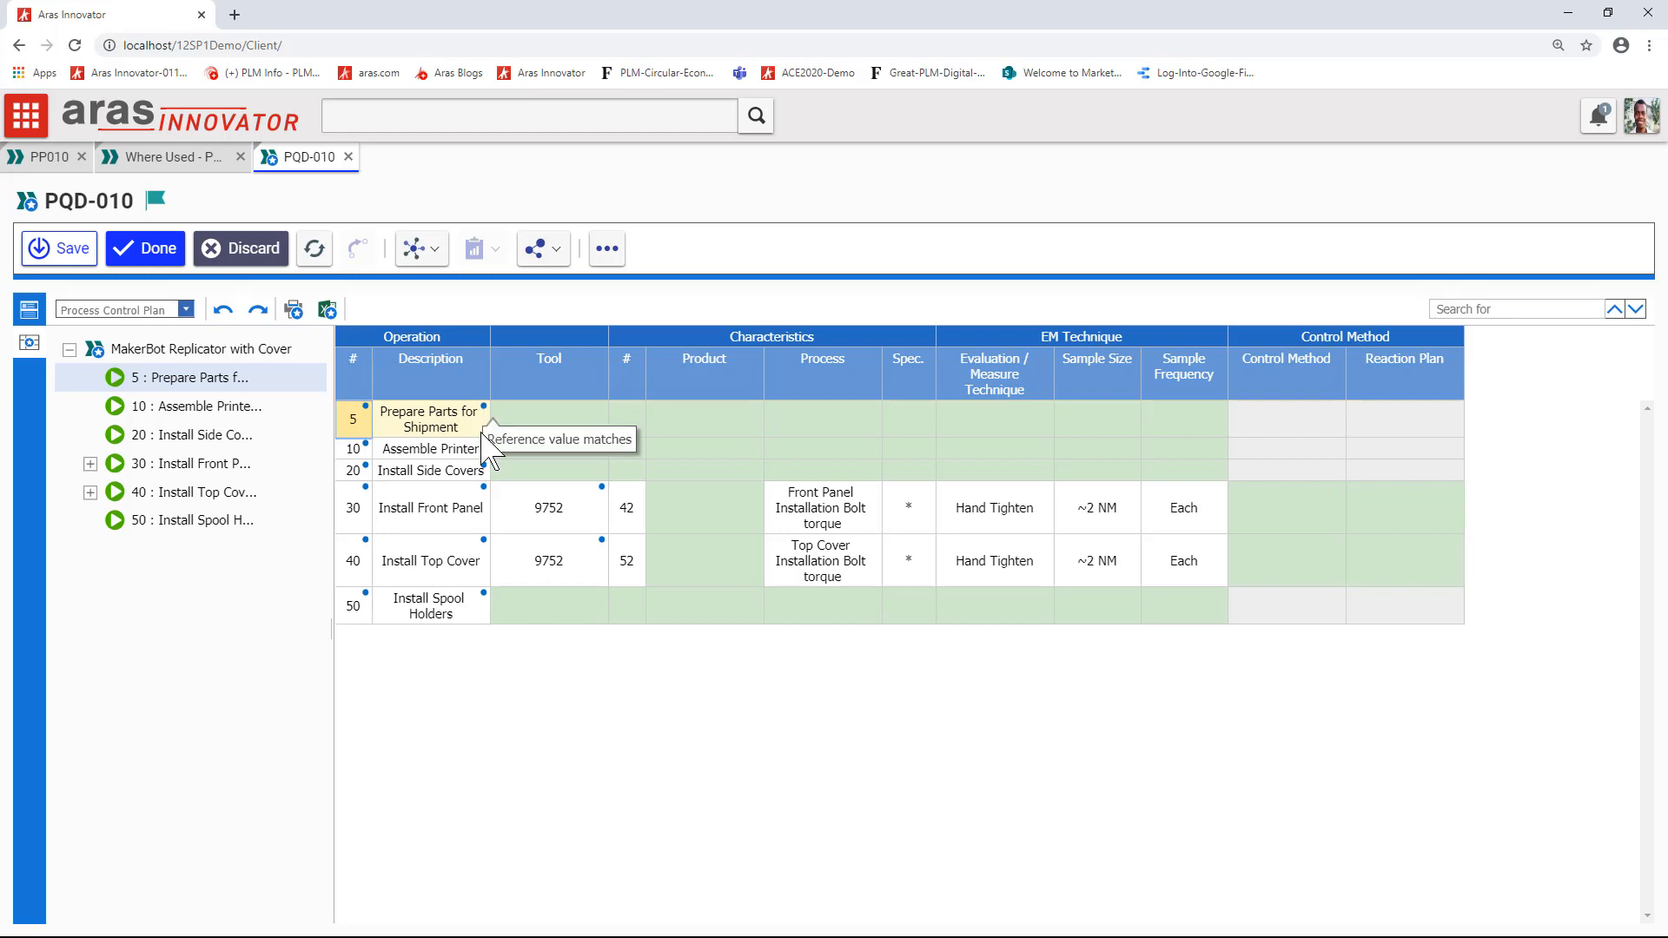
{"action": "mouse_move", "coordinate": [604, 491]}
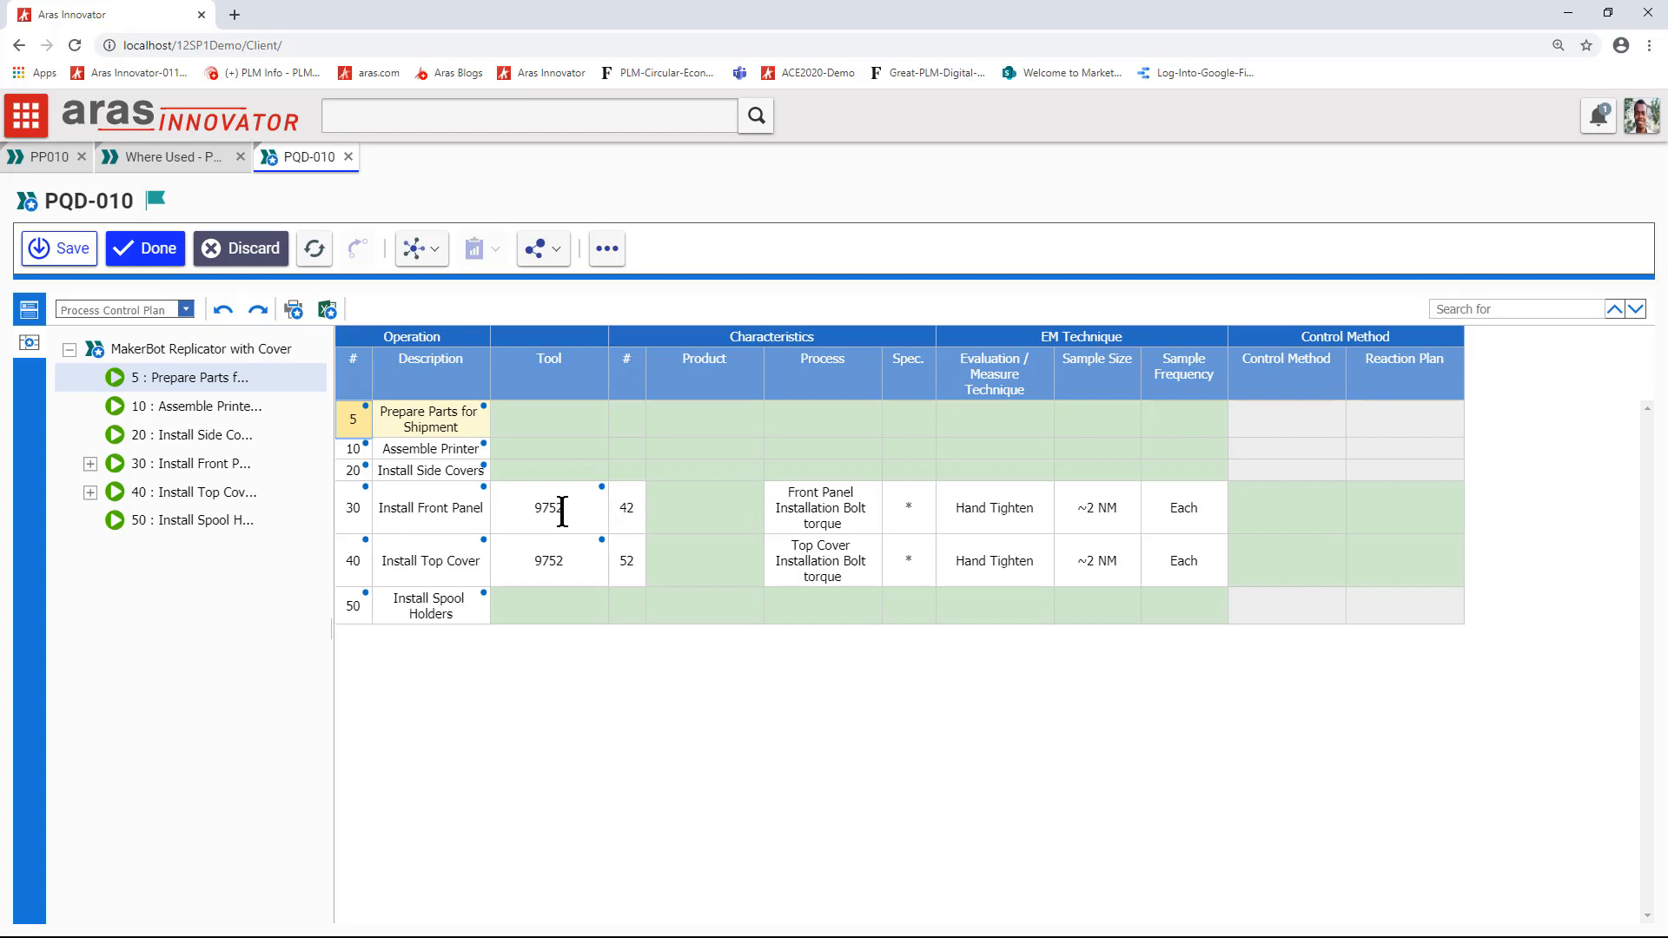
Review actions for tool 9752 of operation 30, then save PQD-010 with Done
{"action": "left_click", "coordinate": [549, 507]}
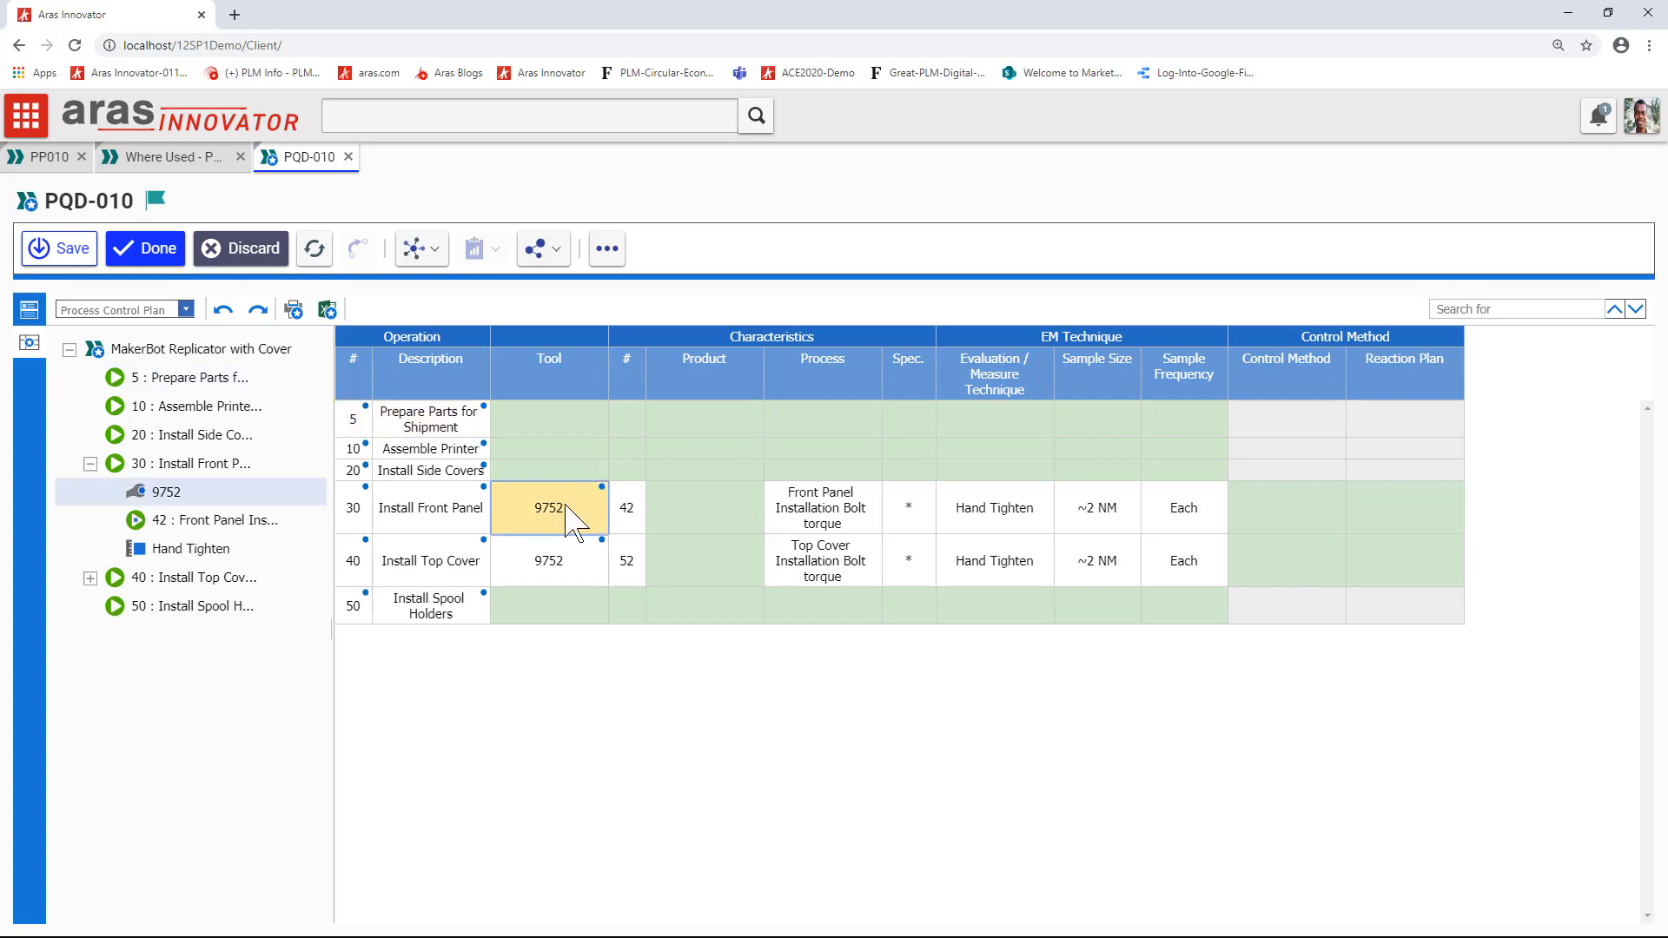
{"action": "right_click", "coordinate": [549, 507]}
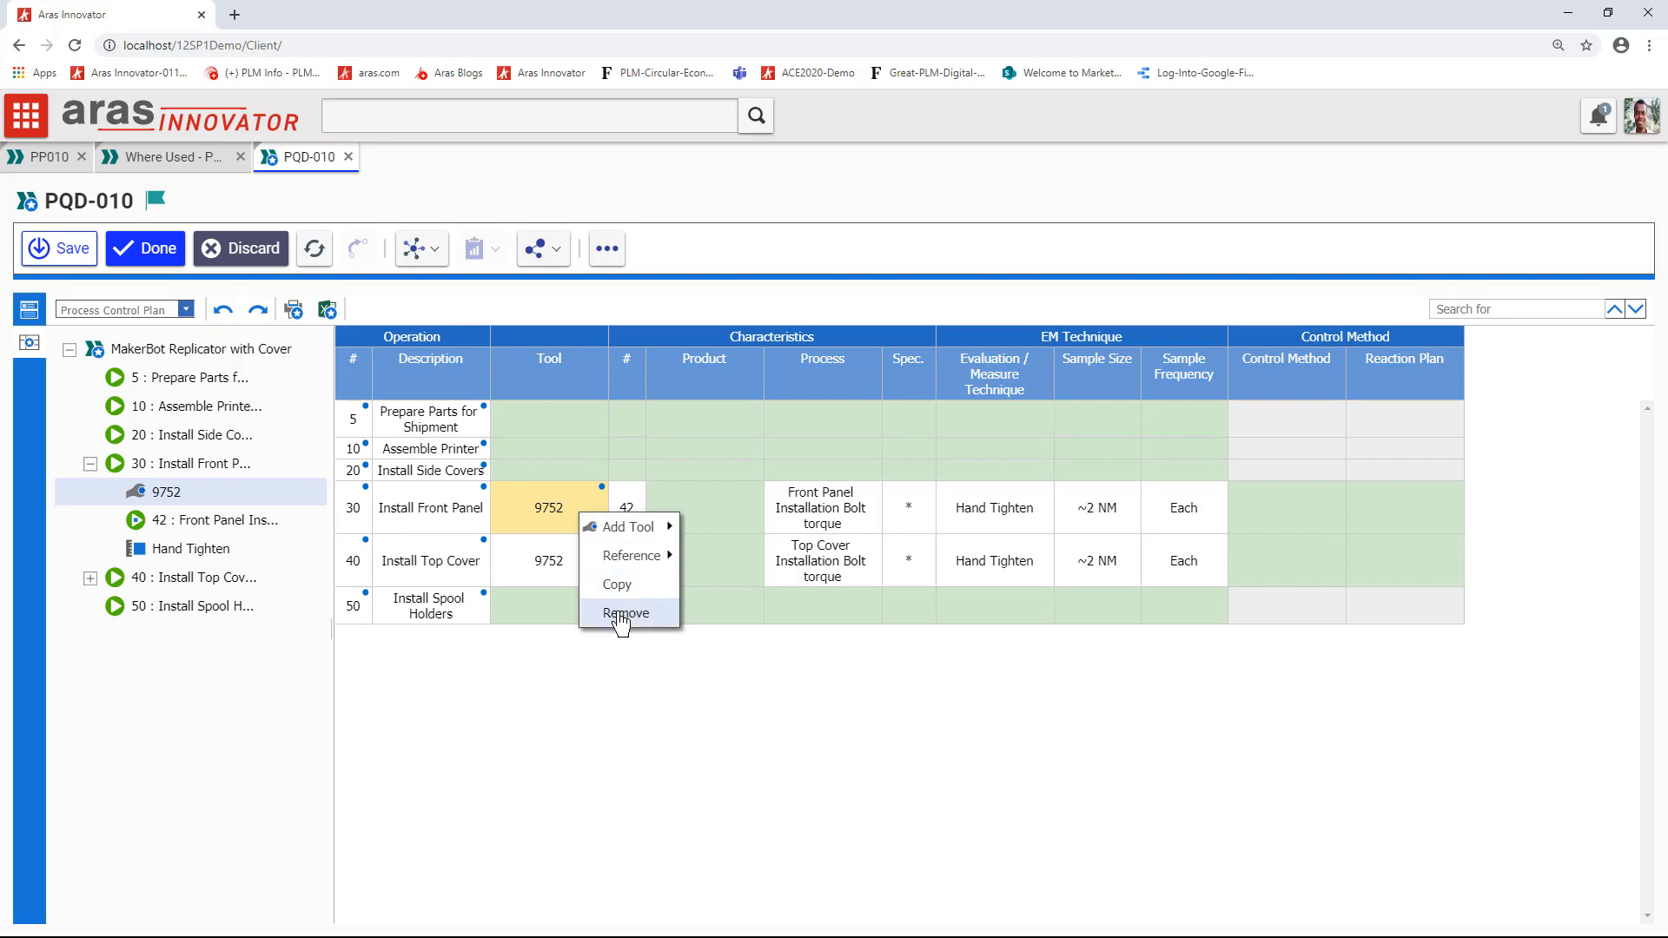
{"action": "mouse_move", "coordinate": [628, 526]}
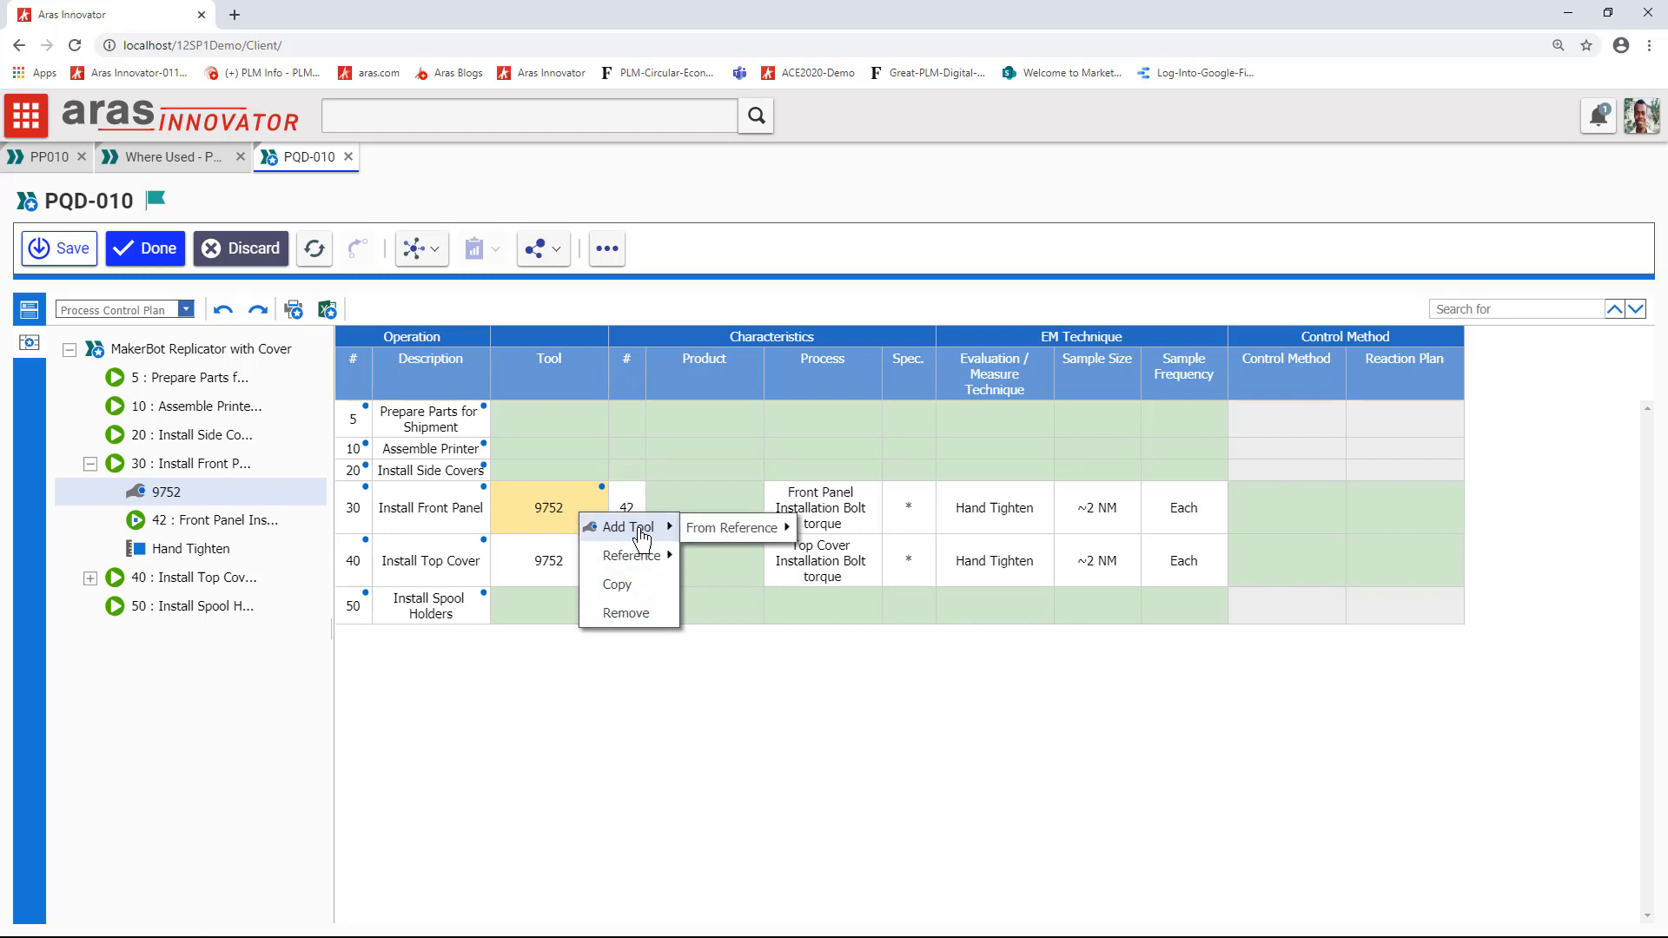
{"action": "mouse_move", "coordinate": [731, 528]}
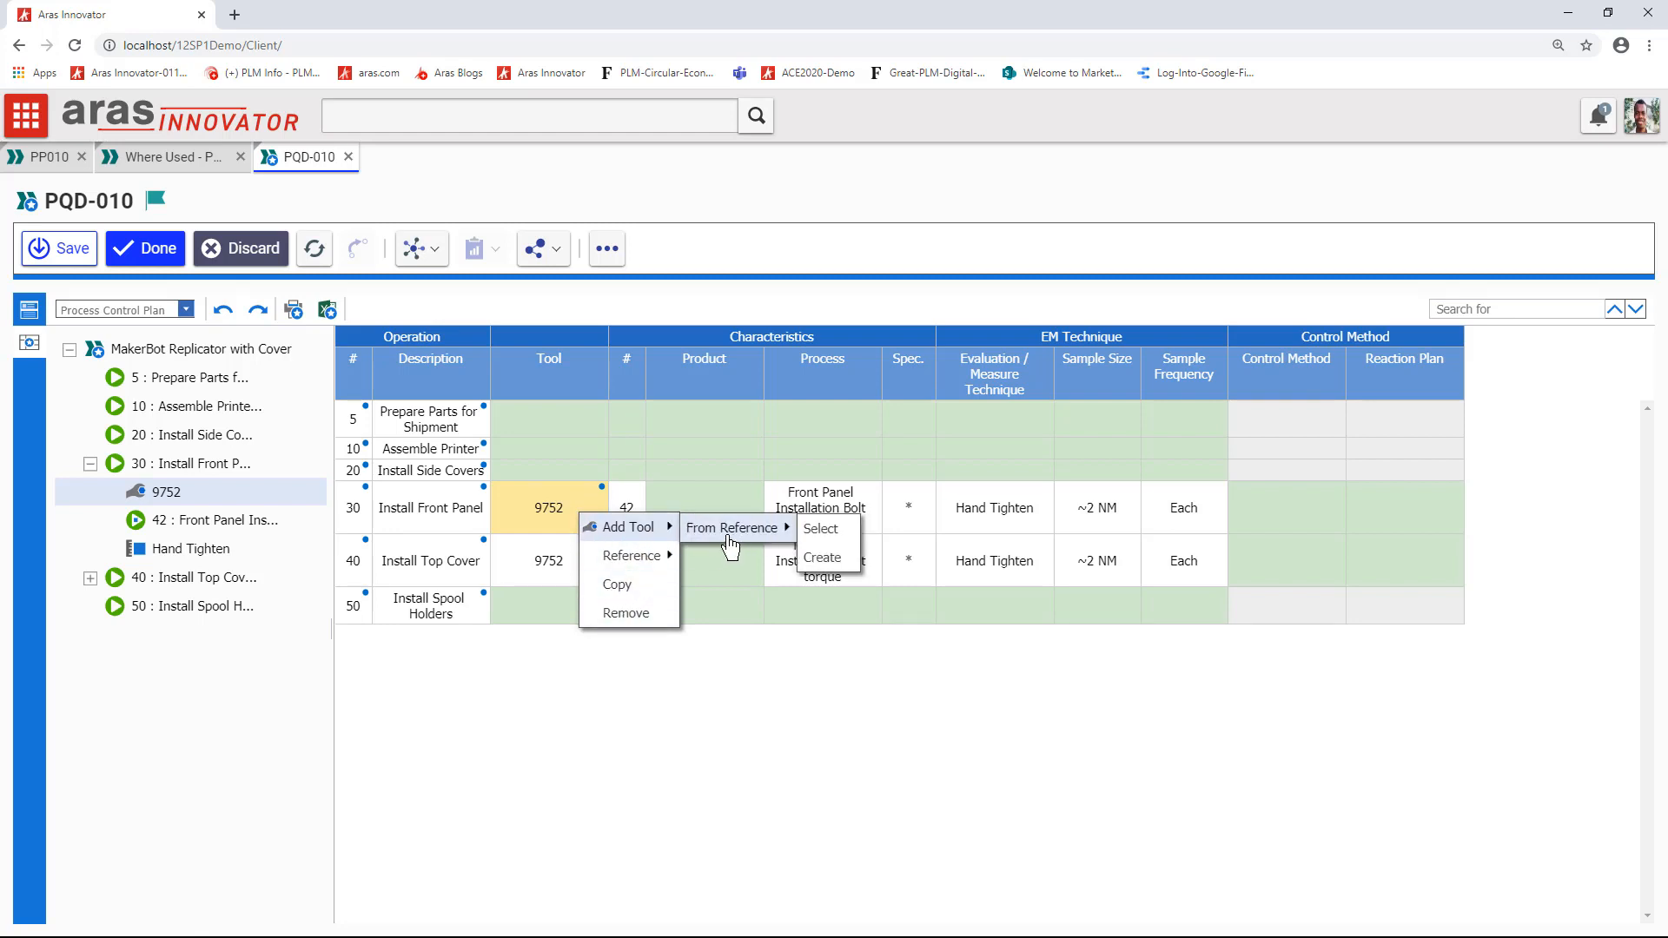
{"action": "mouse_move", "coordinate": [629, 556]}
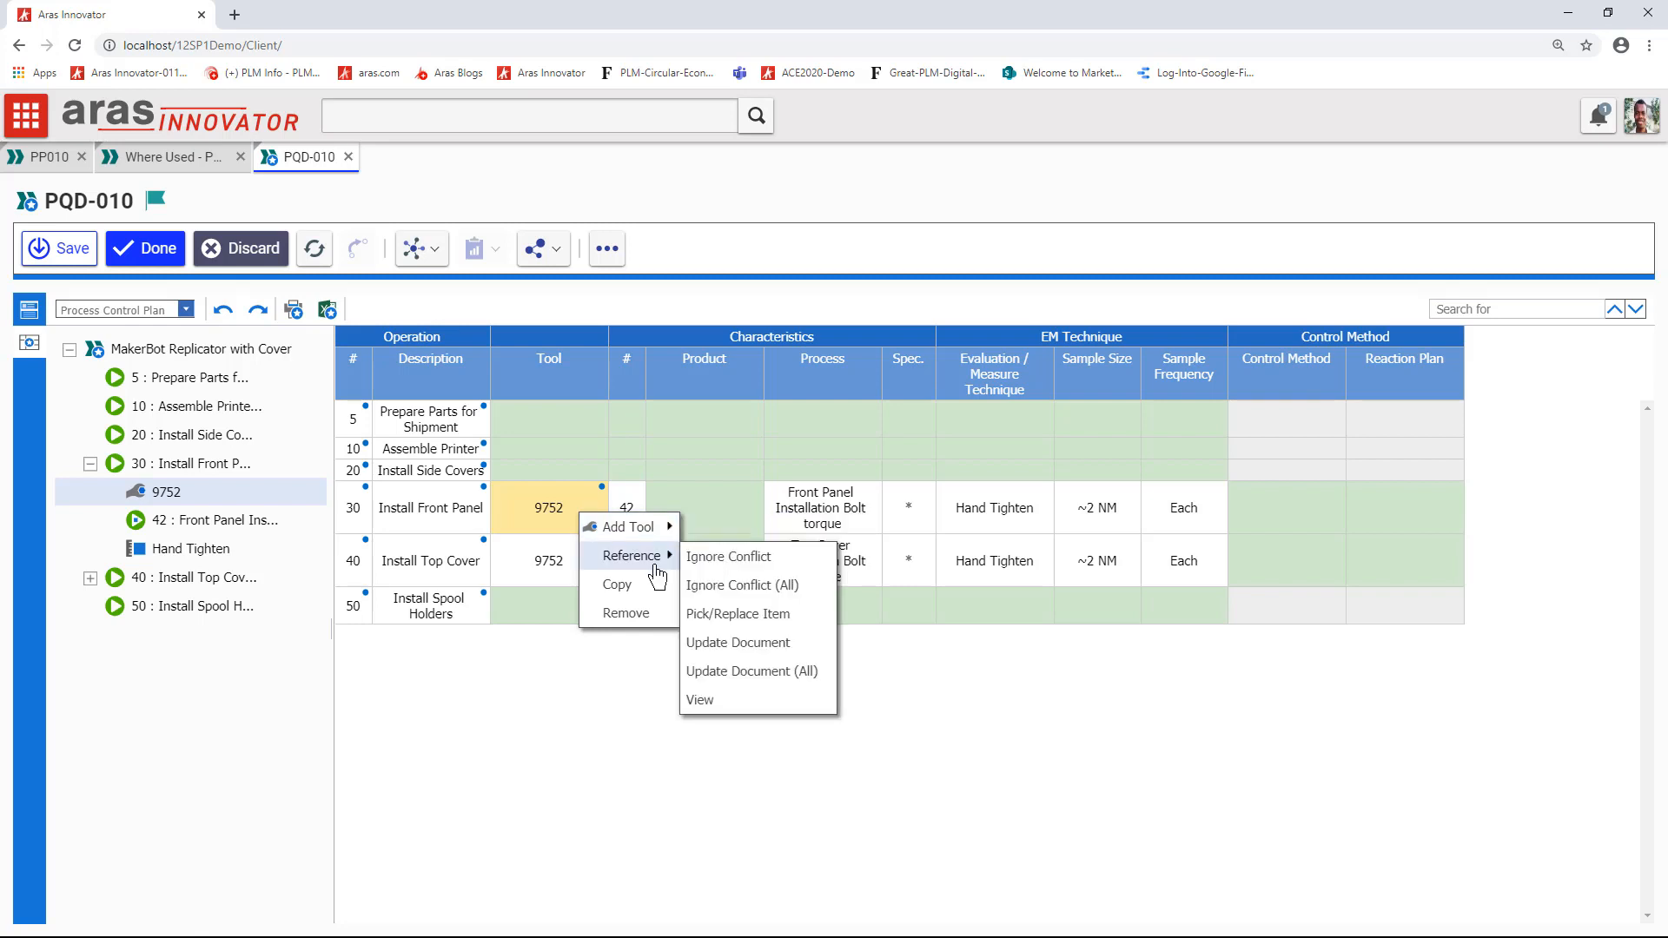
{"action": "mouse_move", "coordinate": [737, 643]}
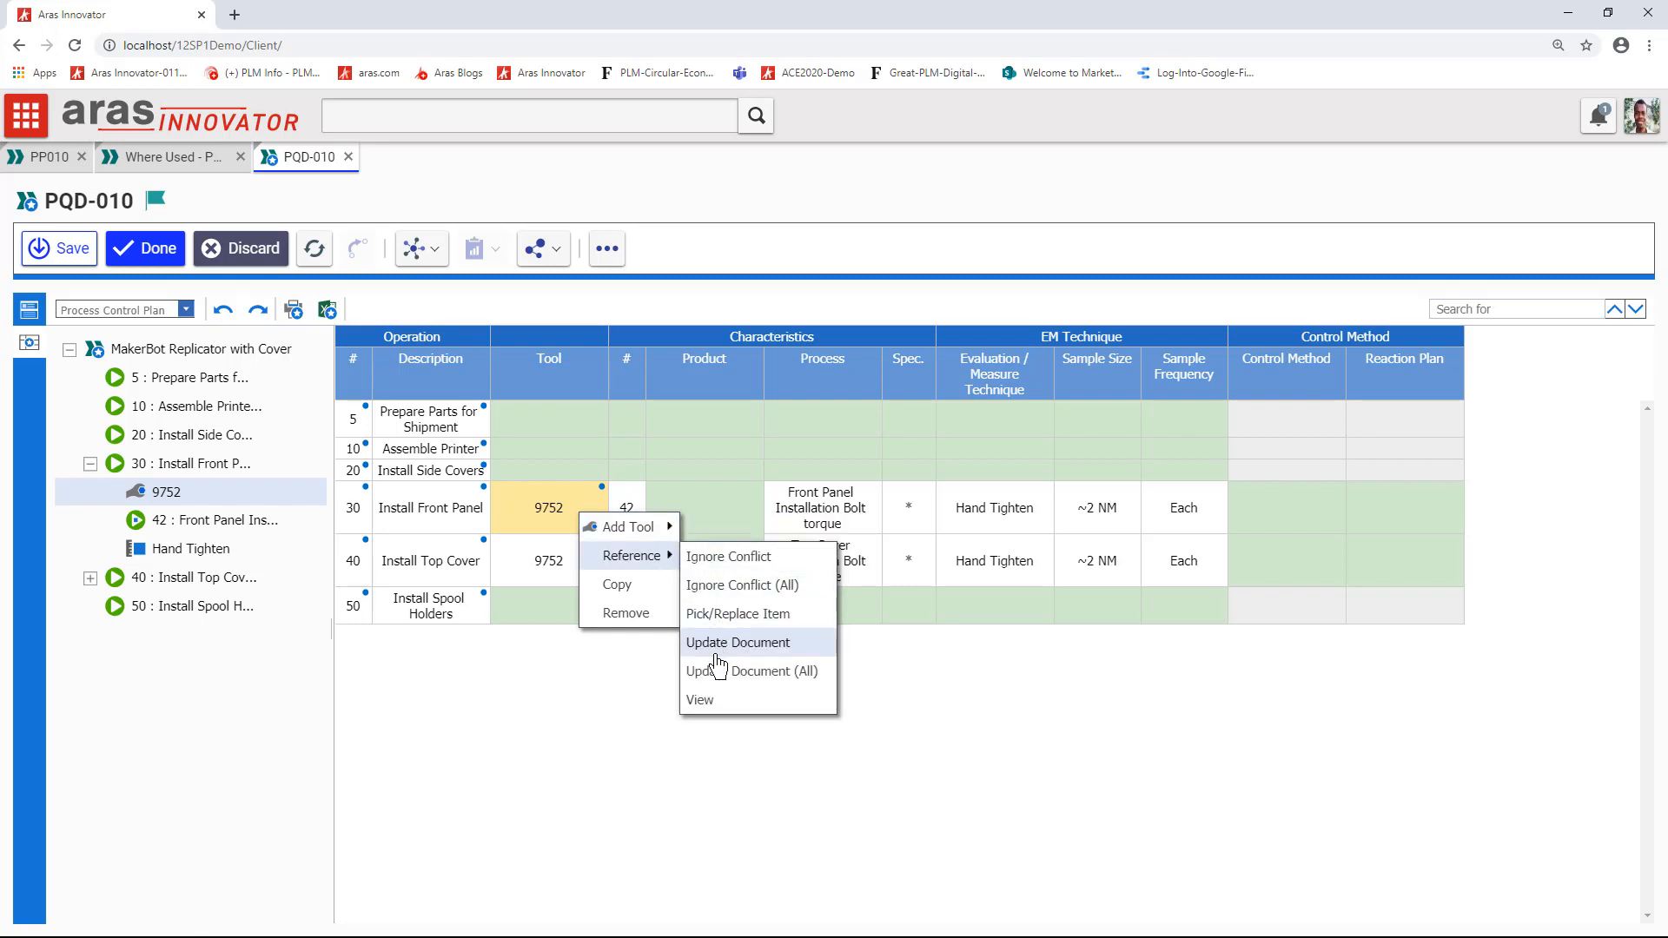
{"action": "mouse_move", "coordinate": [737, 614]}
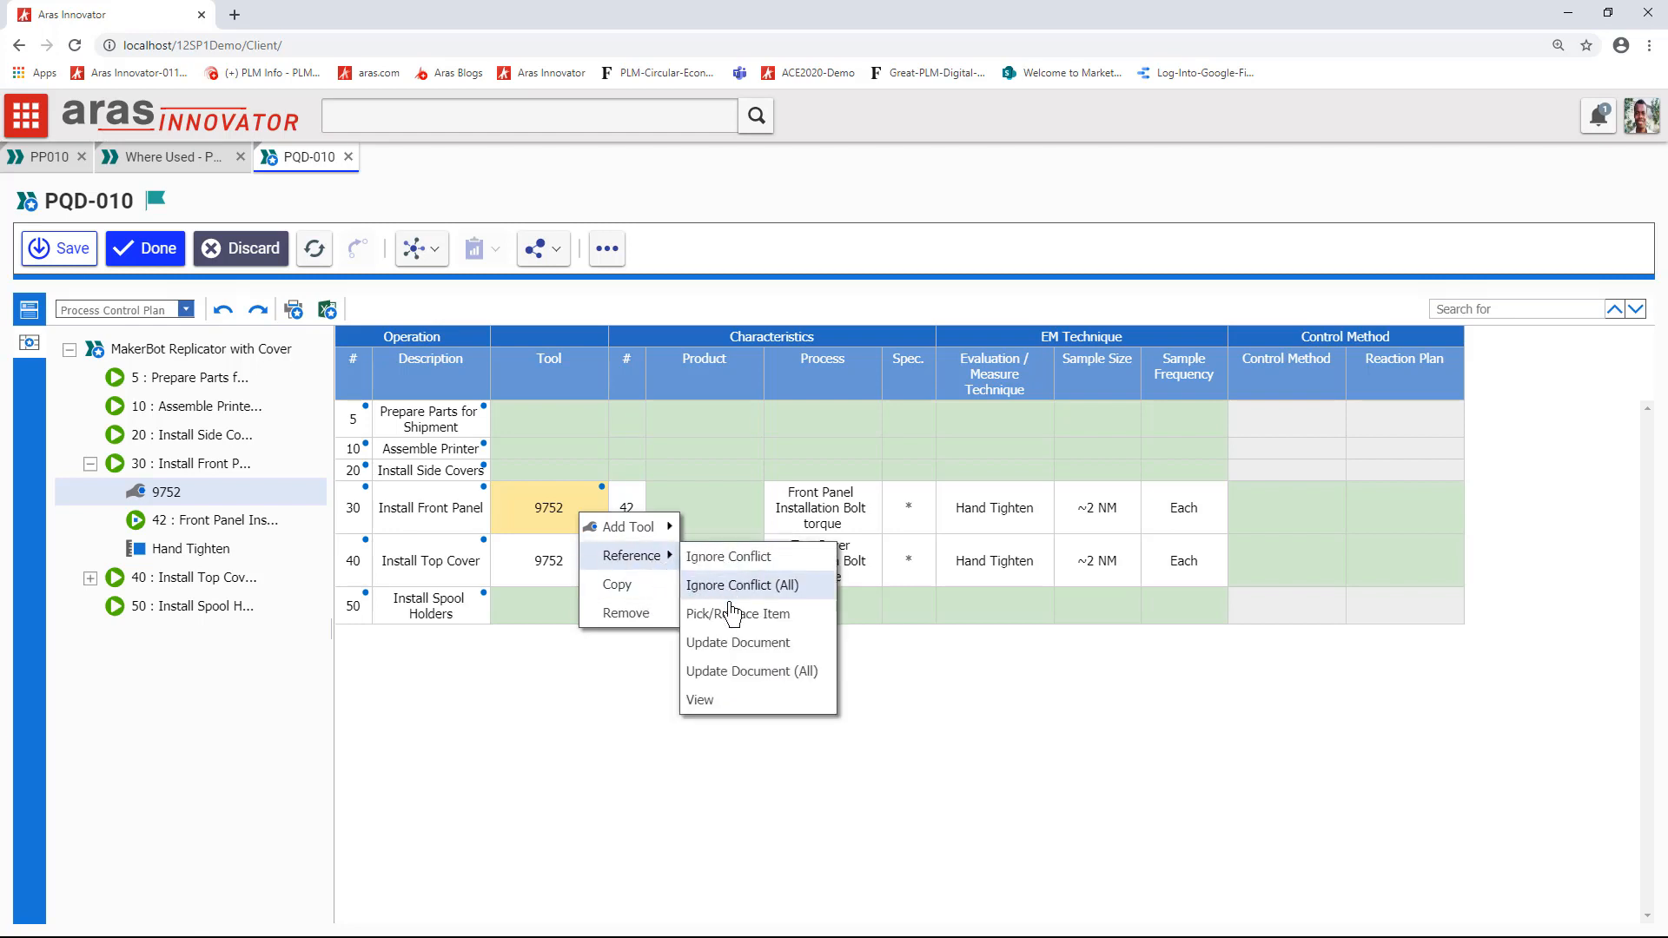
{"action": "mouse_move", "coordinate": [723, 681]}
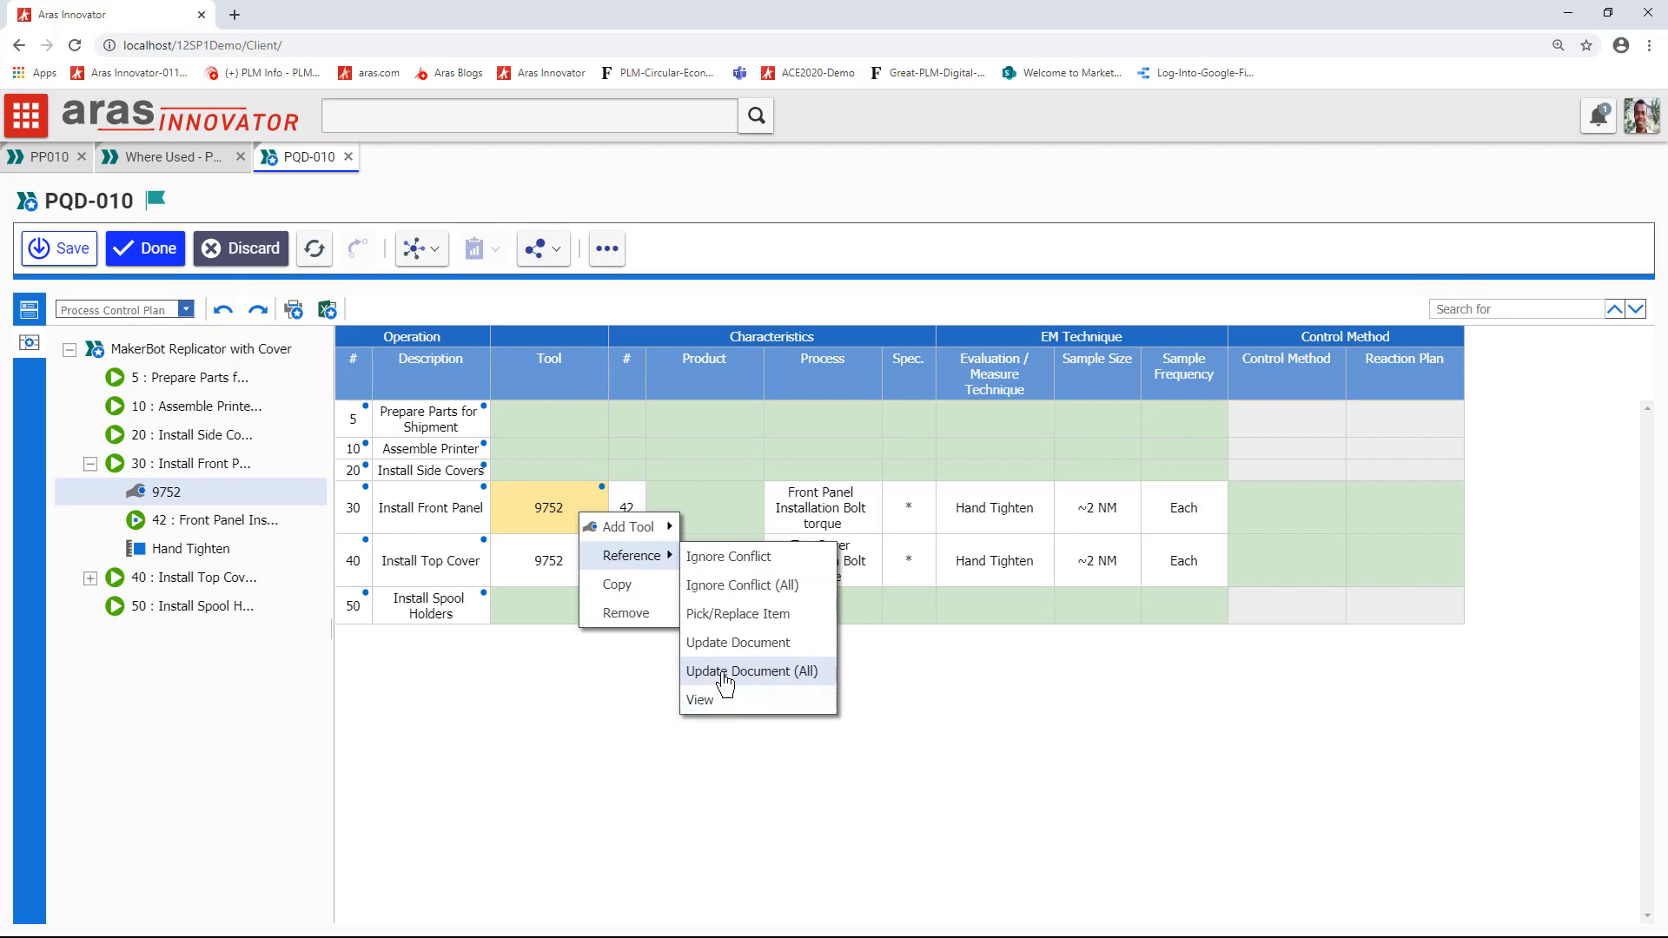
{"action": "mouse_move", "coordinate": [727, 556]}
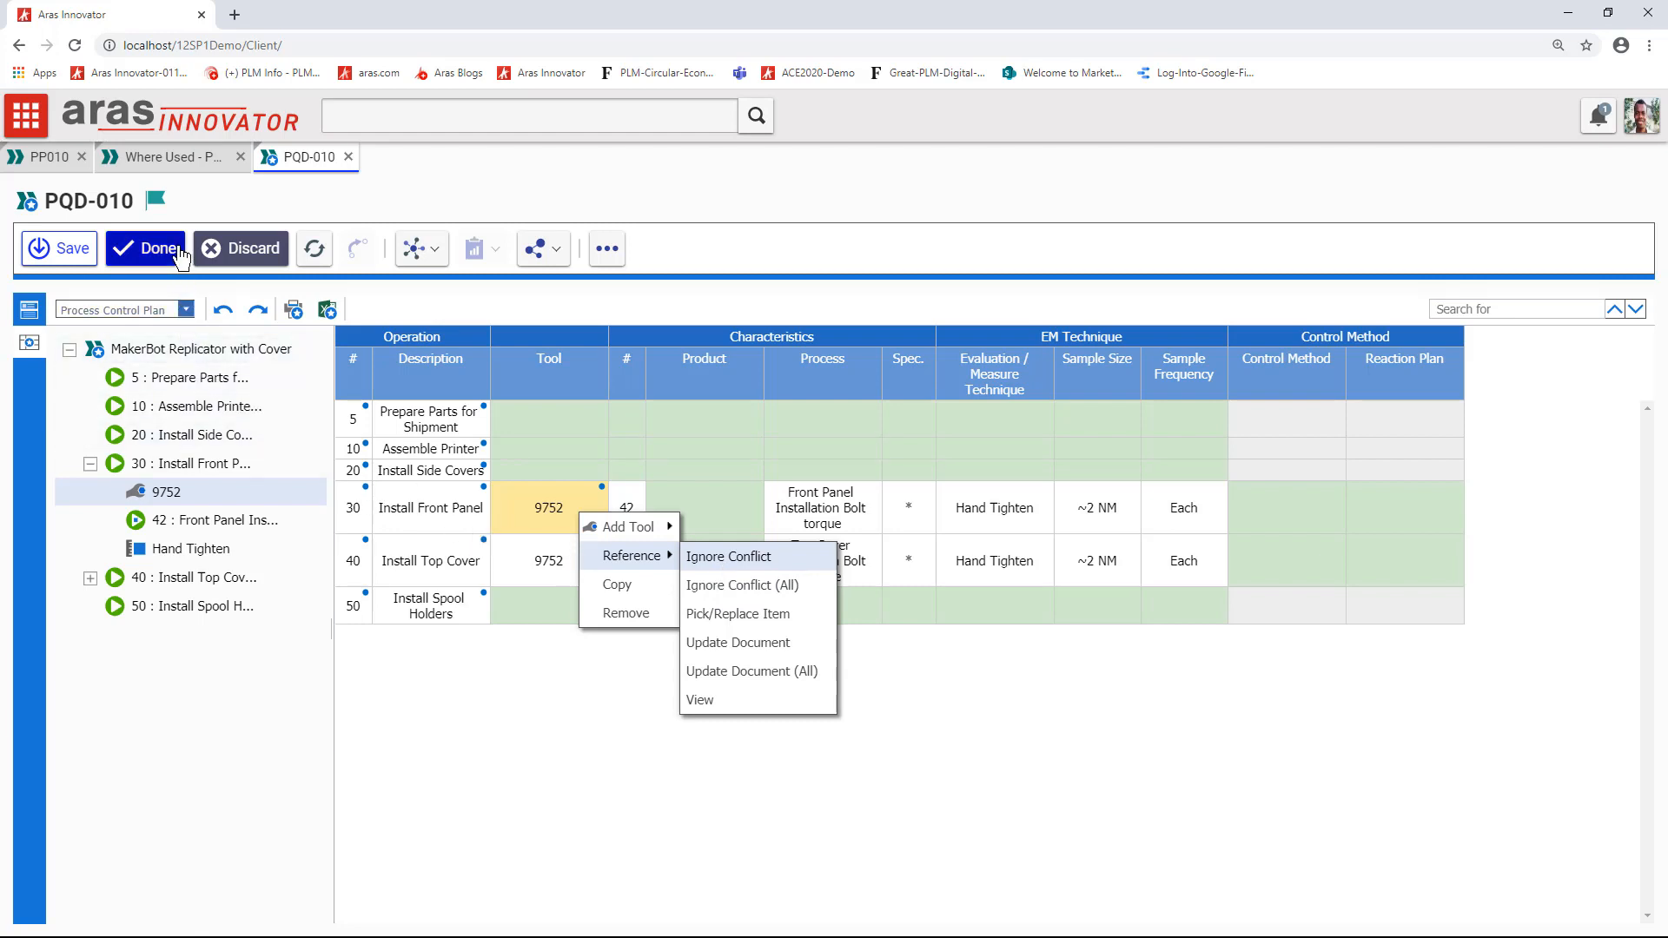
{"action": "left_click", "coordinate": [145, 249]}
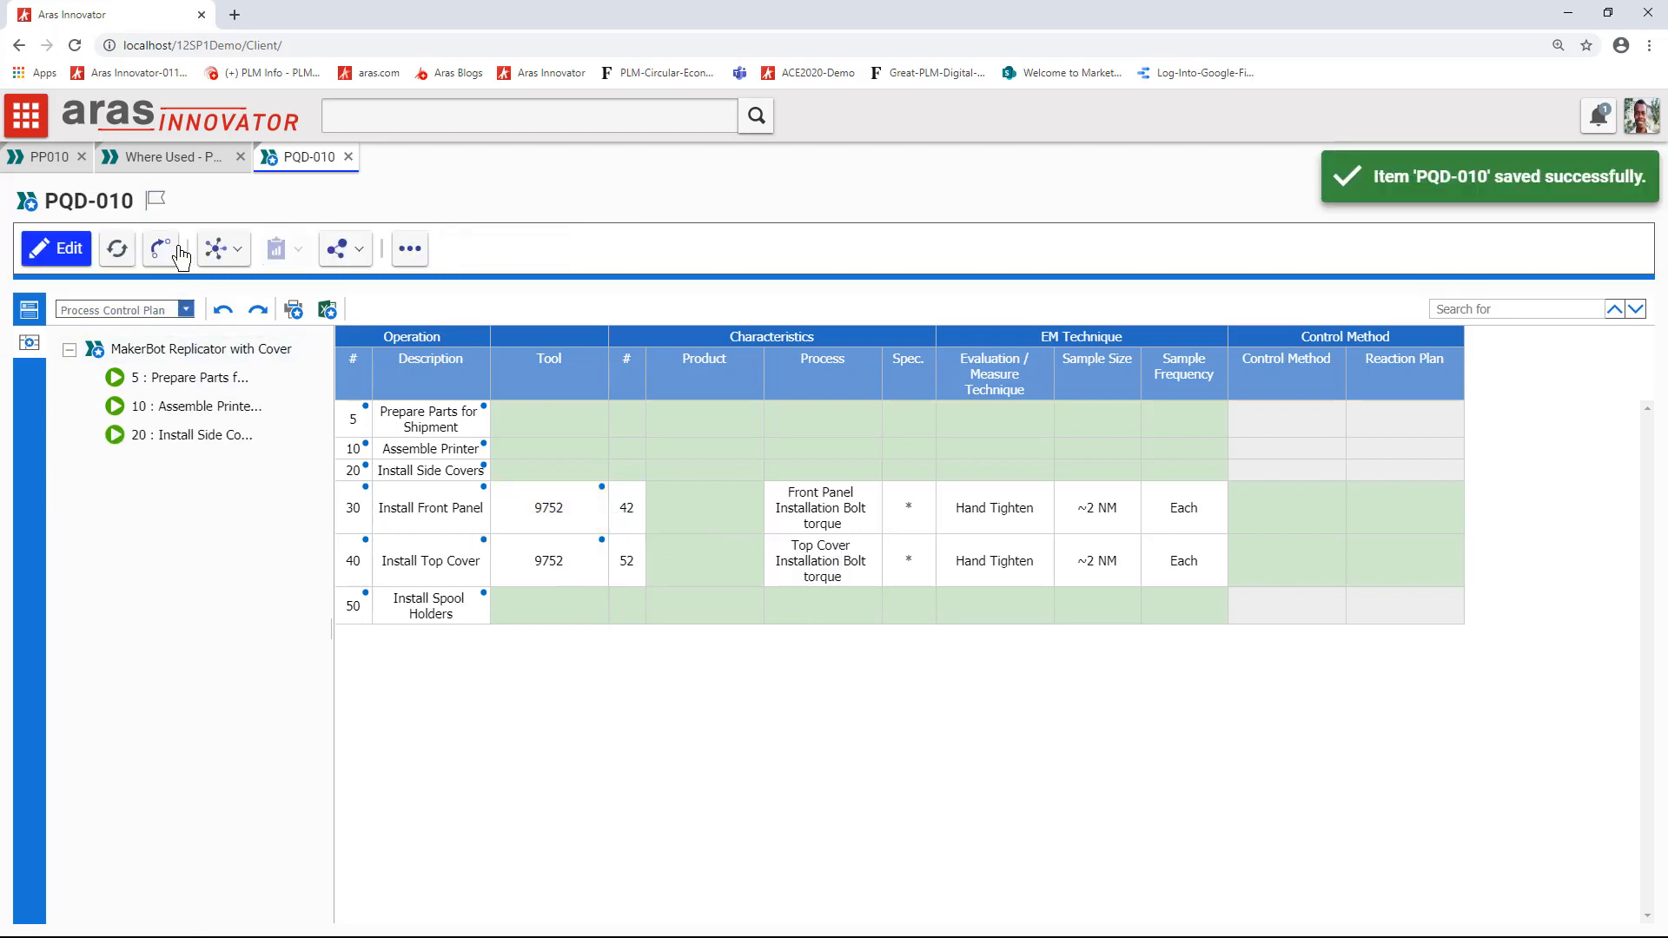
{"action": "left_click", "coordinate": [189, 377]}
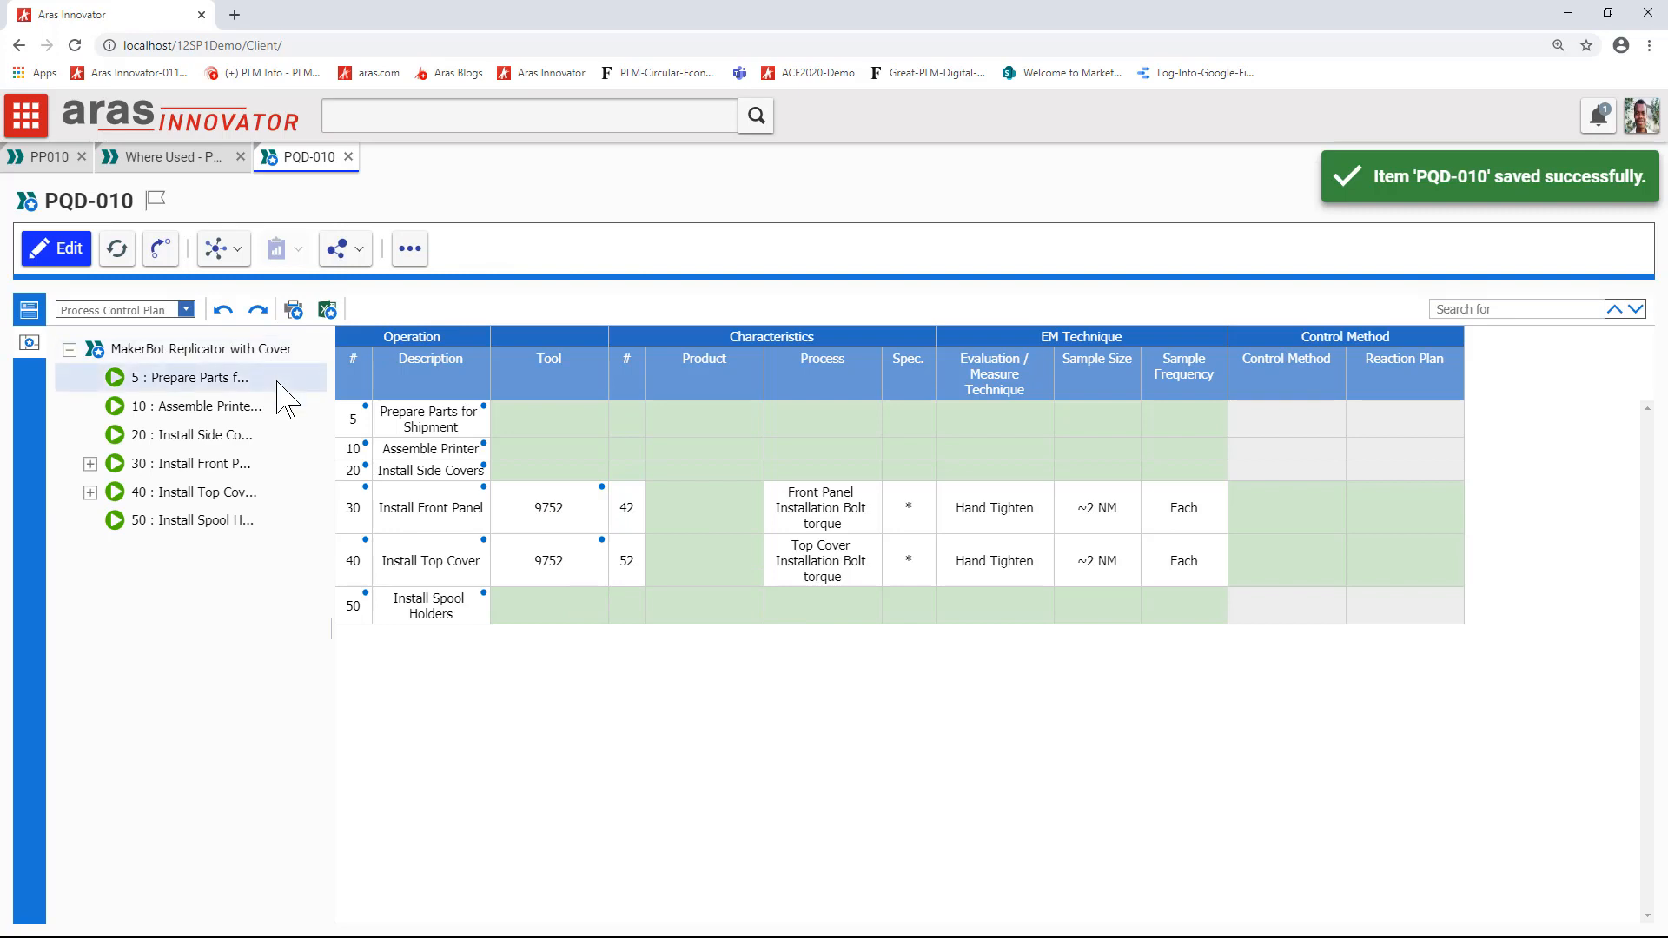